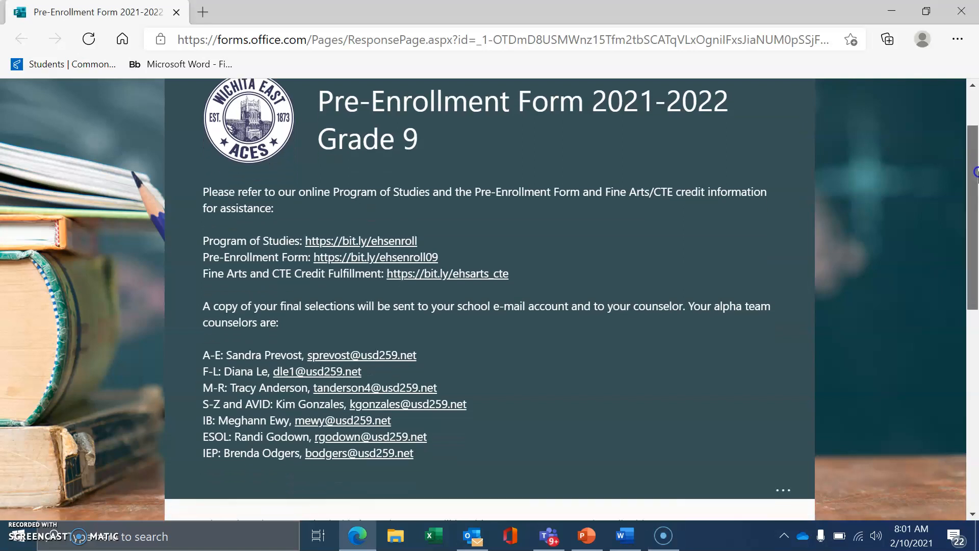
Read through the counselor list, highlighting the M-R and S-Z/AVID counselor lines
{"action": "scroll", "scroll_direction": "down", "scroll_amount": 3}
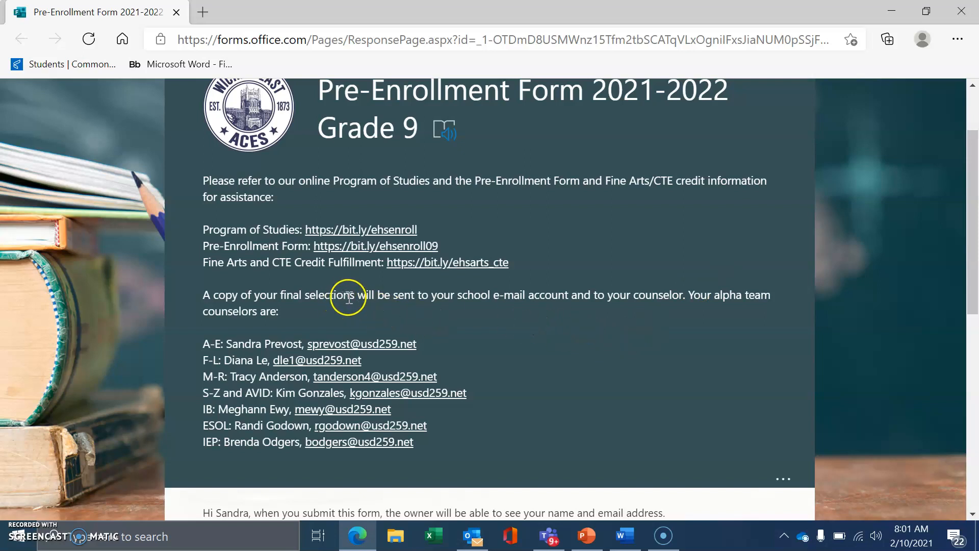
{"action": "mouse_move", "coordinate": [628, 300]}
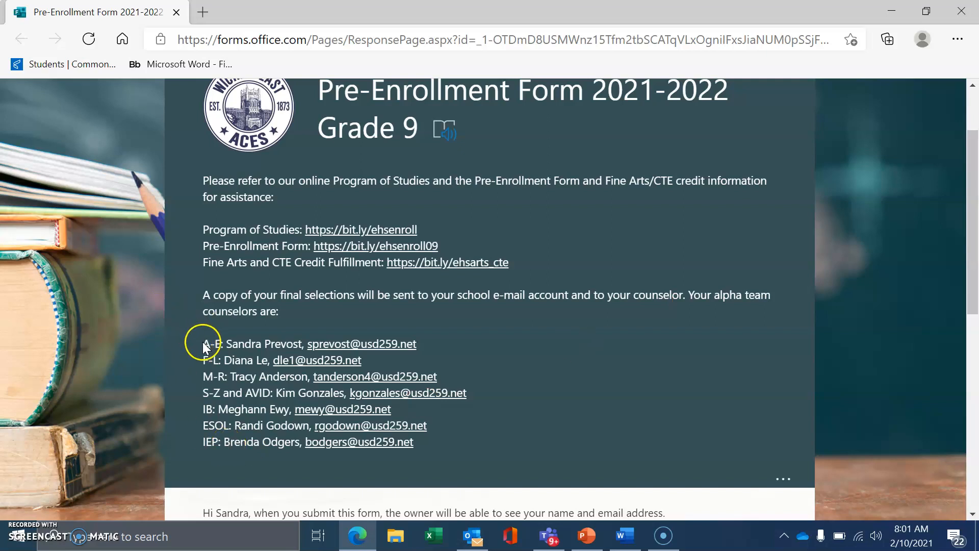
{"action": "mouse_move", "coordinate": [218, 360]}
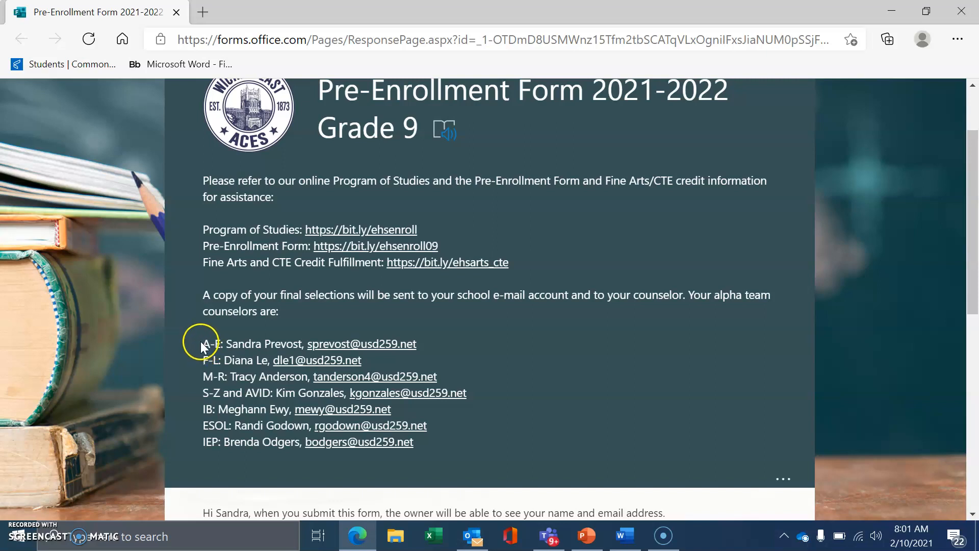
{"action": "left_click_drag", "start_coordinate": [202, 343], "coordinate": [268, 360]}
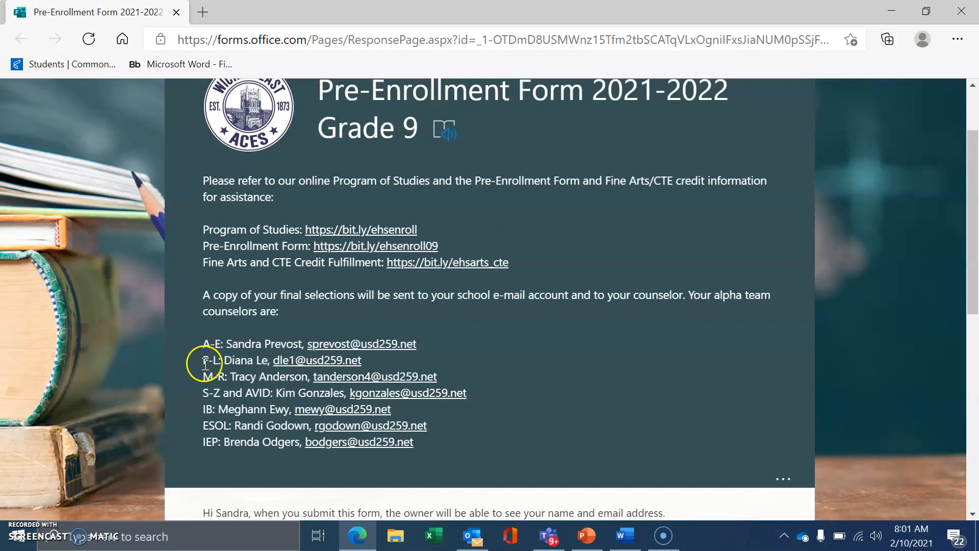
{"action": "left_click_drag", "start_coordinate": [202, 360], "coordinate": [322, 360]}
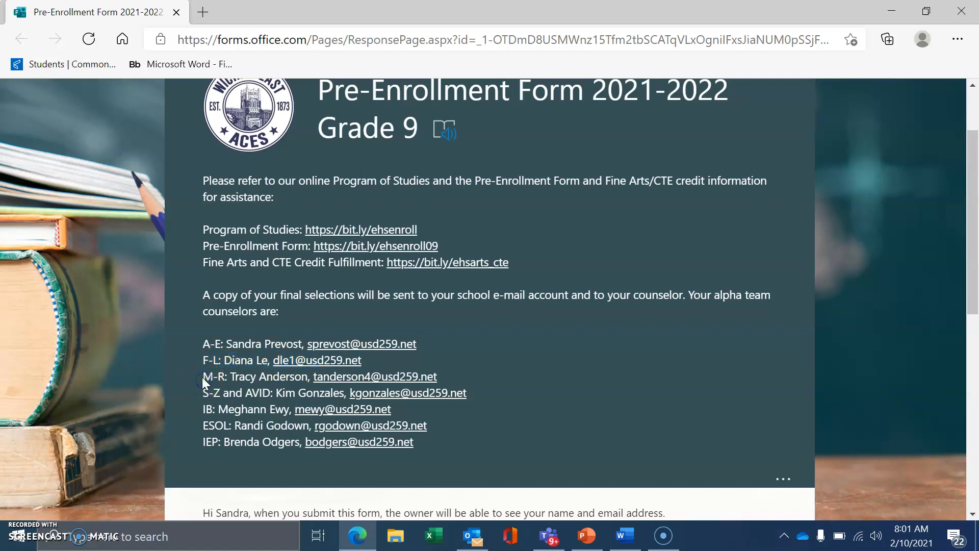
{"action": "double_click", "coordinate": [208, 376]}
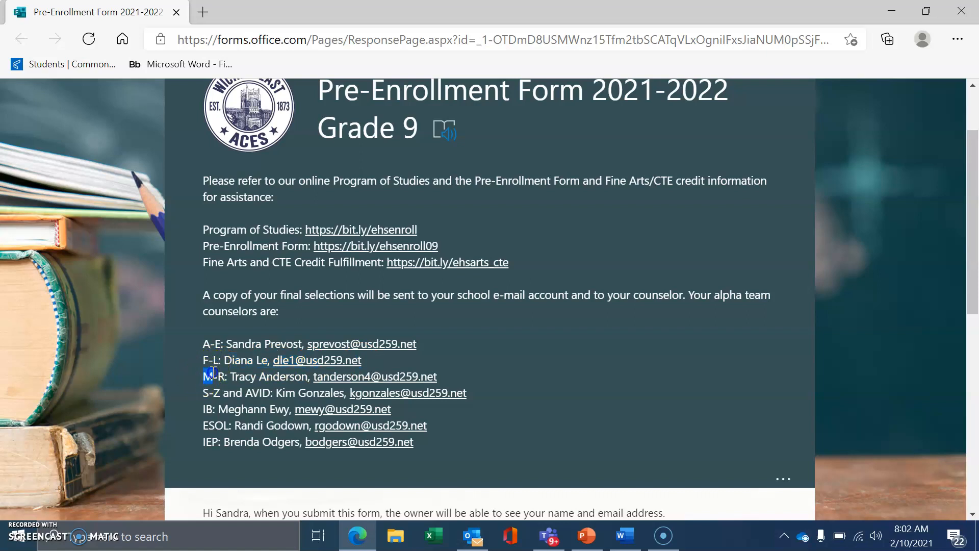
{"action": "left_click_drag", "start_coordinate": [205, 376], "coordinate": [365, 376]}
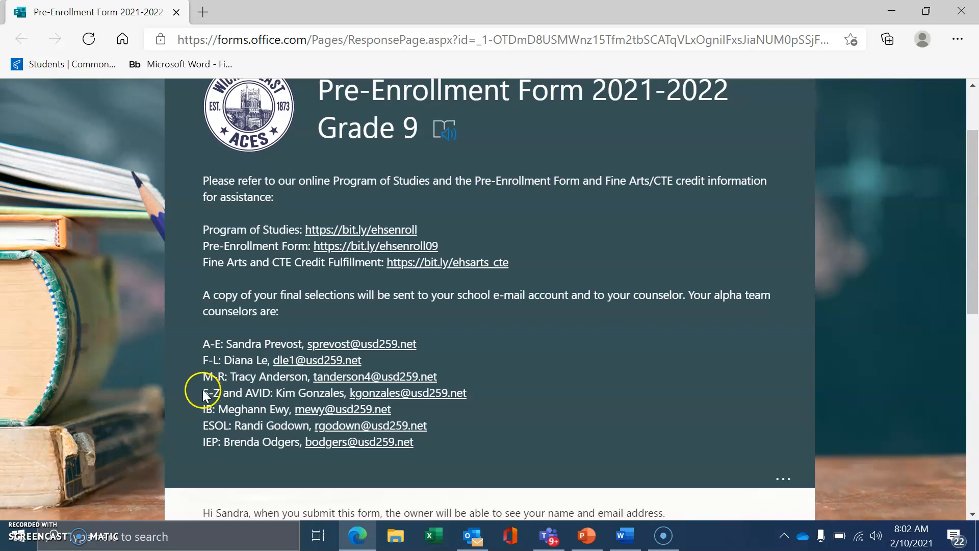
{"action": "left_click_drag", "start_coordinate": [203, 392], "coordinate": [249, 393]}
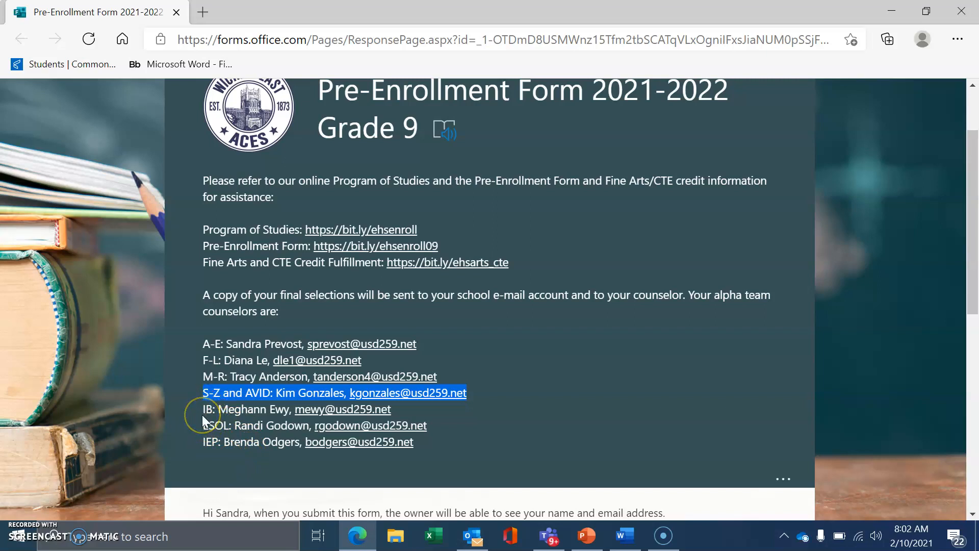
{"action": "mouse_move", "coordinate": [223, 463]}
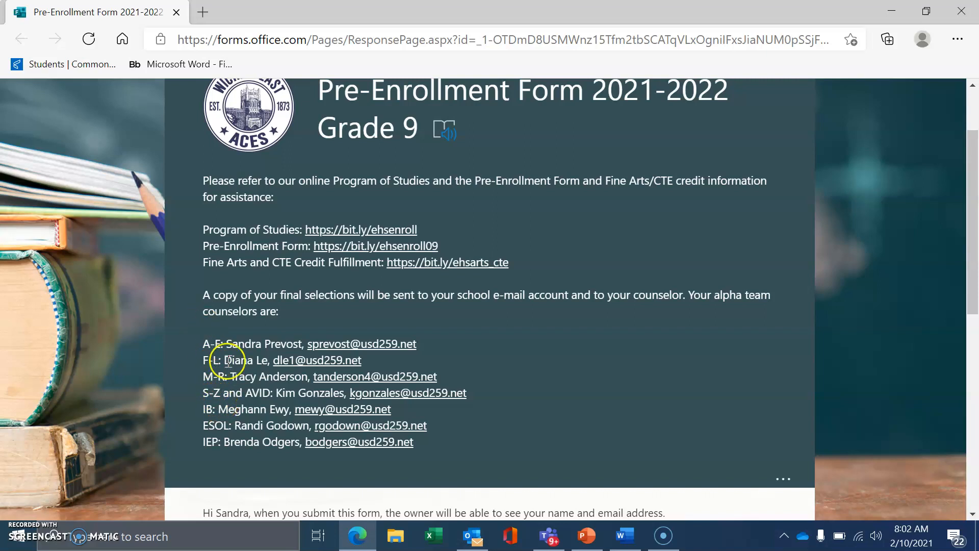
{"action": "mouse_move", "coordinate": [802, 399]}
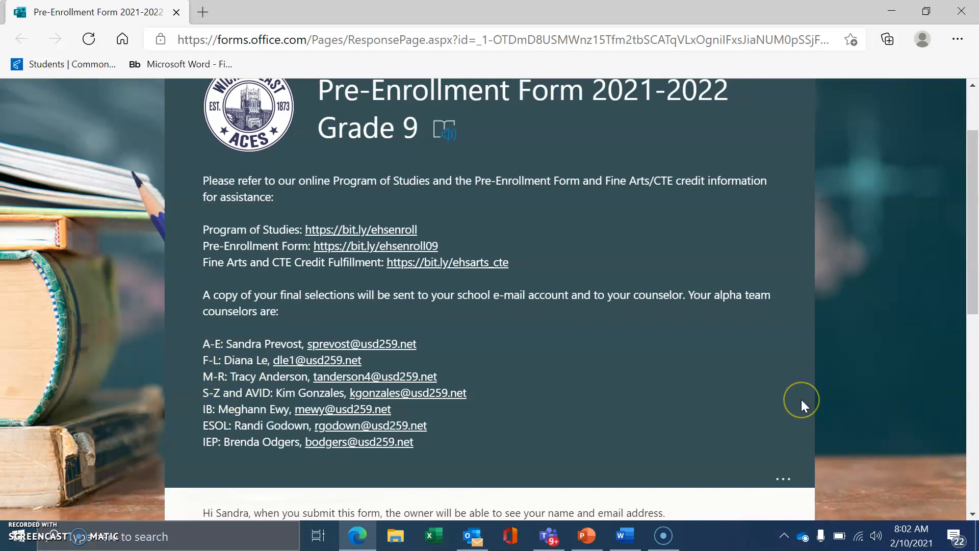
{"action": "mouse_move", "coordinate": [374, 245]}
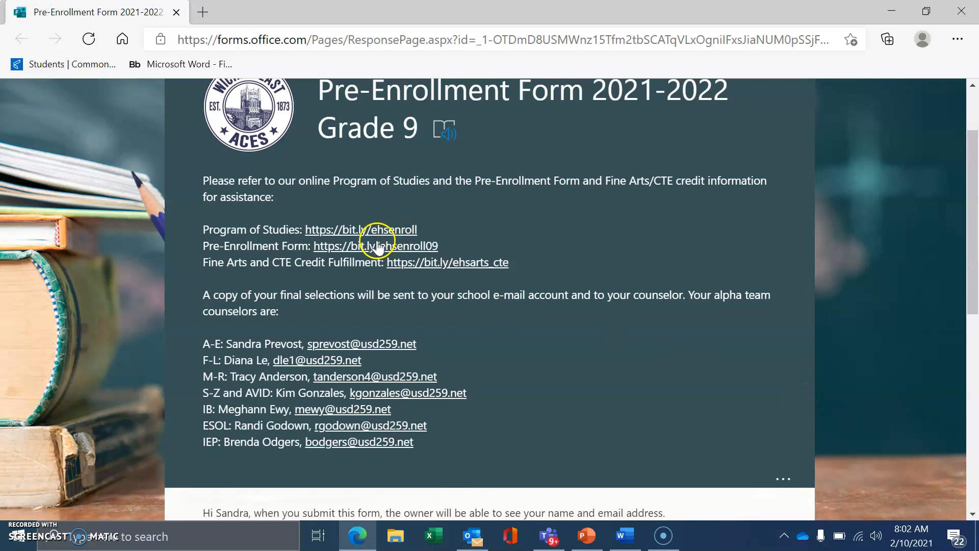
{"action": "mouse_move", "coordinate": [369, 233]}
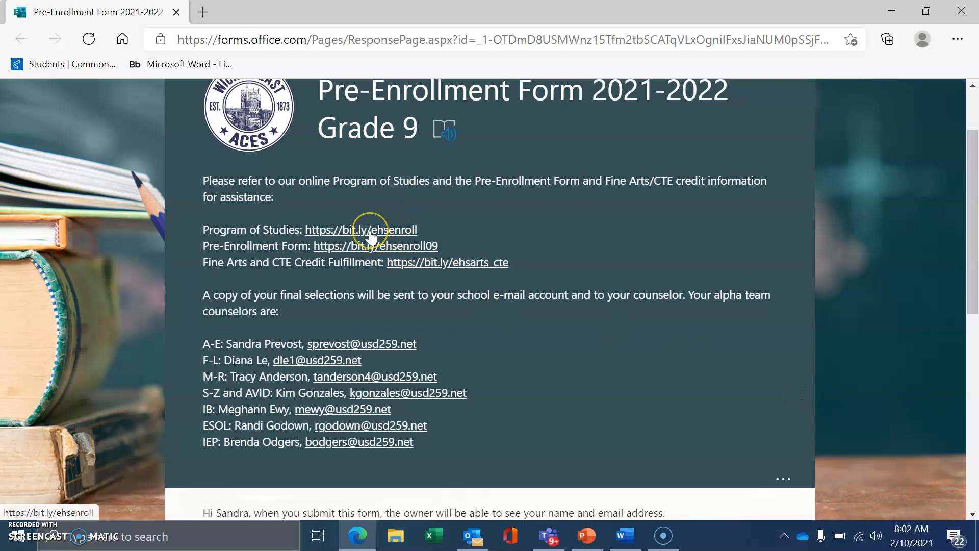
Search the Program of Studies PDF for 'ph' to find Photo Imaging, then return to the form
{"action": "left_click", "coordinate": [361, 230]}
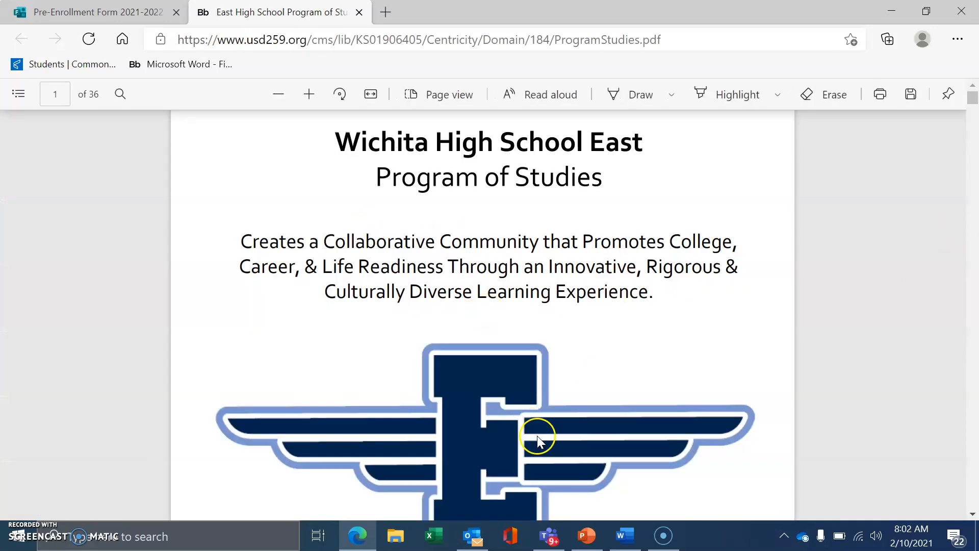
{"action": "mouse_move", "coordinate": [972, 482]}
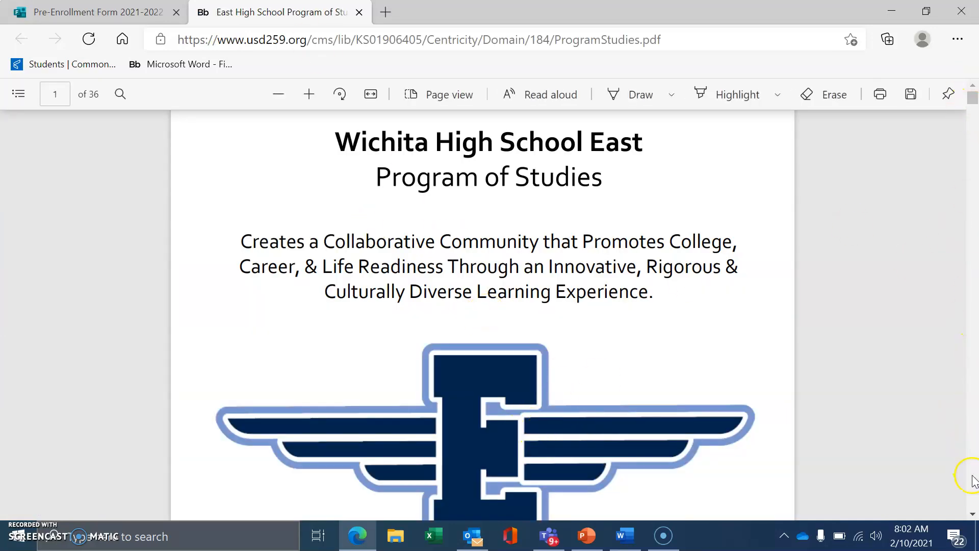
{"action": "scroll", "scroll_direction": "down", "scroll_amount": 3}
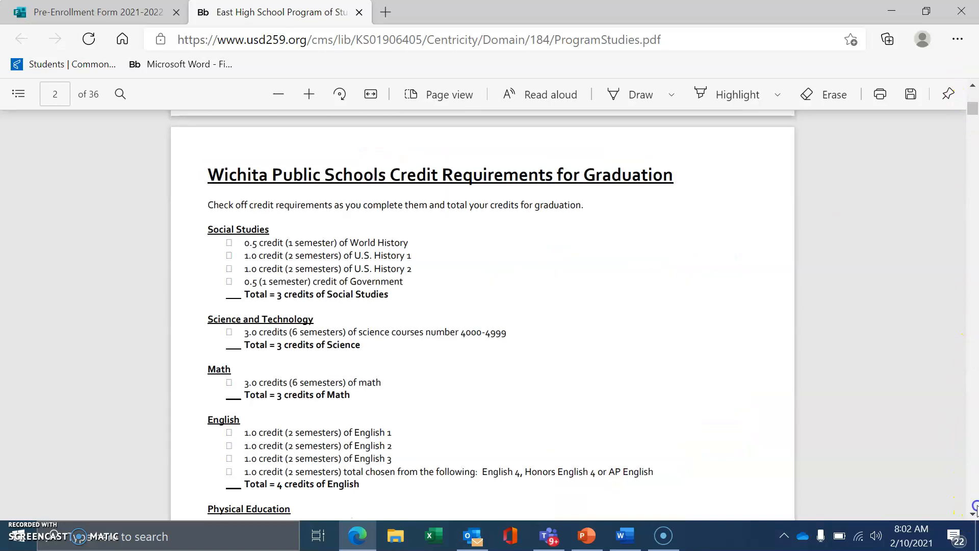
{"action": "scroll", "scroll_direction": "down", "scroll_amount": 3}
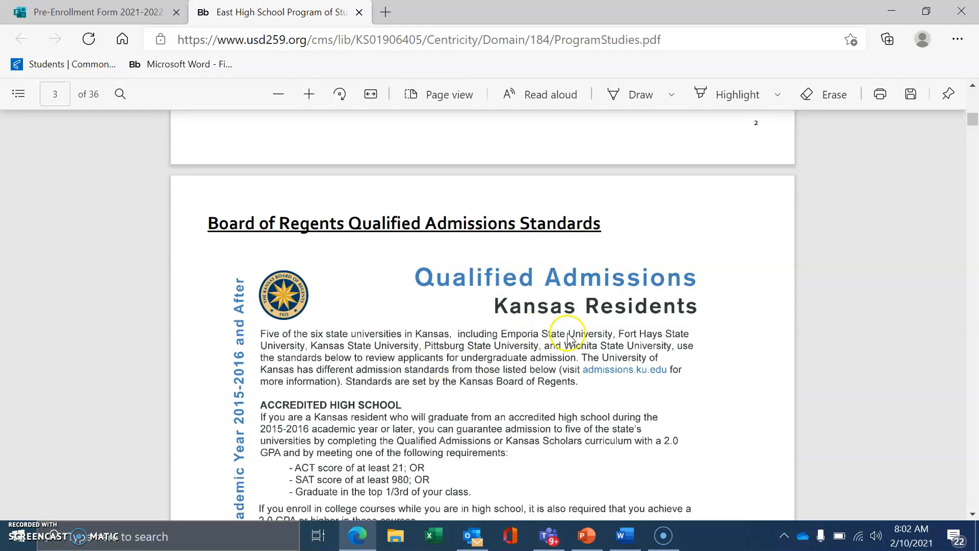
{"action": "mouse_move", "coordinate": [594, 286]}
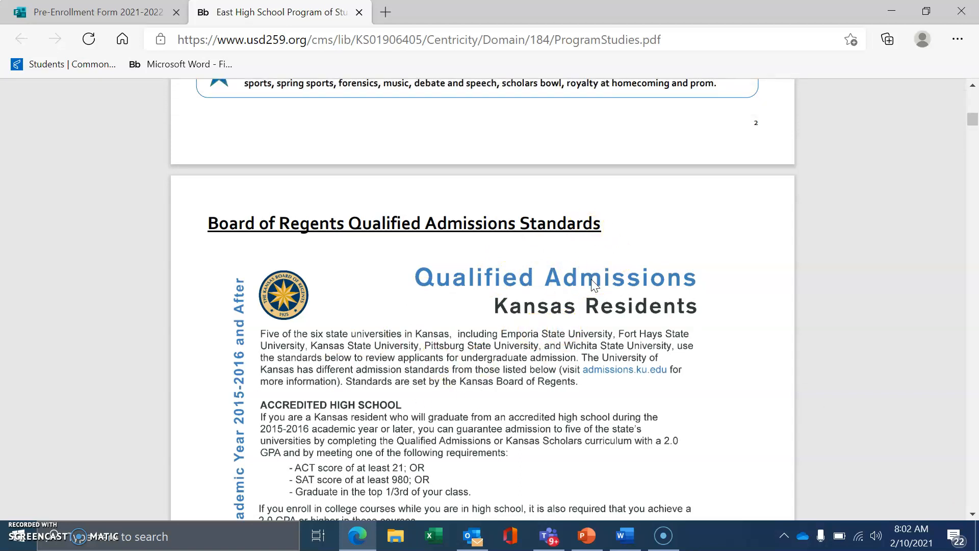
{"action": "key", "text": "ctrl+f"}
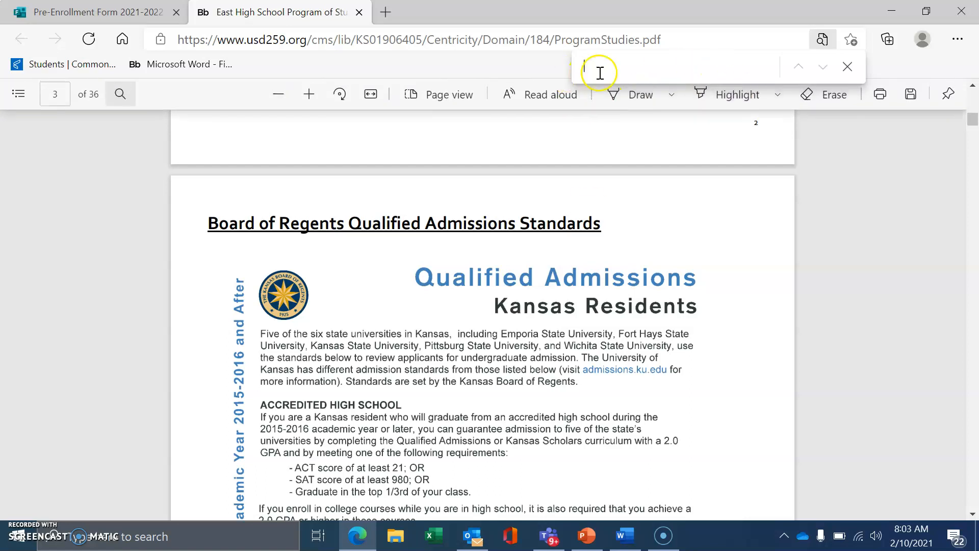
{"action": "type", "text": "photo imag"}
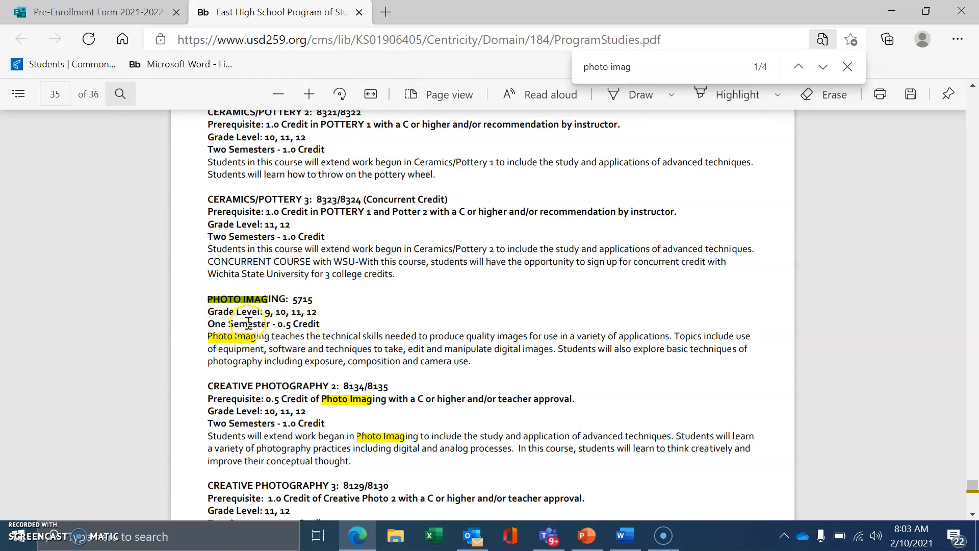
{"action": "mouse_move", "coordinate": [275, 312]}
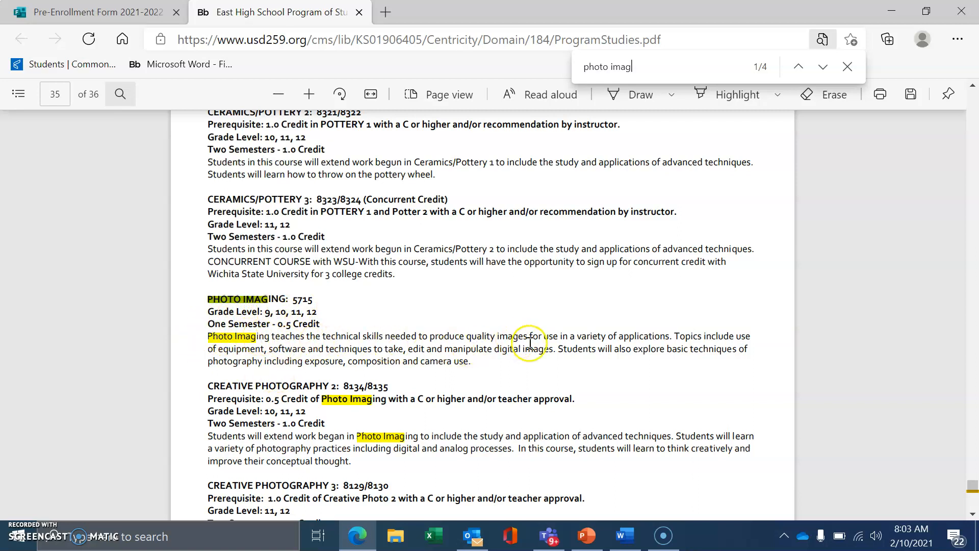
{"action": "mouse_move", "coordinate": [588, 343]}
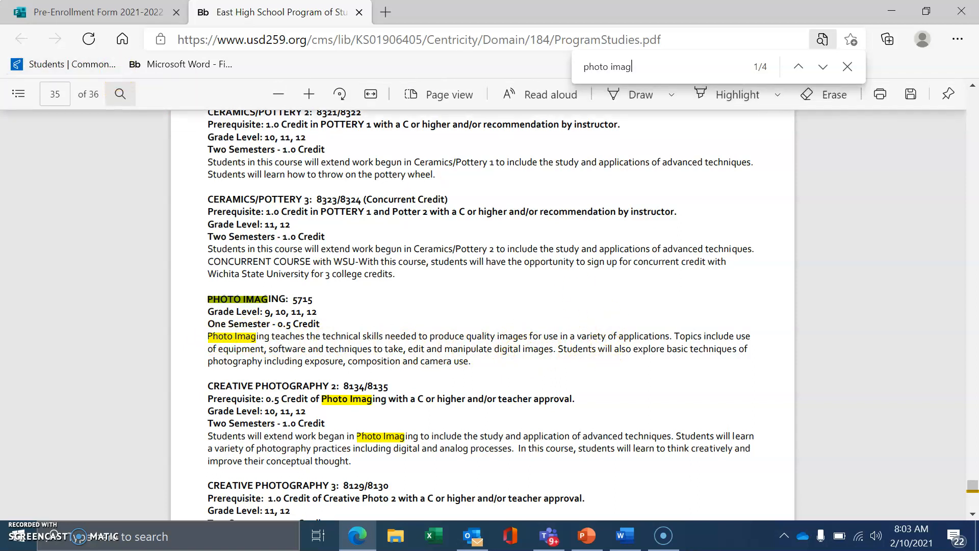
{"action": "left_click", "coordinate": [77, 12]}
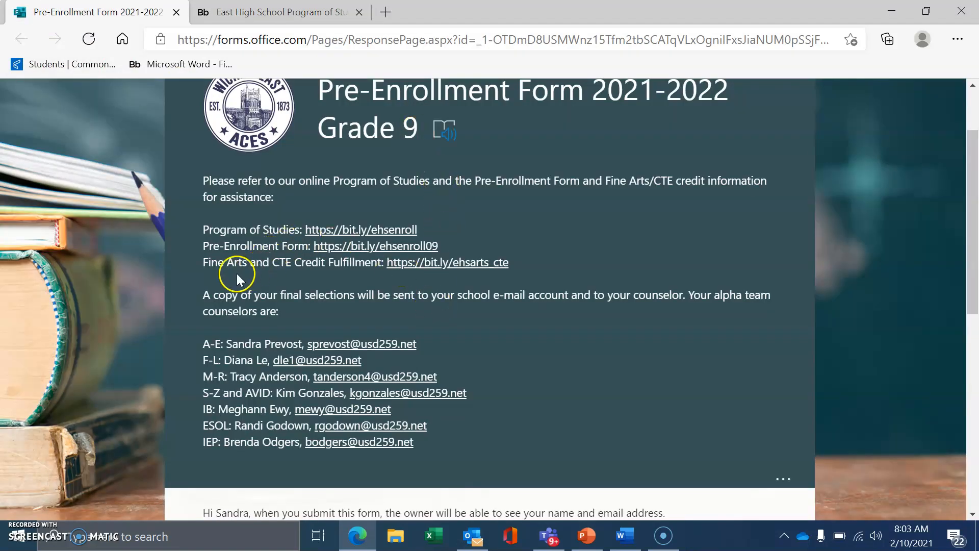
{"action": "mouse_move", "coordinate": [446, 267]}
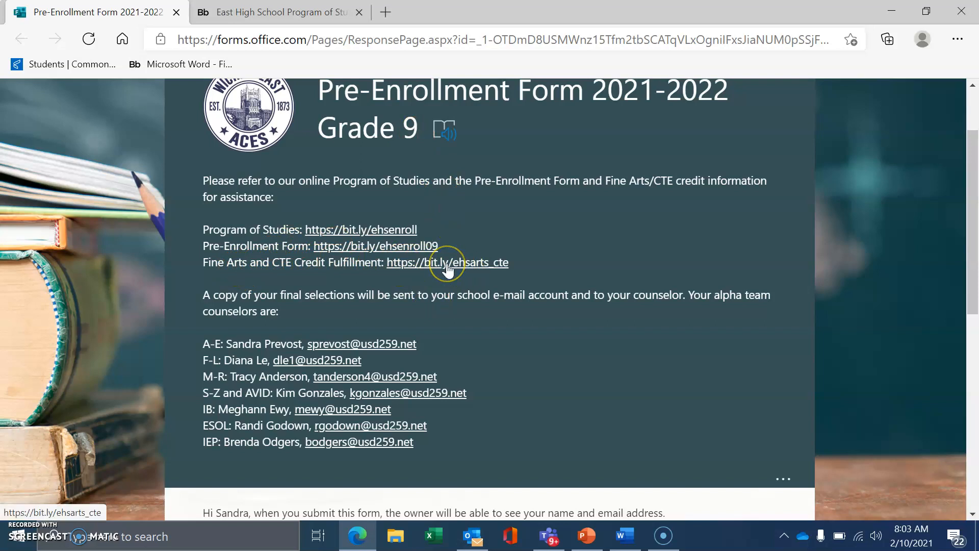
Open the Fine Arts and CTE Credit Fulfillment course list PDF
{"action": "left_click", "coordinate": [447, 263]}
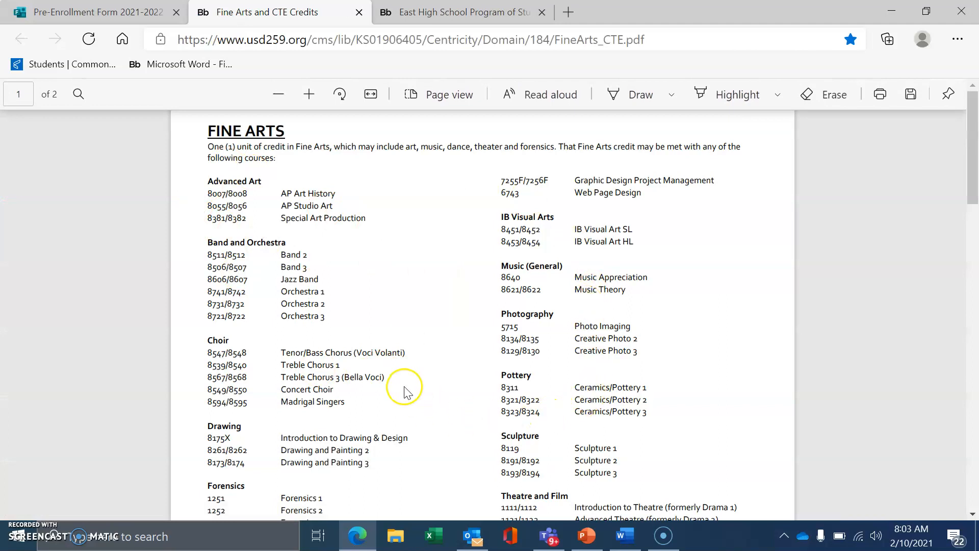
{"action": "mouse_move", "coordinate": [481, 362]}
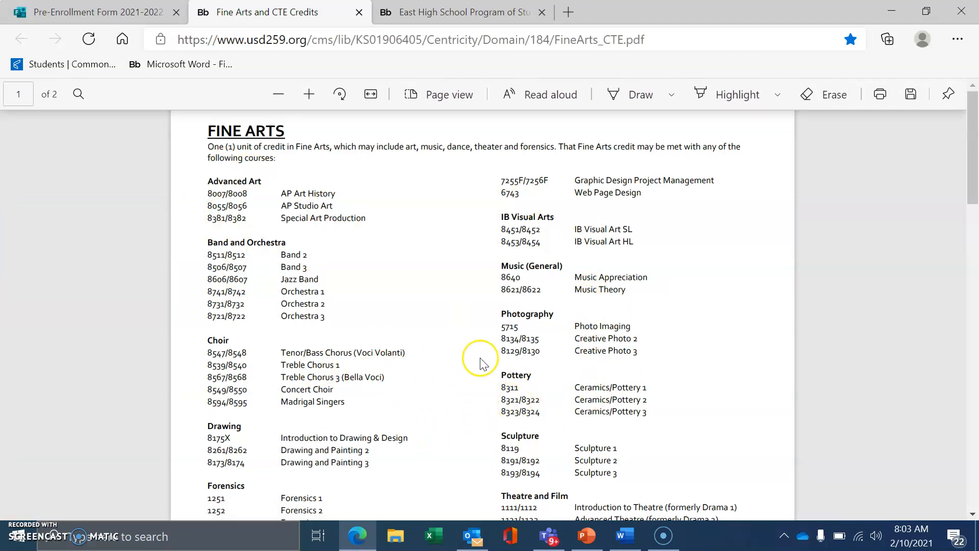
{"action": "mouse_move", "coordinate": [61, 12]}
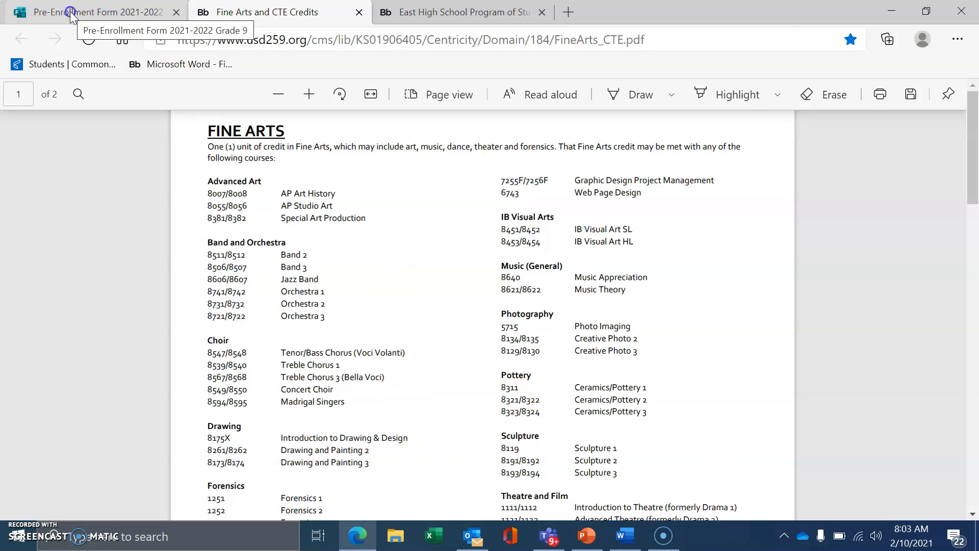
{"action": "left_click", "coordinate": [81, 12]}
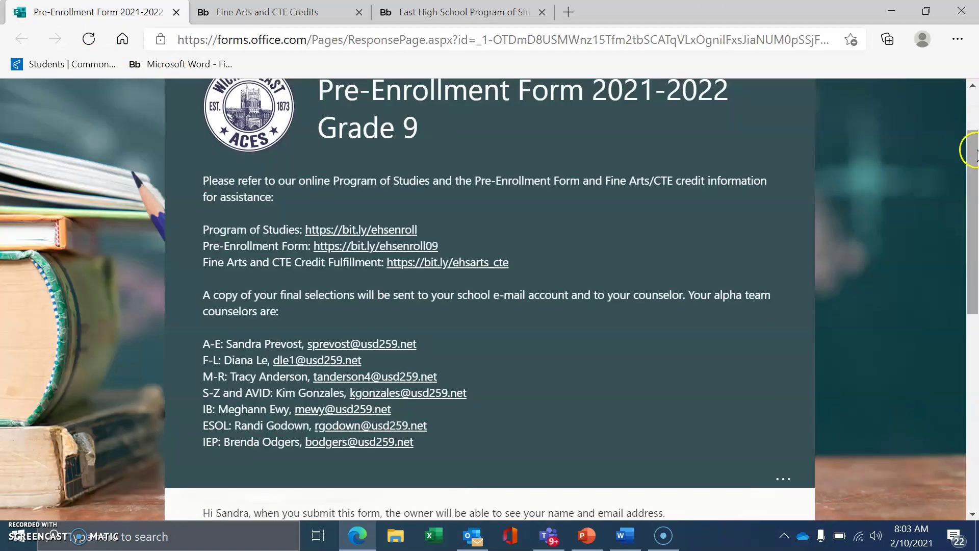
{"action": "scroll", "scroll_direction": "down", "scroll_amount": 3}
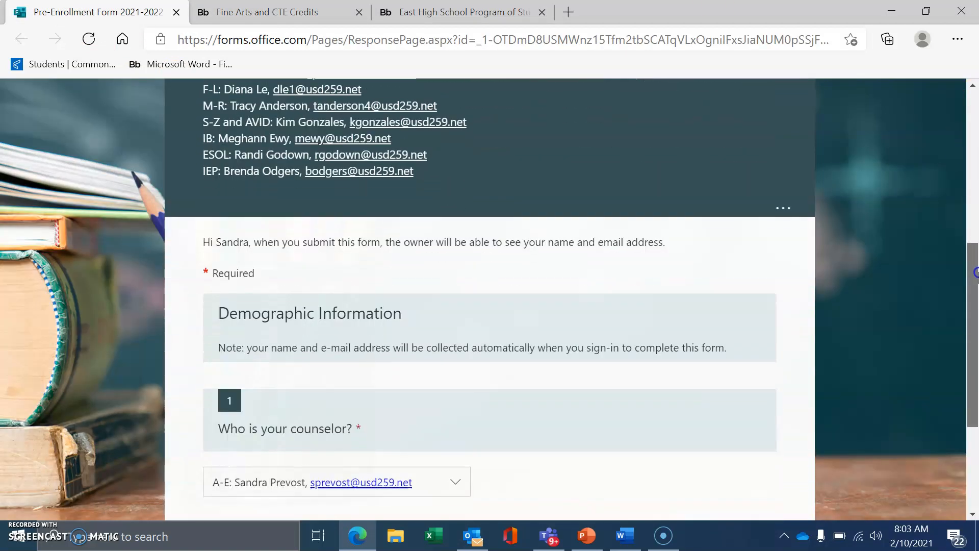
{"action": "scroll", "scroll_direction": "down", "scroll_amount": 3}
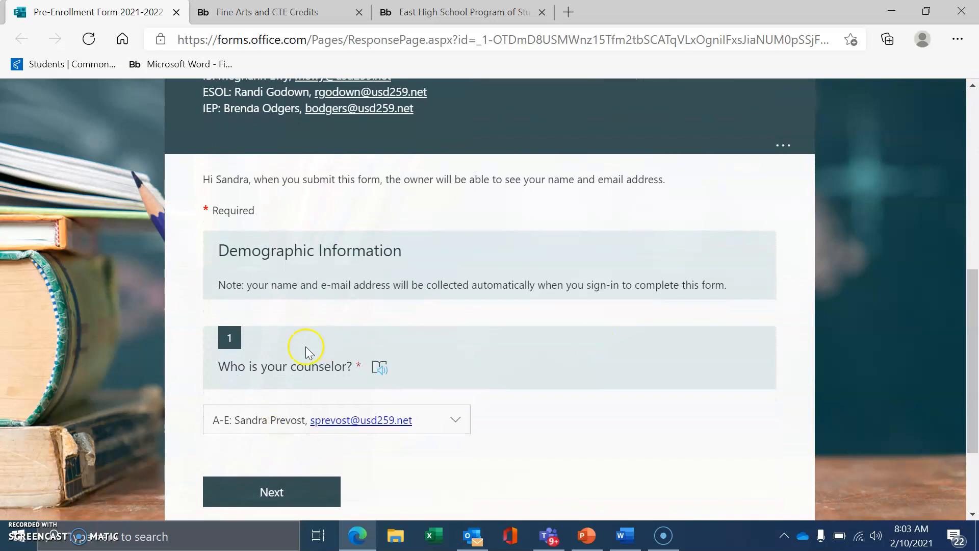
{"action": "mouse_move", "coordinate": [292, 365]}
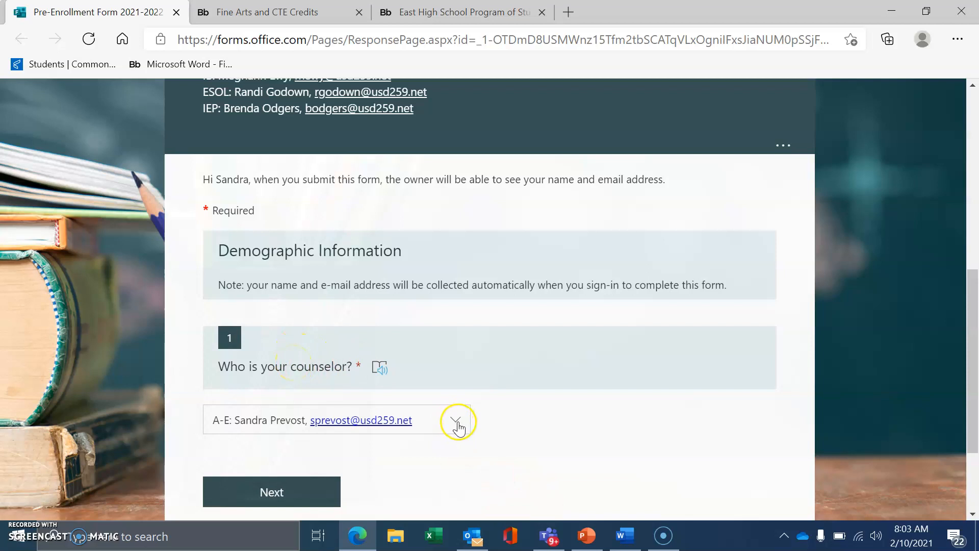
{"action": "scroll", "scroll_direction": "down", "scroll_amount": 3}
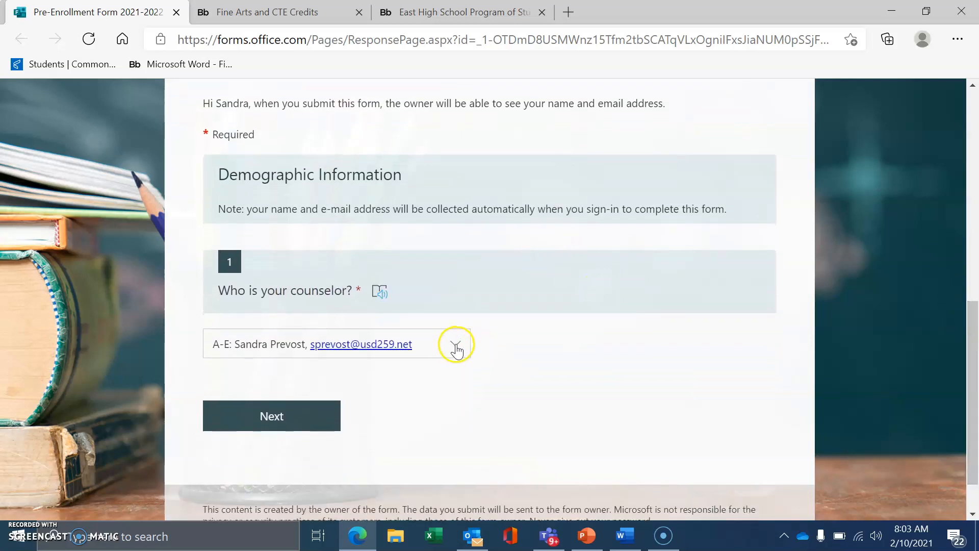
{"action": "left_click", "coordinate": [455, 344]}
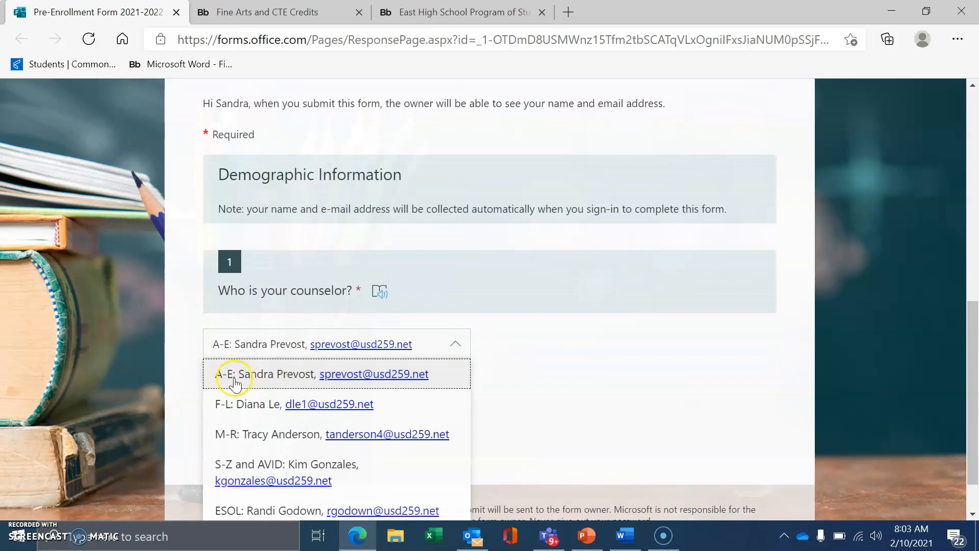
{"action": "mouse_move", "coordinate": [266, 381]}
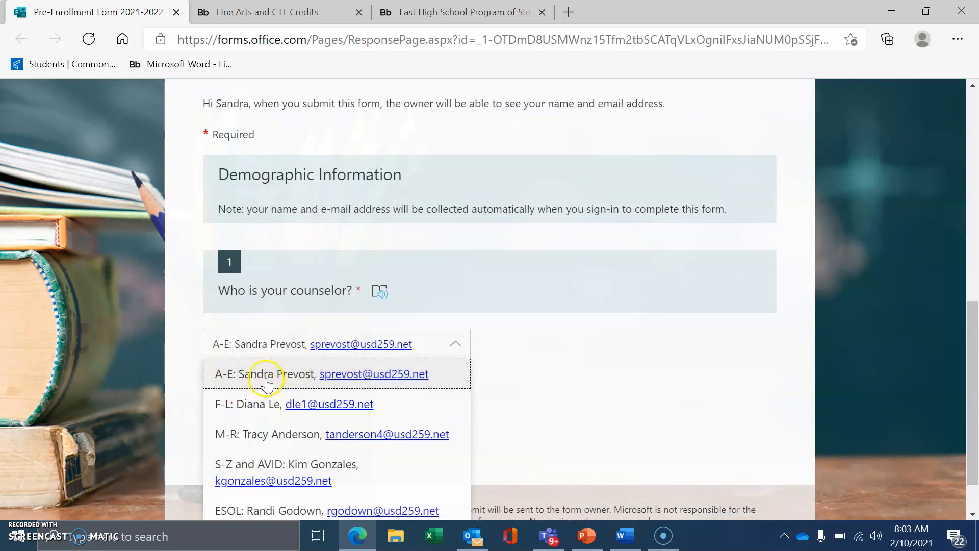
{"action": "left_click", "coordinate": [265, 373]}
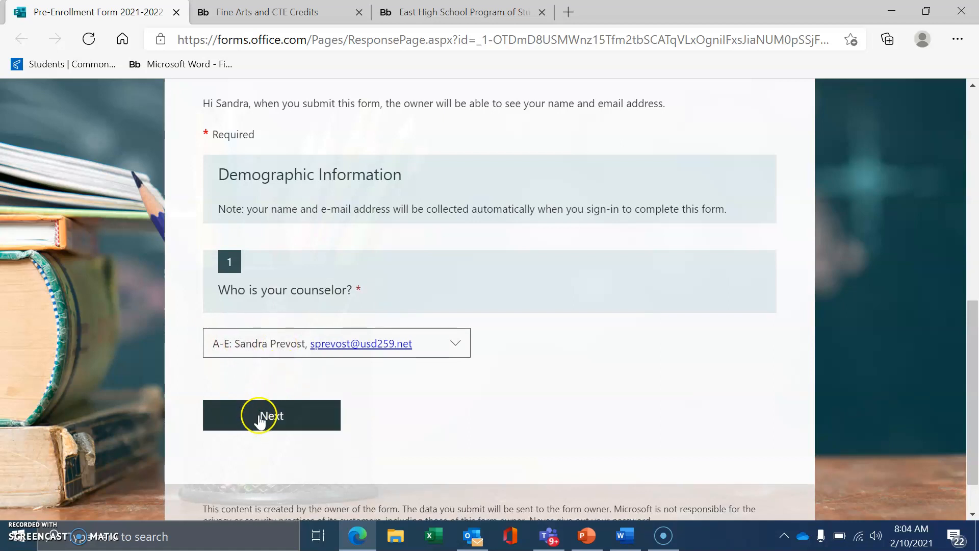
{"action": "left_click", "coordinate": [261, 418]}
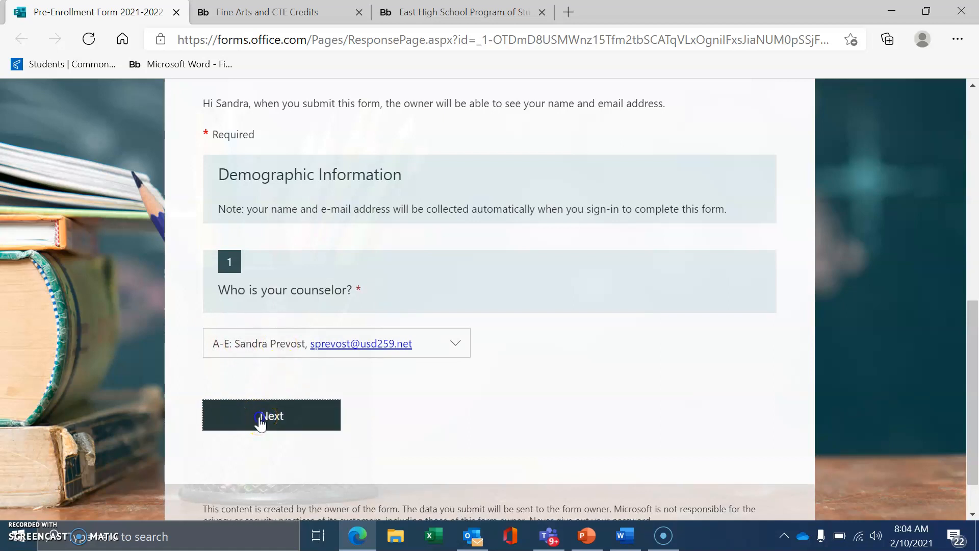
{"action": "left_click", "coordinate": [262, 415]}
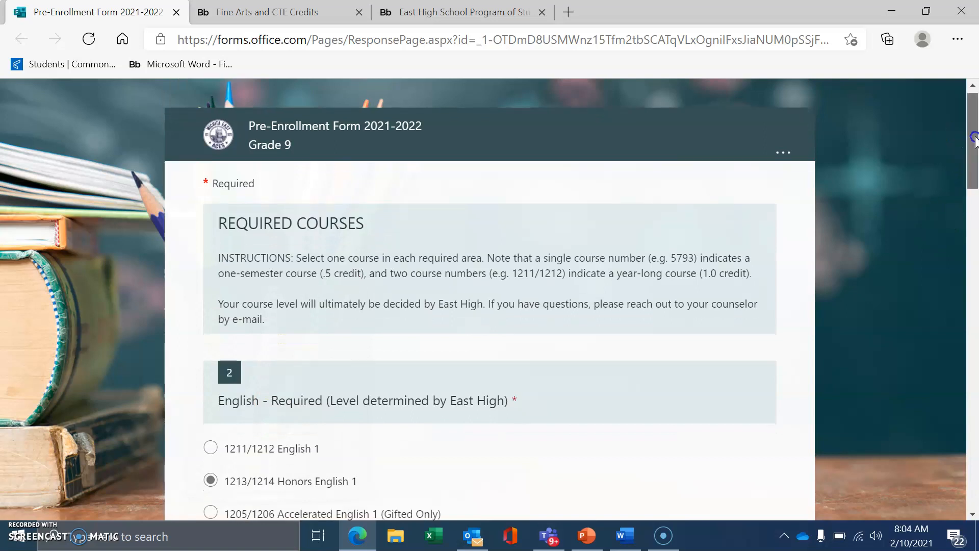
{"action": "scroll", "scroll_direction": "down", "scroll_amount": 3}
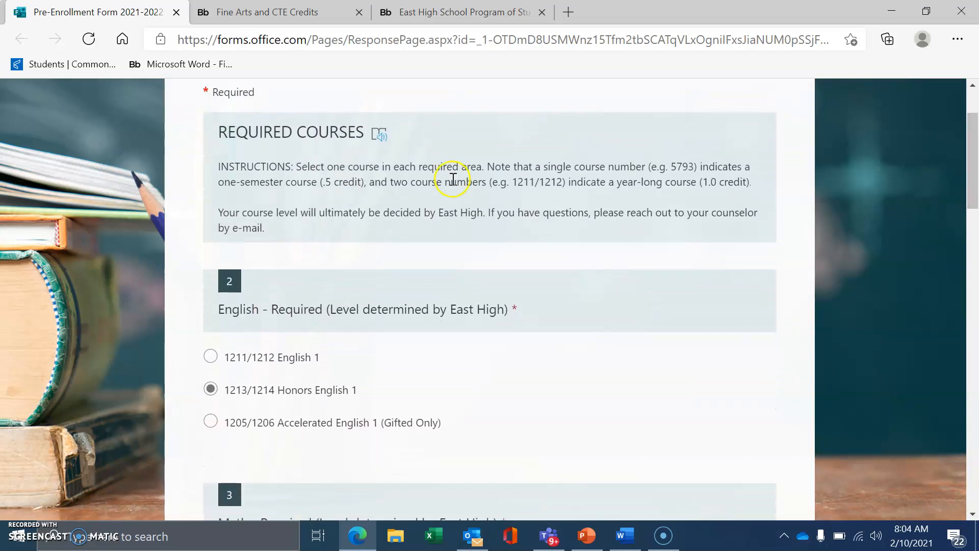
{"action": "mouse_move", "coordinate": [402, 194]}
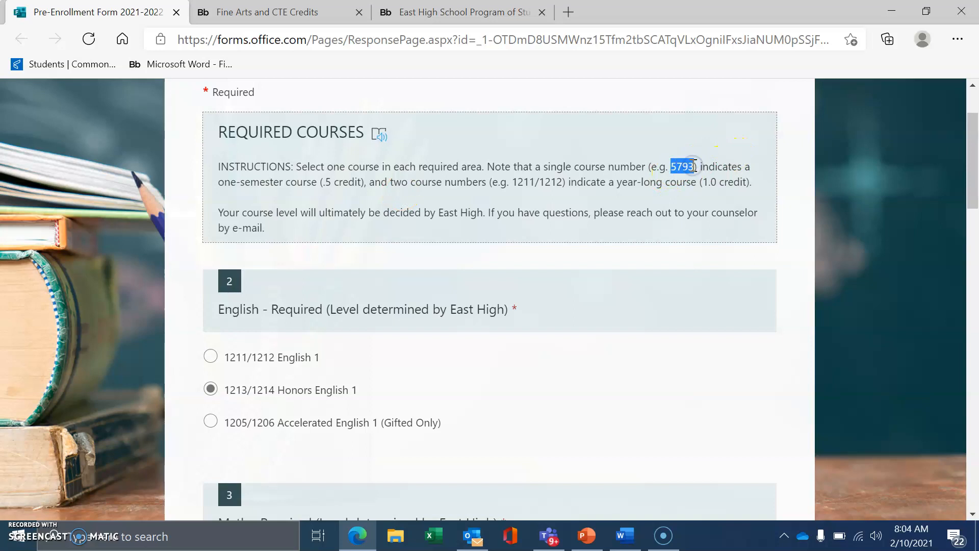
{"action": "mouse_move", "coordinate": [746, 155]}
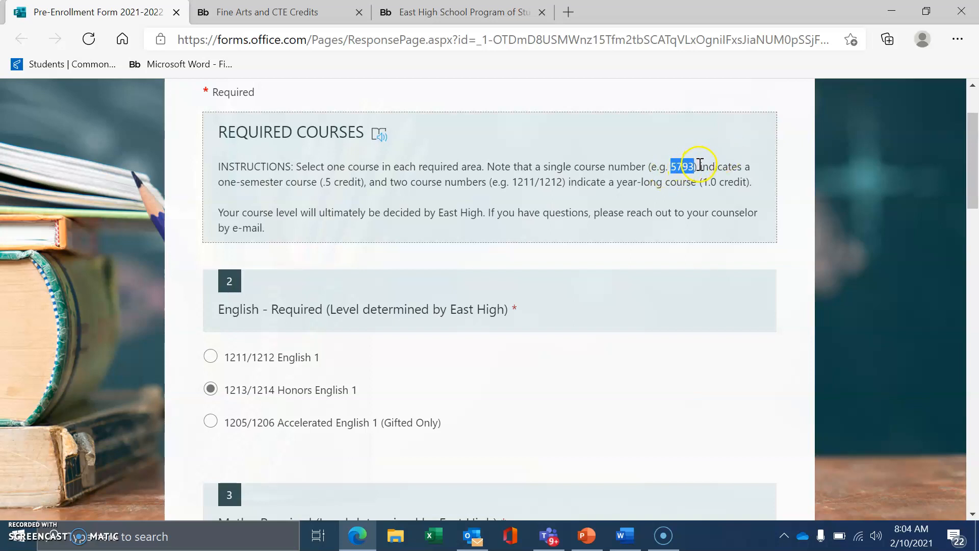
{"action": "mouse_move", "coordinate": [572, 181]}
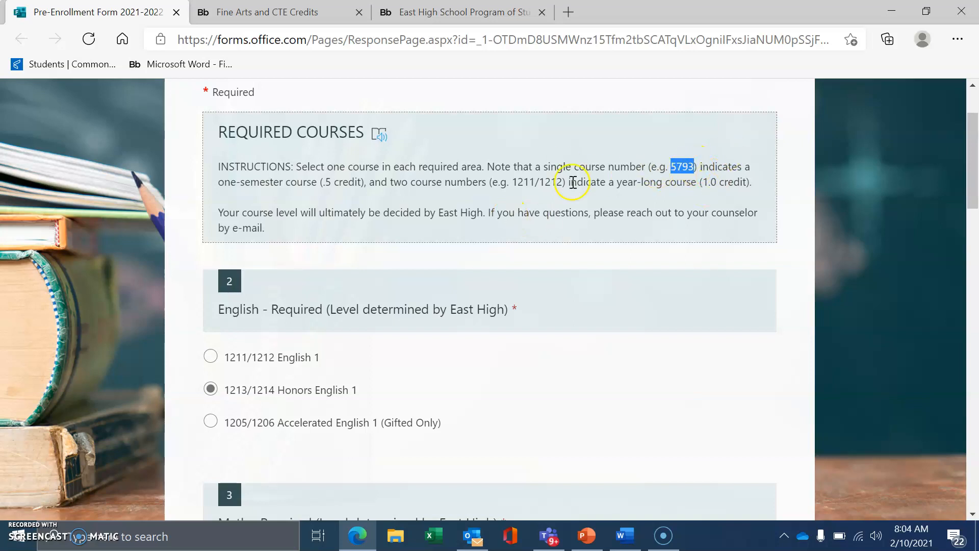
{"action": "mouse_move", "coordinate": [512, 184]}
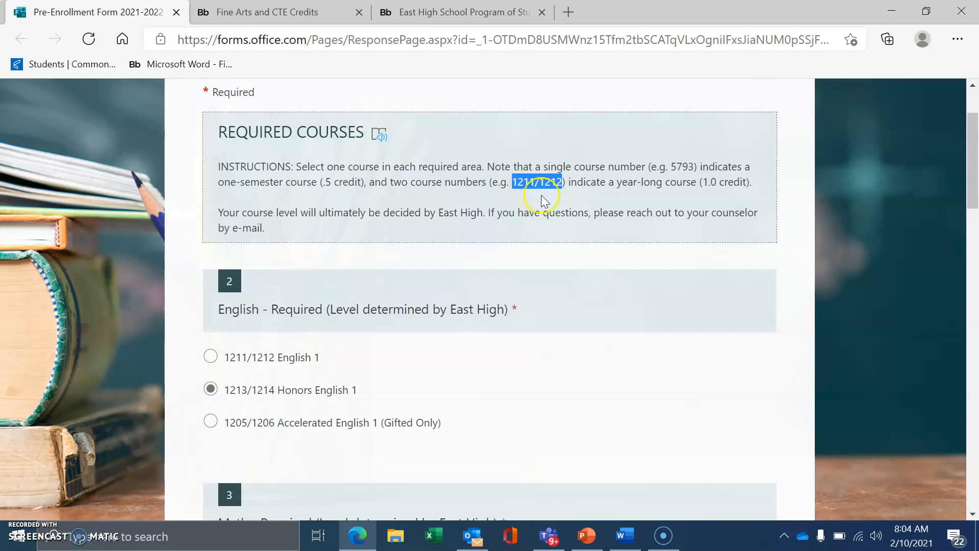
{"action": "mouse_move", "coordinate": [545, 189]}
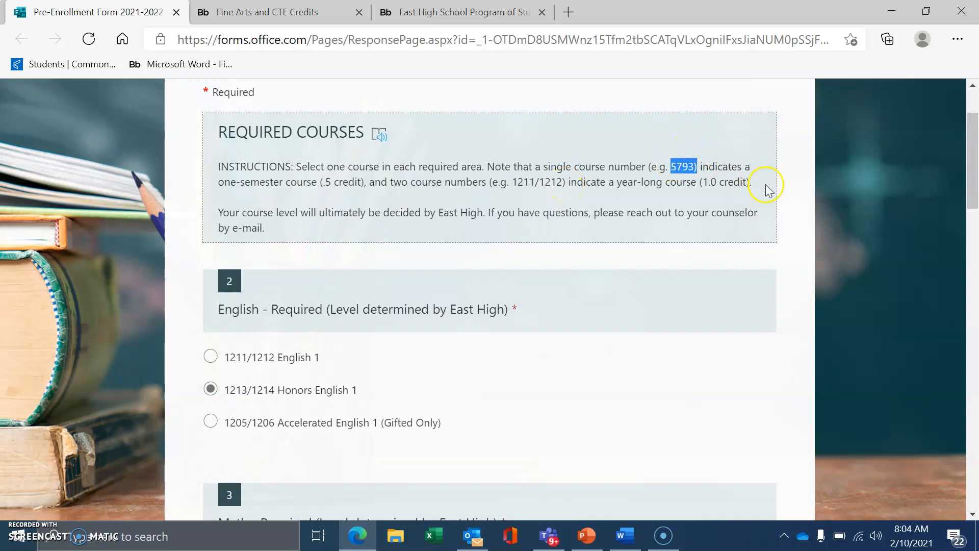
{"action": "mouse_move", "coordinate": [679, 195]}
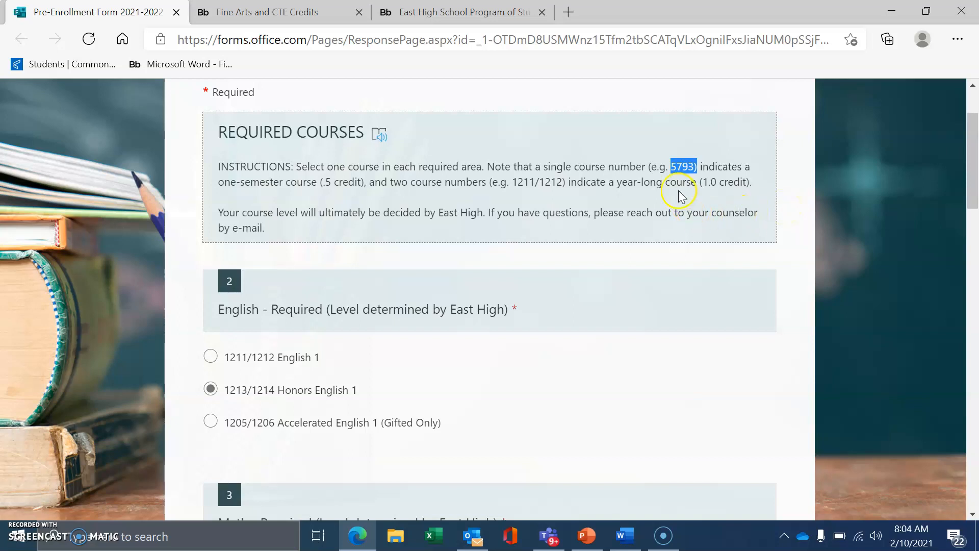
{"action": "mouse_move", "coordinate": [673, 176]}
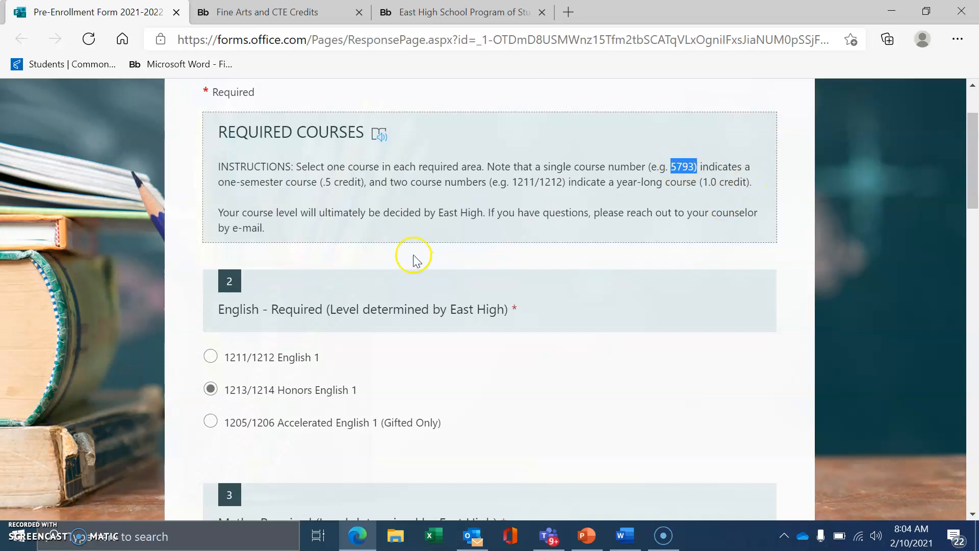
{"action": "scroll", "scroll_direction": "down", "scroll_amount": 3}
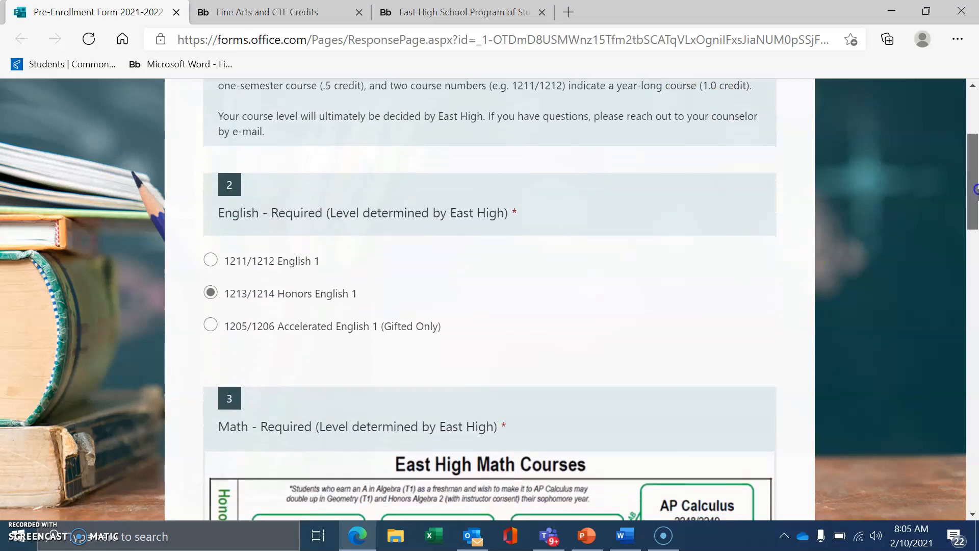
{"action": "scroll", "scroll_direction": "down", "scroll_amount": 3}
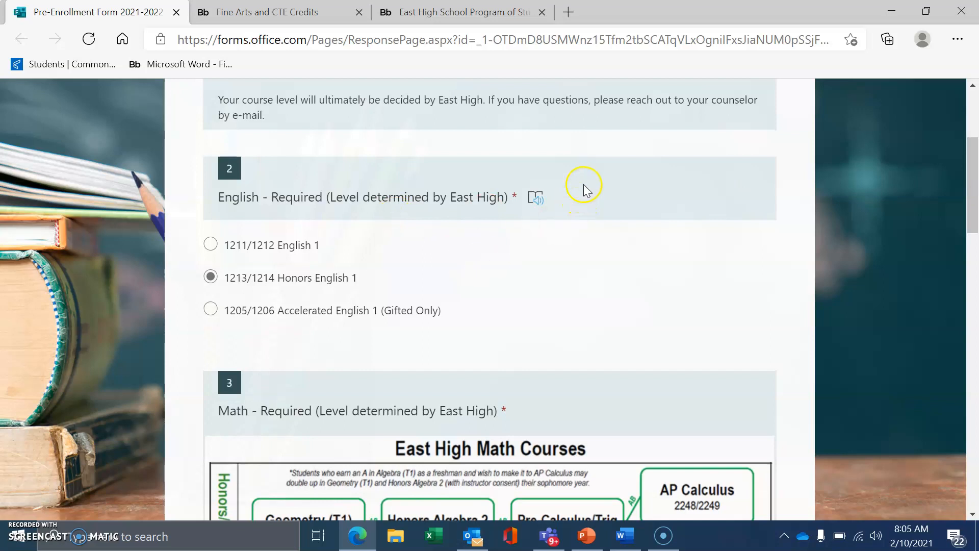
{"action": "mouse_move", "coordinate": [278, 239]}
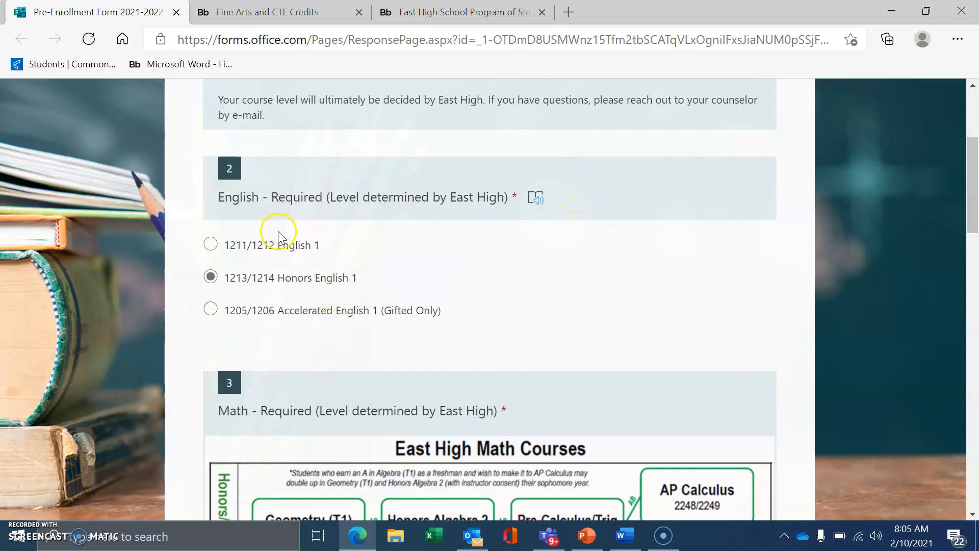
{"action": "mouse_move", "coordinate": [342, 266]}
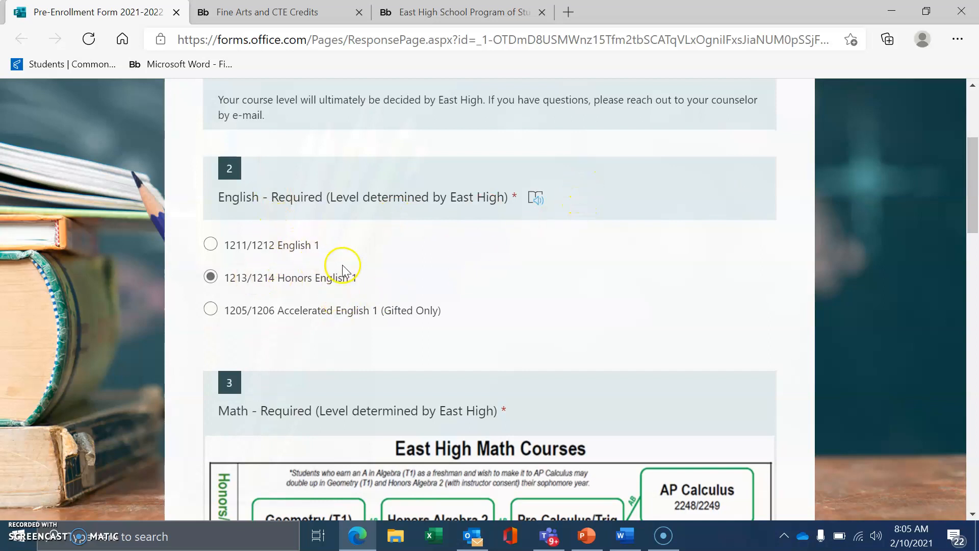
{"action": "mouse_move", "coordinate": [210, 257]}
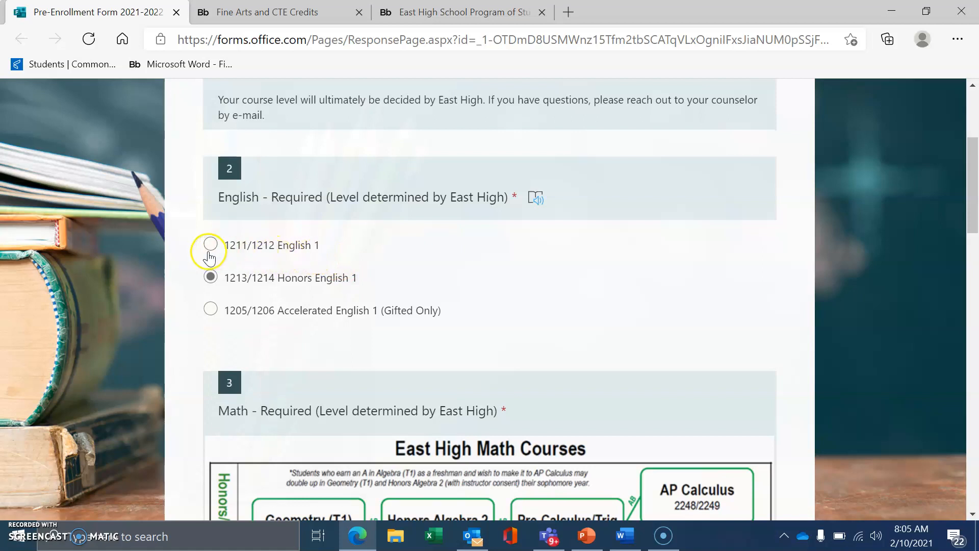
{"action": "left_click", "coordinate": [210, 244]}
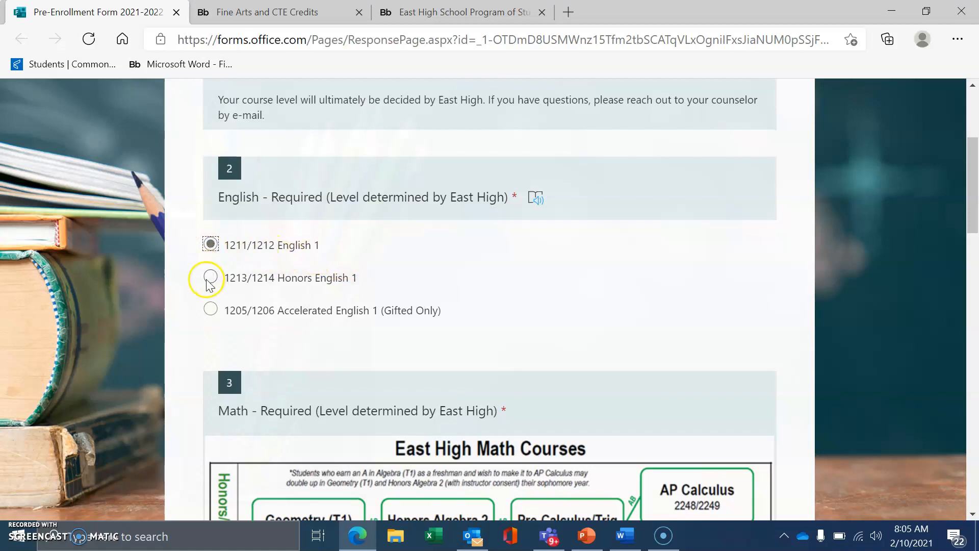
{"action": "left_click", "coordinate": [210, 277]}
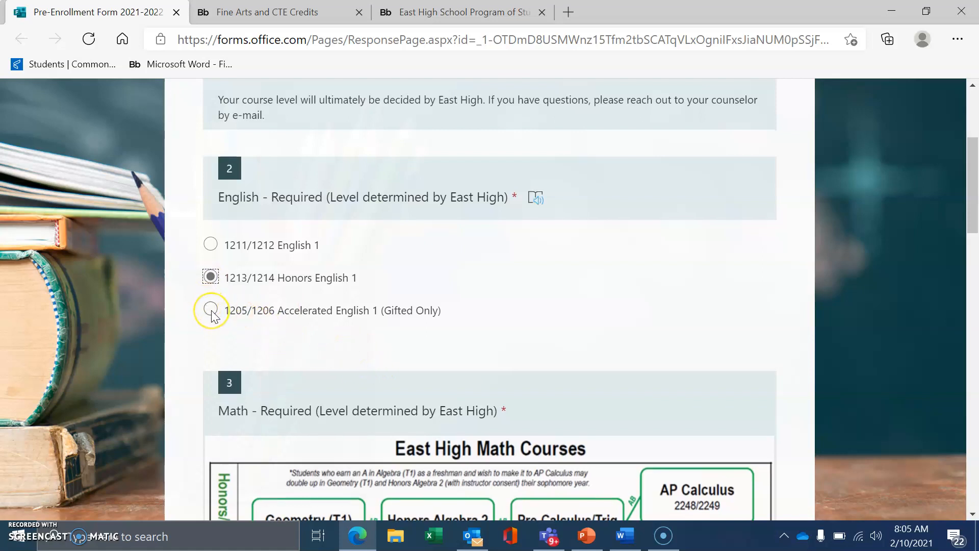
{"action": "mouse_move", "coordinate": [258, 245]}
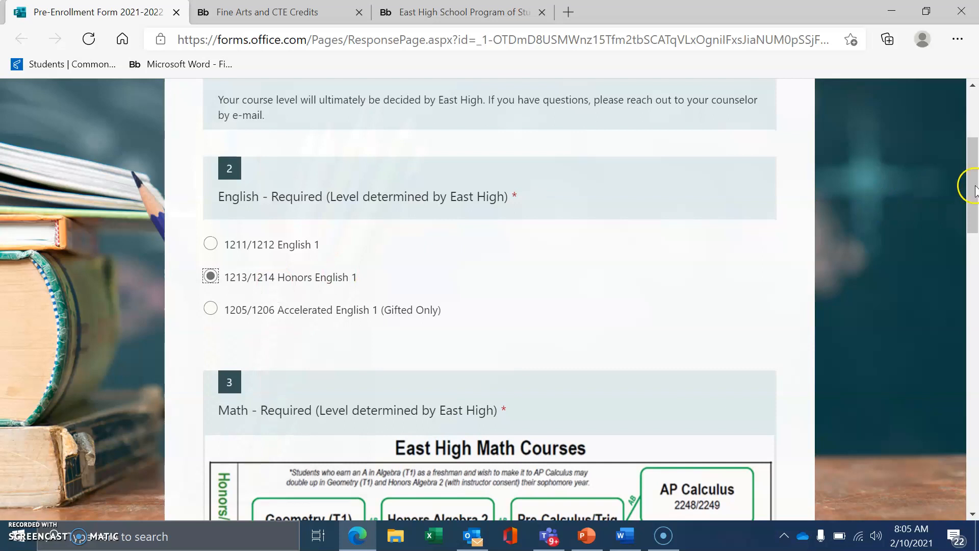
{"action": "scroll", "scroll_direction": "down", "scroll_amount": 3}
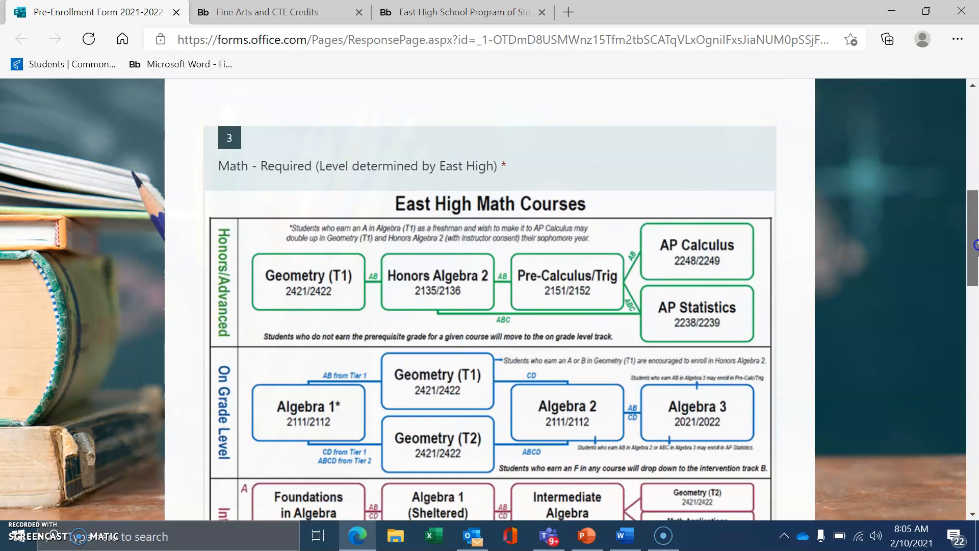
{"action": "scroll", "scroll_direction": "down", "scroll_amount": 3}
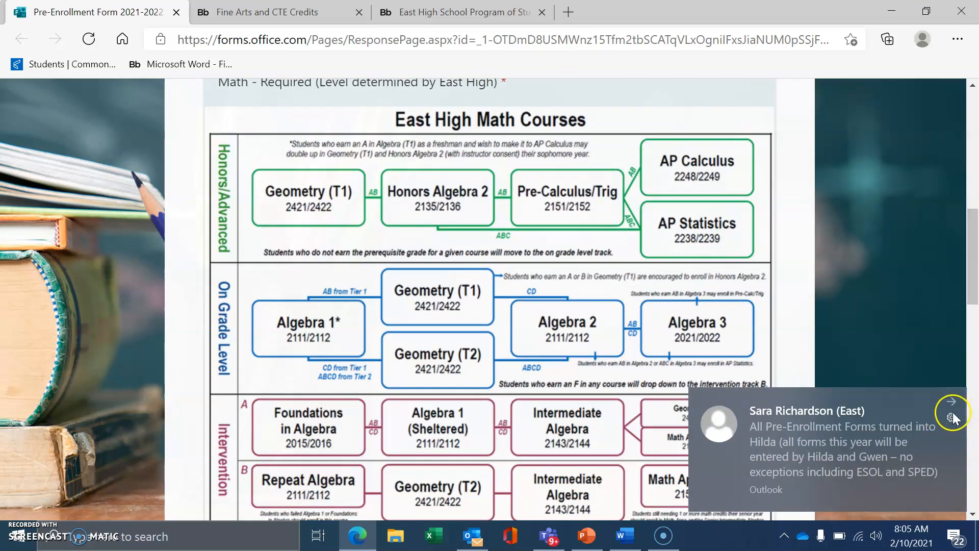
{"action": "scroll", "scroll_direction": "down", "scroll_amount": 3}
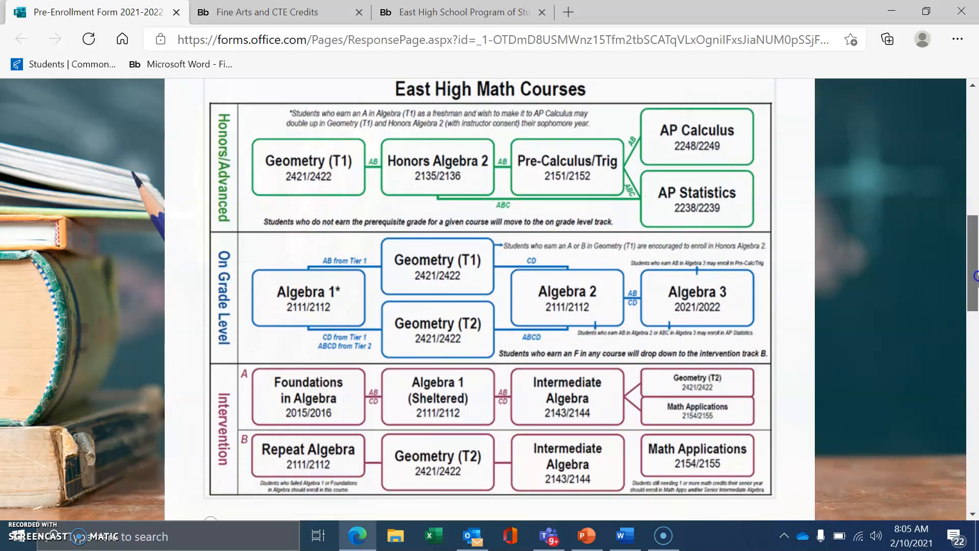
{"action": "scroll", "scroll_direction": "down", "scroll_amount": 3}
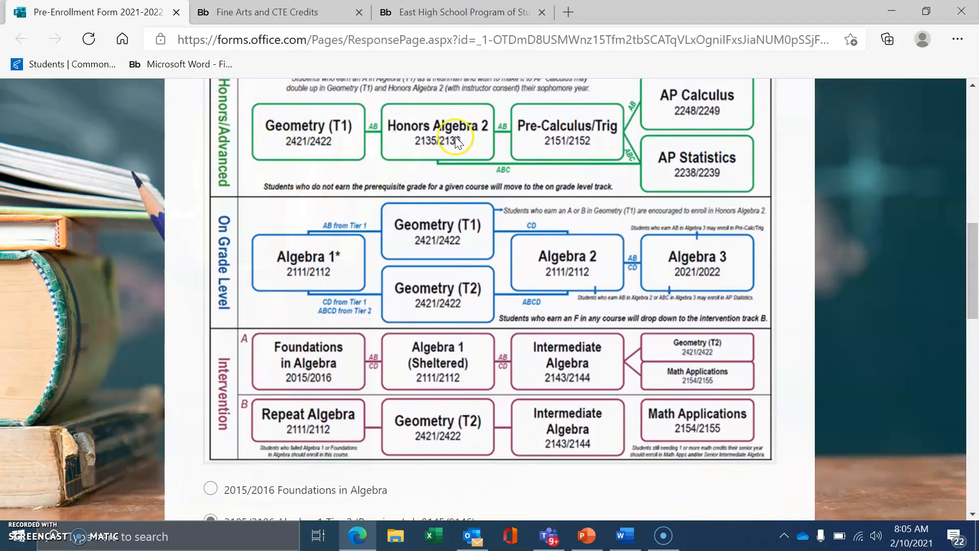
{"action": "mouse_move", "coordinate": [566, 290]}
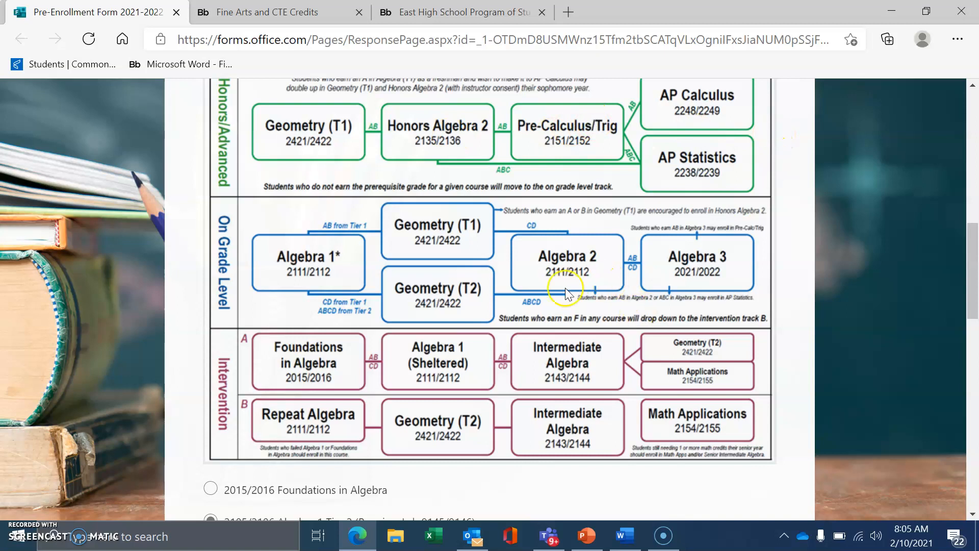
{"action": "mouse_move", "coordinate": [842, 231]}
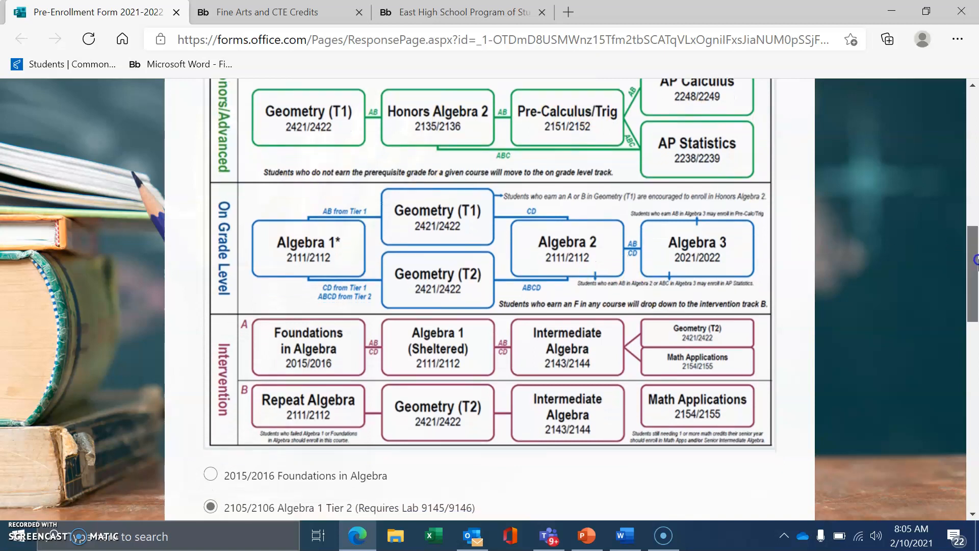
Try Algebra 1 Tier 2 and then 2111/2112 Algebra 1 Tier 1 as the math answer
{"action": "scroll", "scroll_direction": "down", "scroll_amount": 3}
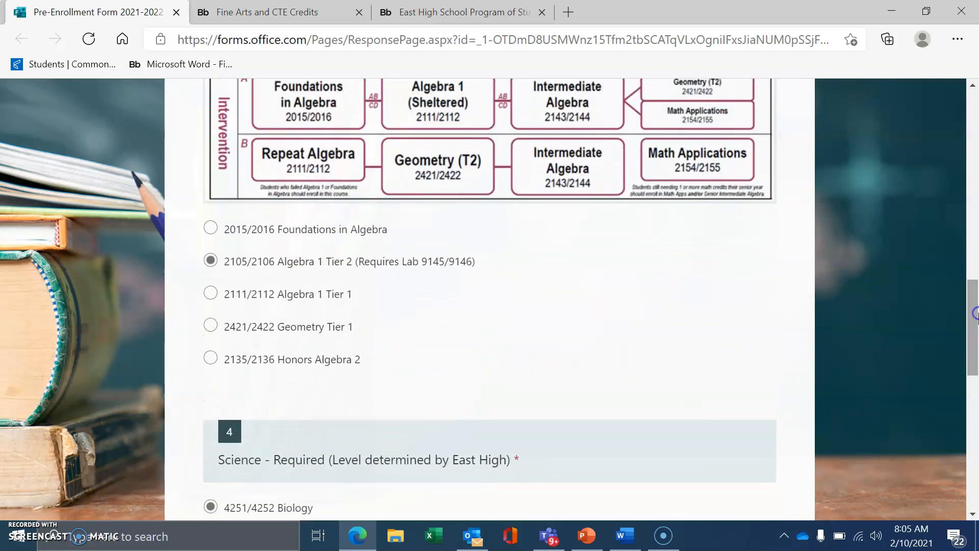
{"action": "mouse_move", "coordinate": [272, 224]}
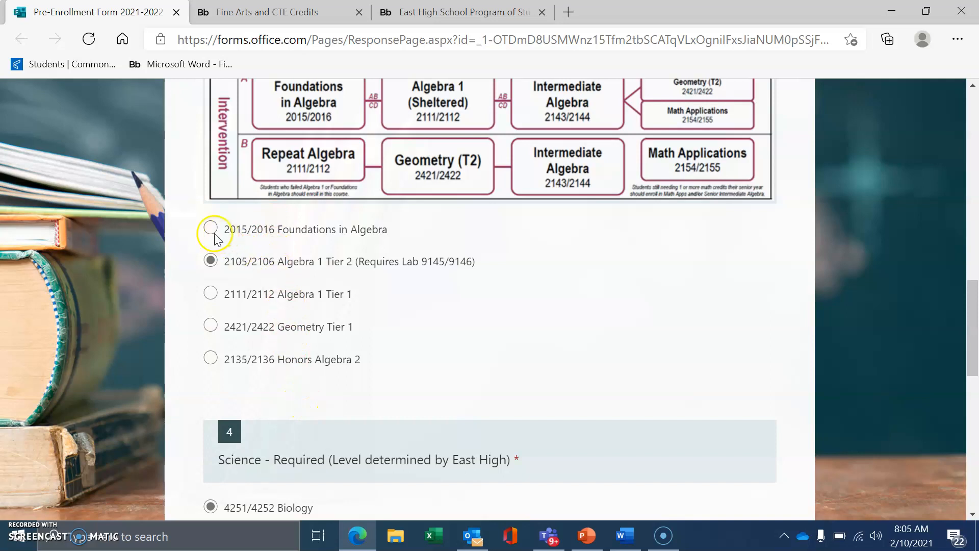
{"action": "mouse_move", "coordinate": [345, 235]}
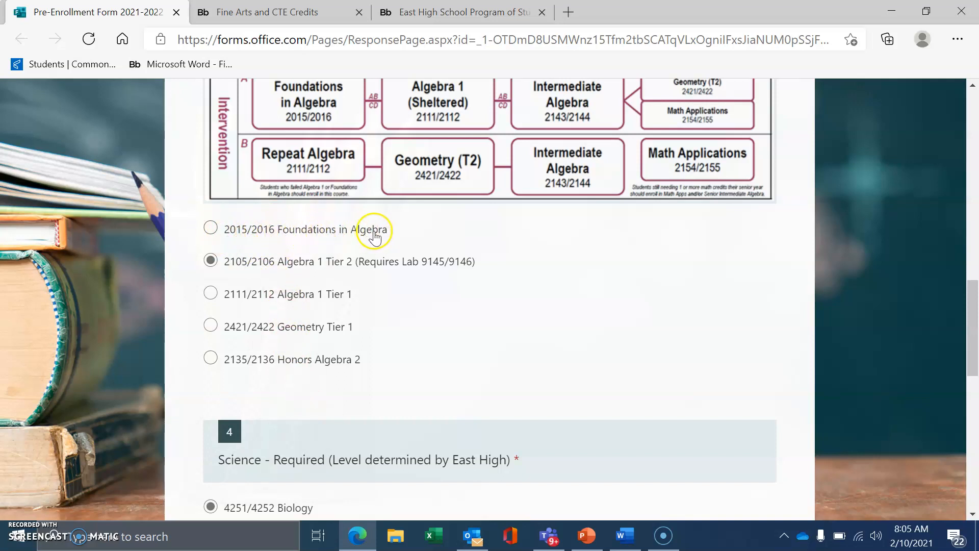
{"action": "mouse_move", "coordinate": [357, 237]}
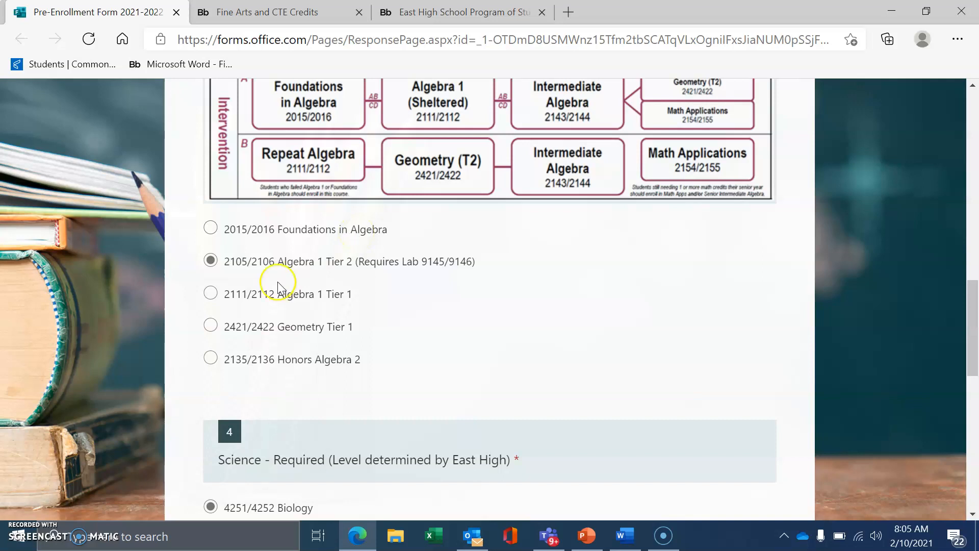
{"action": "mouse_move", "coordinate": [235, 268]}
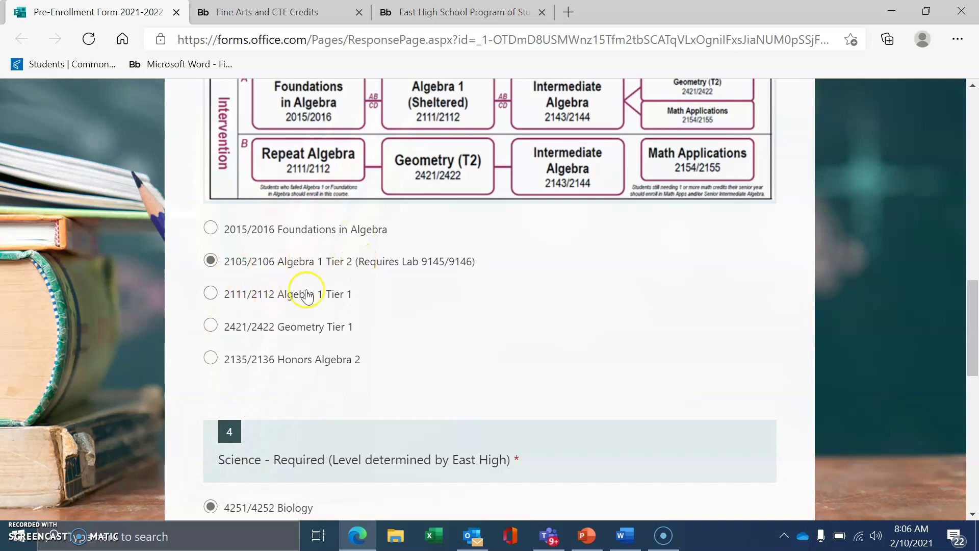
{"action": "mouse_move", "coordinate": [316, 333]}
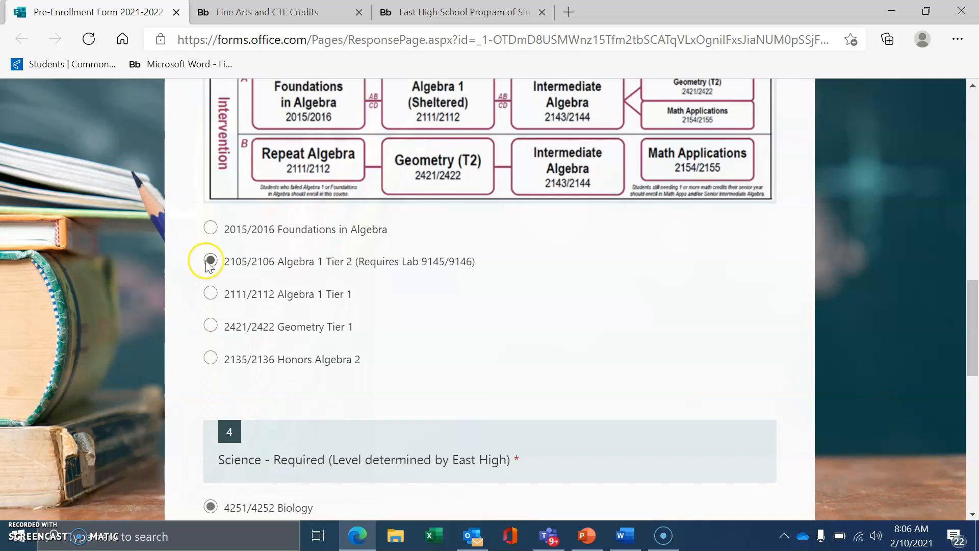
{"action": "left_click", "coordinate": [210, 261]}
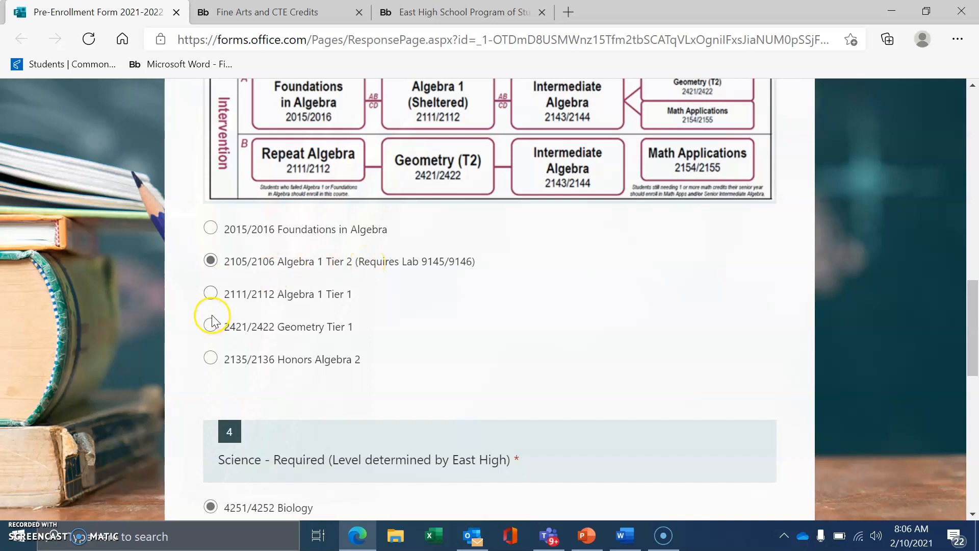
{"action": "left_click", "coordinate": [210, 294]}
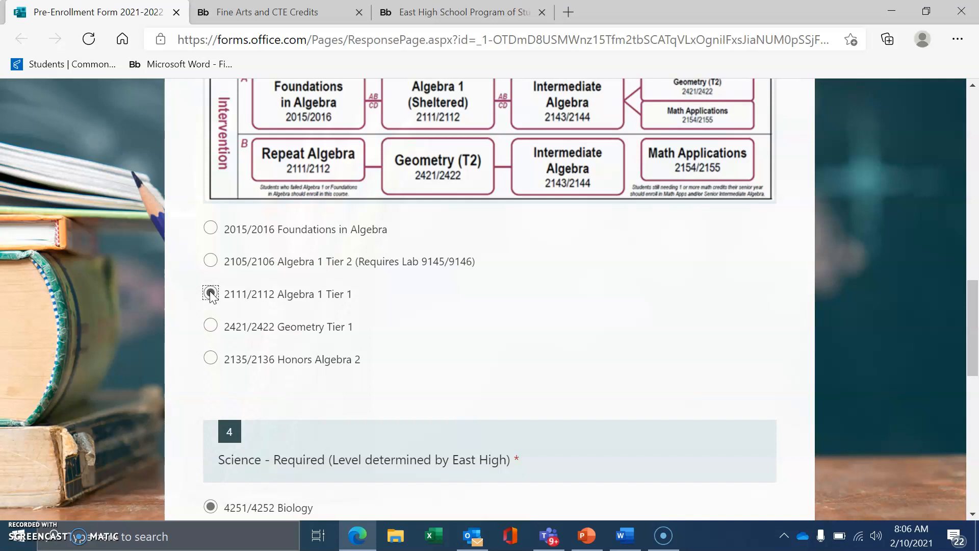
{"action": "left_click", "coordinate": [210, 294]}
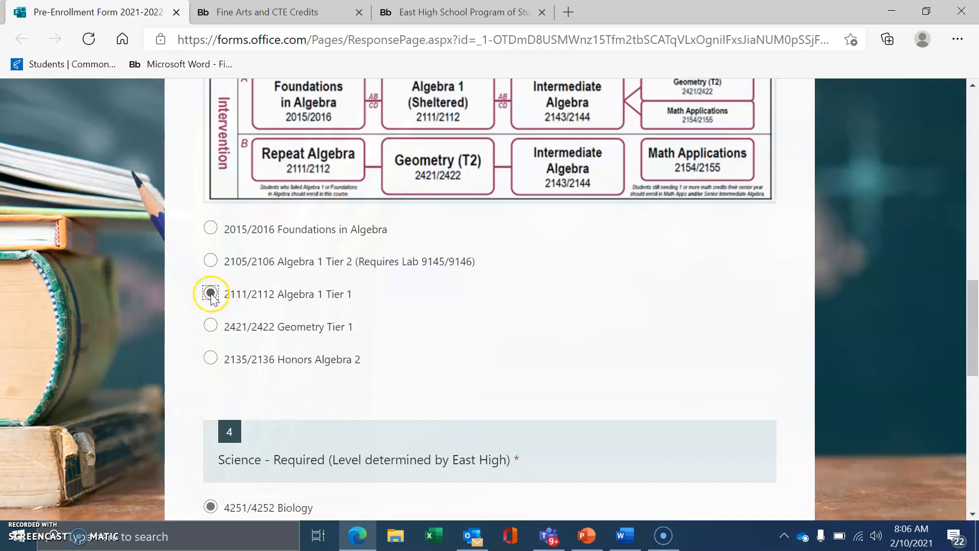
{"action": "left_click", "coordinate": [210, 294]}
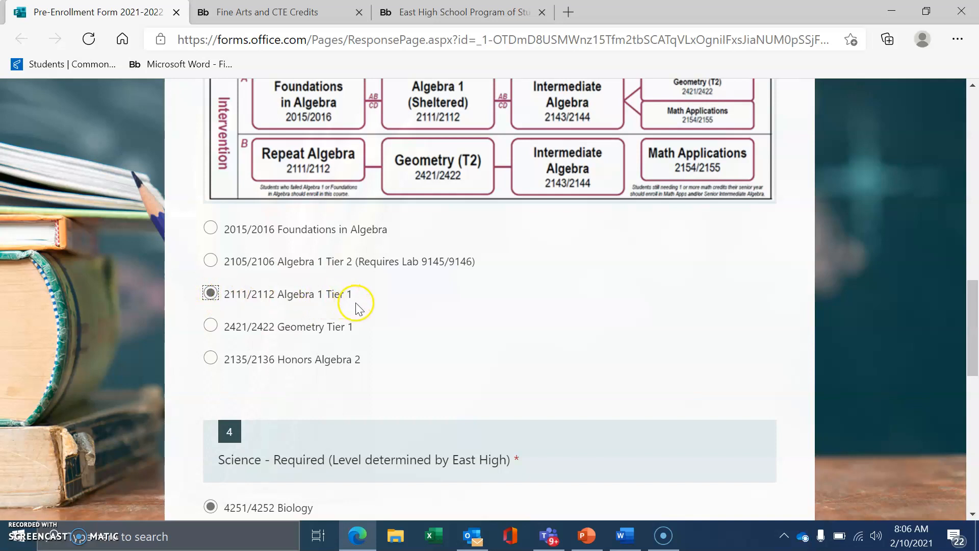
{"action": "mouse_move", "coordinate": [365, 299]}
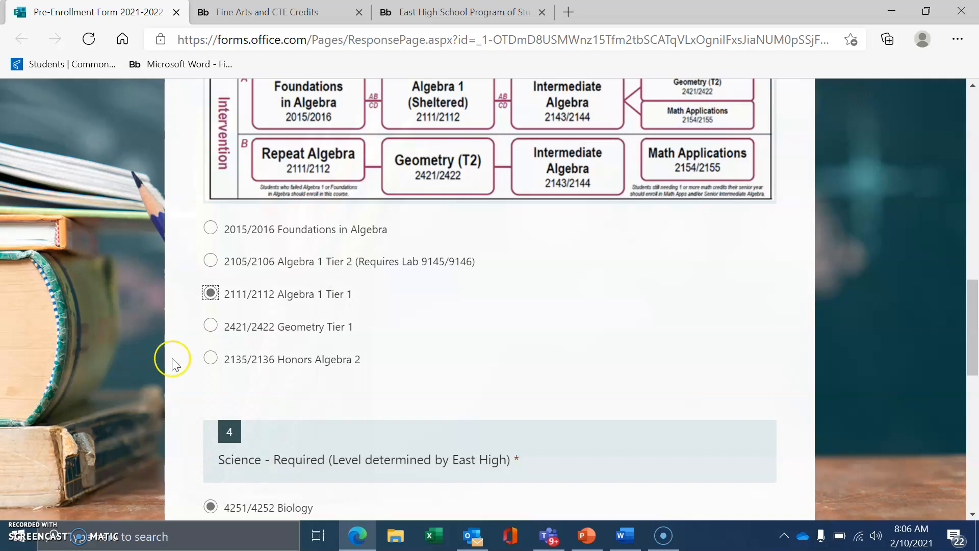
Settle on 2421/2422 Geometry Tier 1 as the math course
{"action": "left_click", "coordinate": [210, 326]}
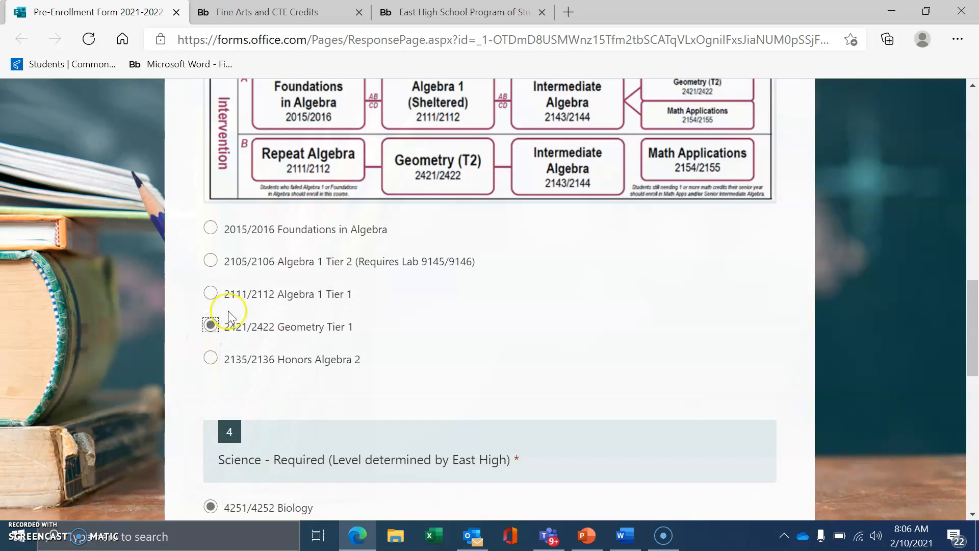
{"action": "mouse_move", "coordinate": [261, 304]}
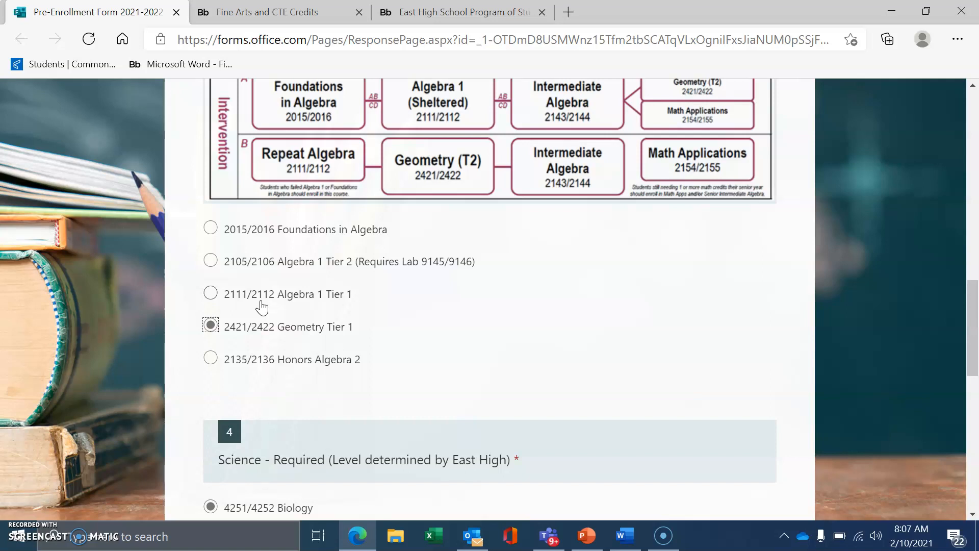
{"action": "left_click", "coordinate": [210, 327]}
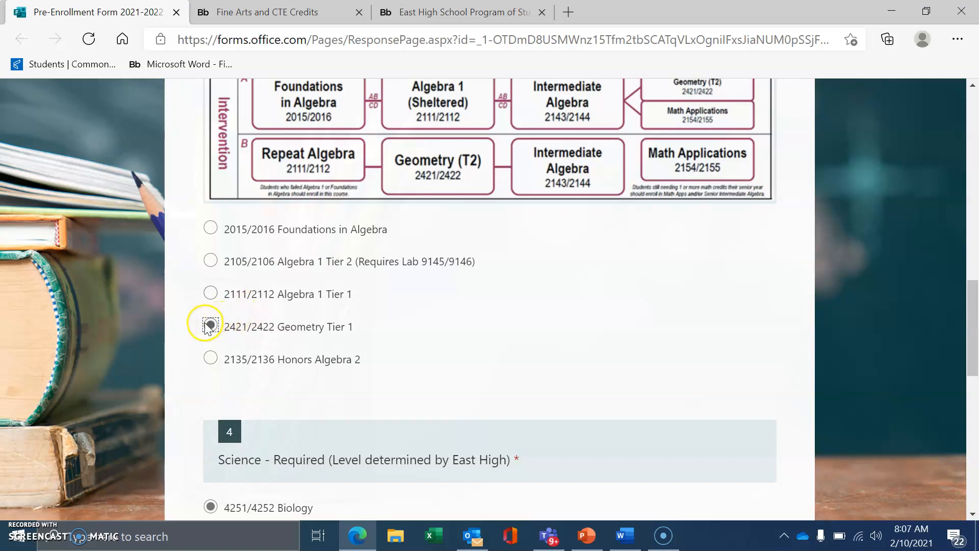
{"action": "left_click", "coordinate": [210, 327]}
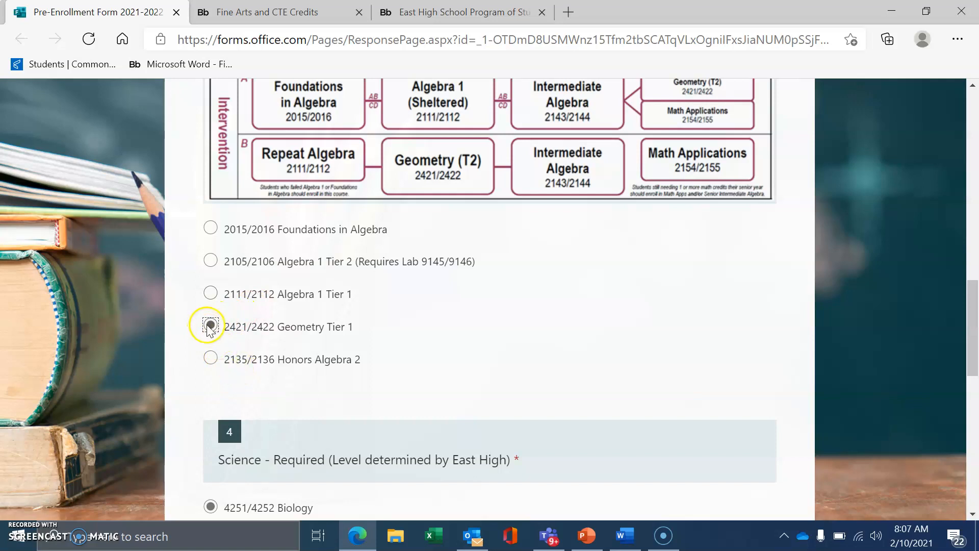
{"action": "left_click", "coordinate": [210, 327]}
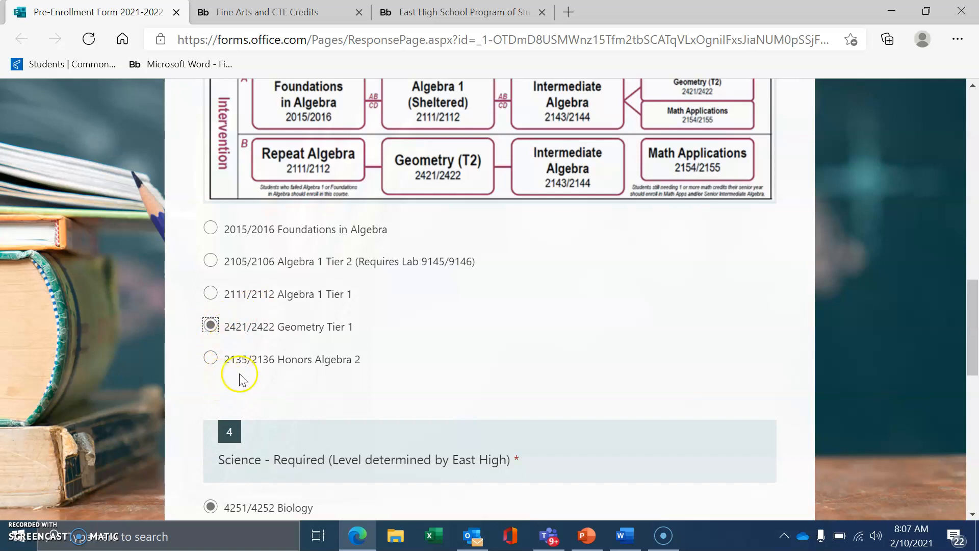
{"action": "mouse_move", "coordinate": [295, 374]}
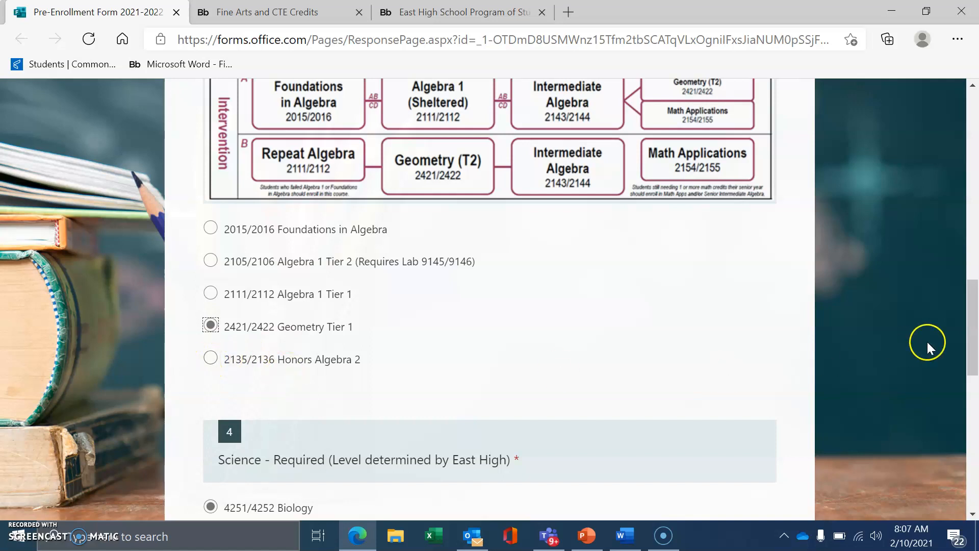
{"action": "mouse_move", "coordinate": [344, 257]}
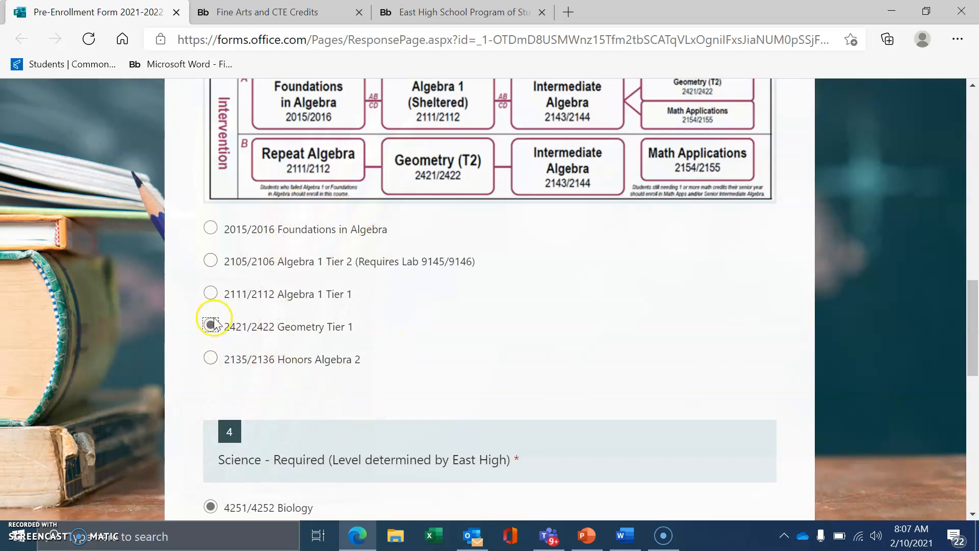
{"action": "left_click", "coordinate": [210, 327]}
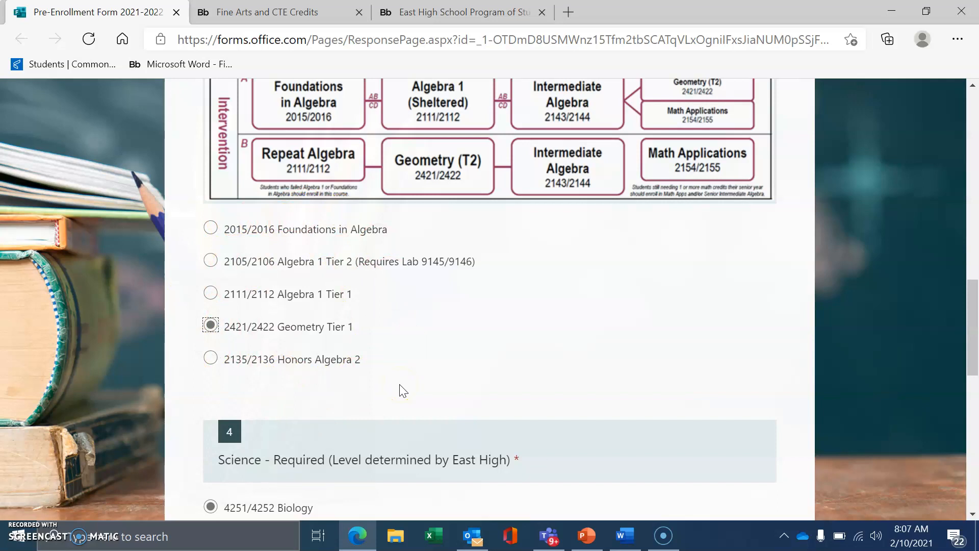
{"action": "scroll", "scroll_direction": "down", "scroll_amount": 3}
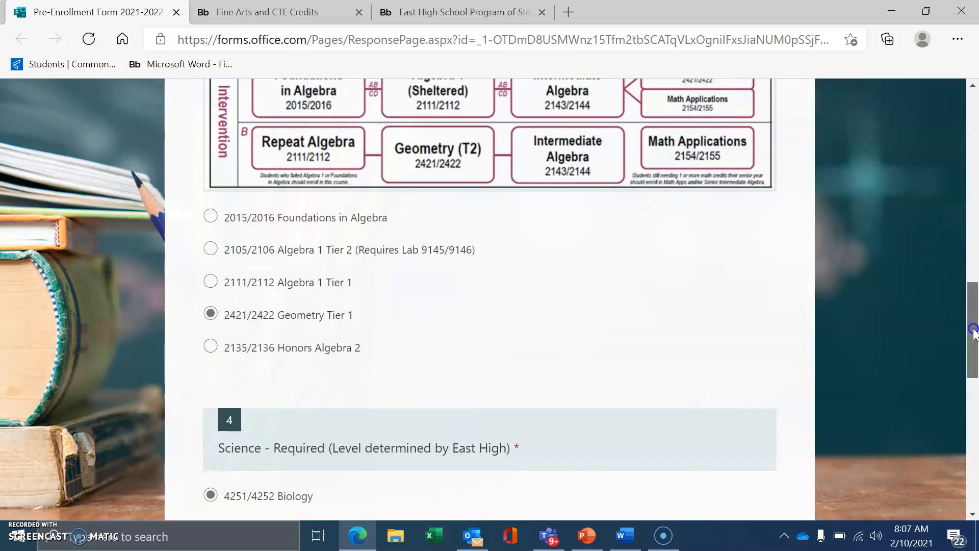
{"action": "scroll", "scroll_direction": "down", "scroll_amount": 3}
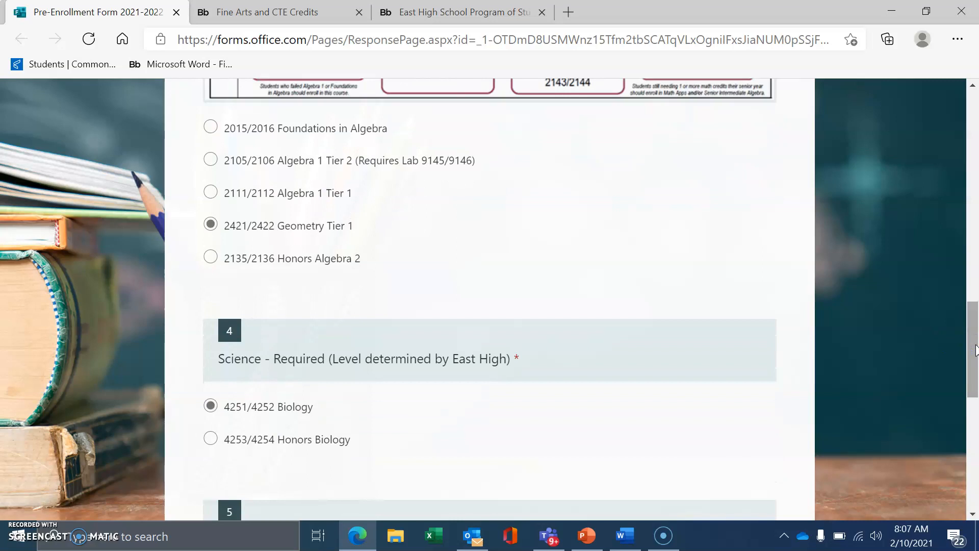
{"action": "scroll", "scroll_direction": "down", "scroll_amount": 3}
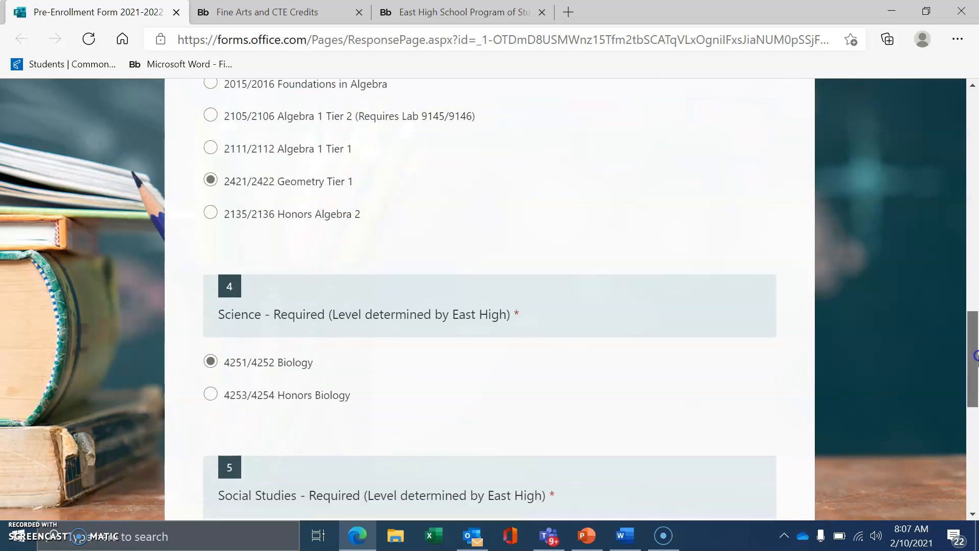
{"action": "scroll", "scroll_direction": "down", "scroll_amount": 3}
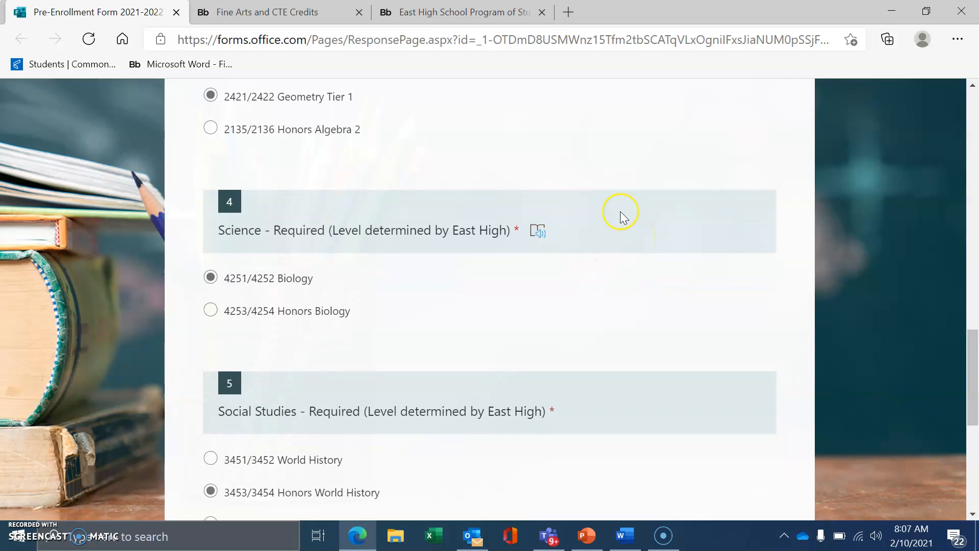
{"action": "mouse_move", "coordinate": [306, 281]}
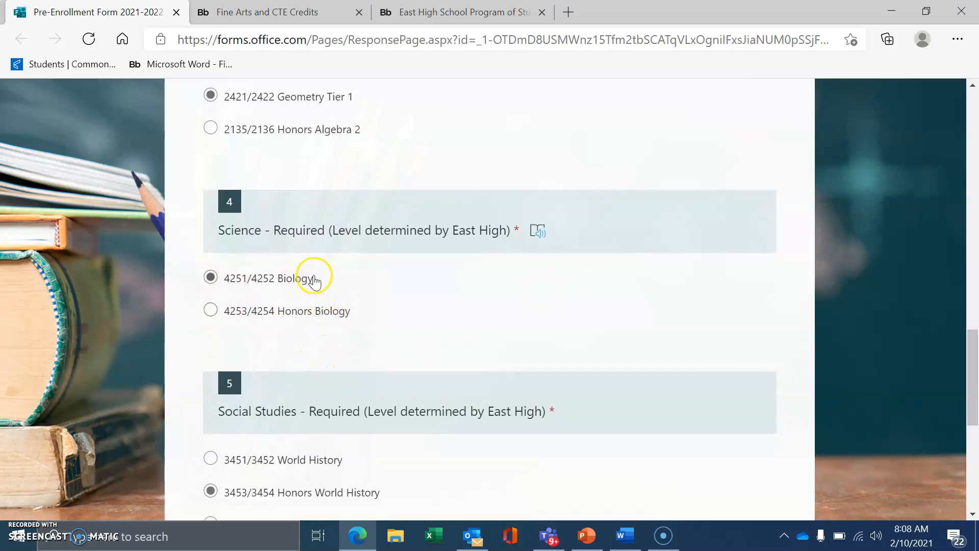
{"action": "mouse_move", "coordinate": [369, 325]}
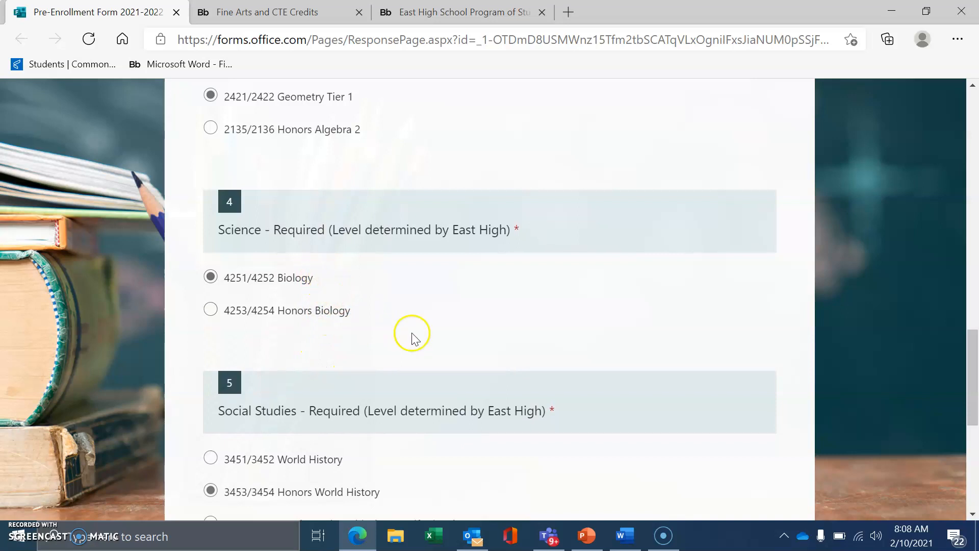
{"action": "mouse_move", "coordinate": [420, 342]}
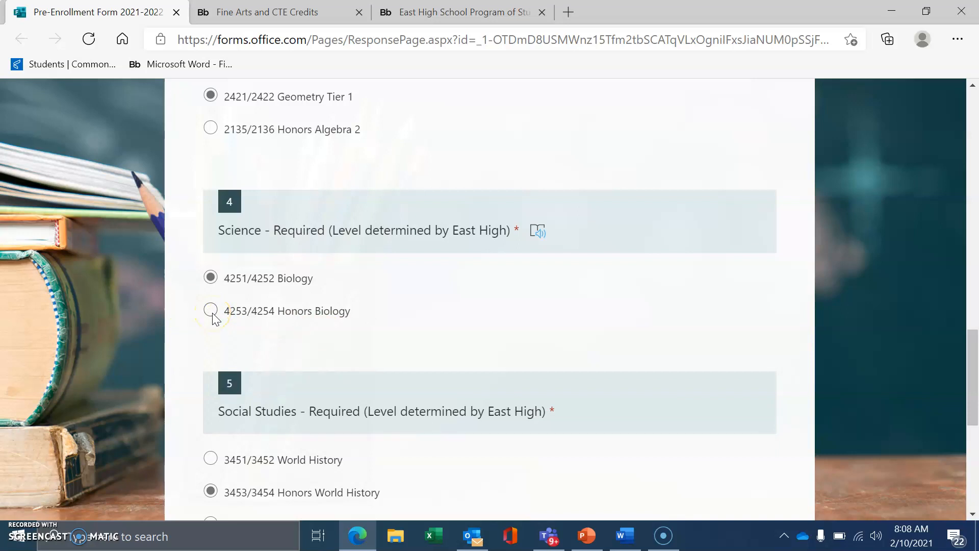
Keep Honors World History for social studies and choose 8748/8749 Physical Ed & Health Foundations
{"action": "scroll", "scroll_direction": "down", "scroll_amount": 3}
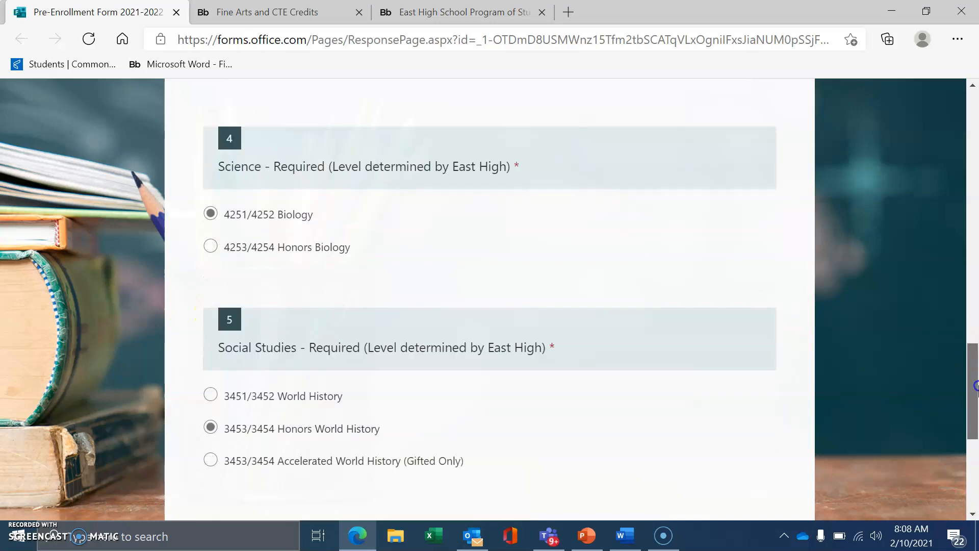
{"action": "scroll", "scroll_direction": "down", "scroll_amount": 3}
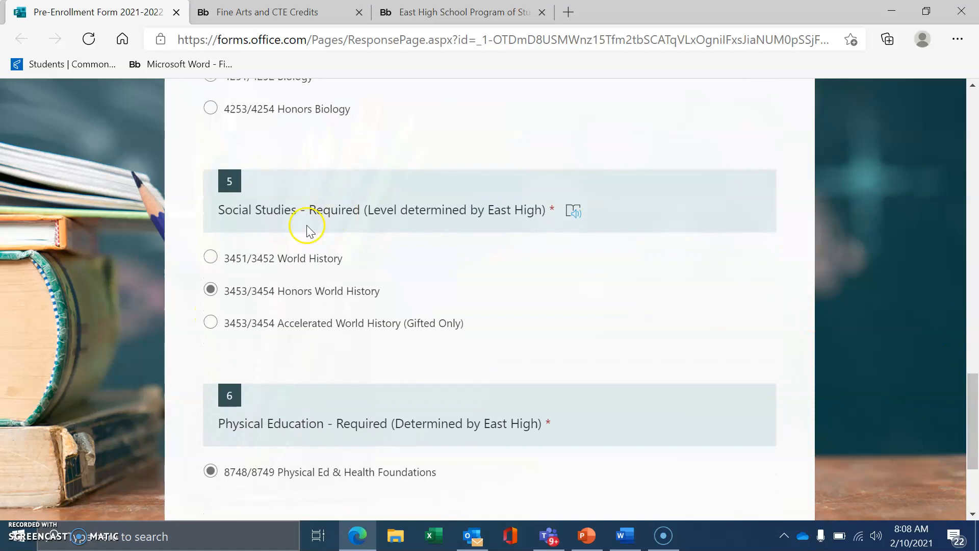
{"action": "mouse_move", "coordinate": [334, 277]}
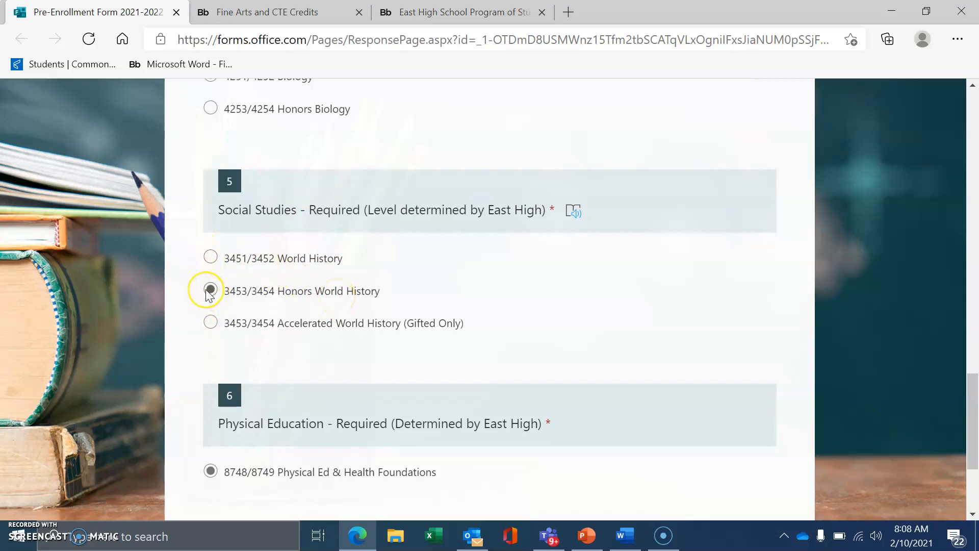
{"action": "left_click", "coordinate": [210, 291]}
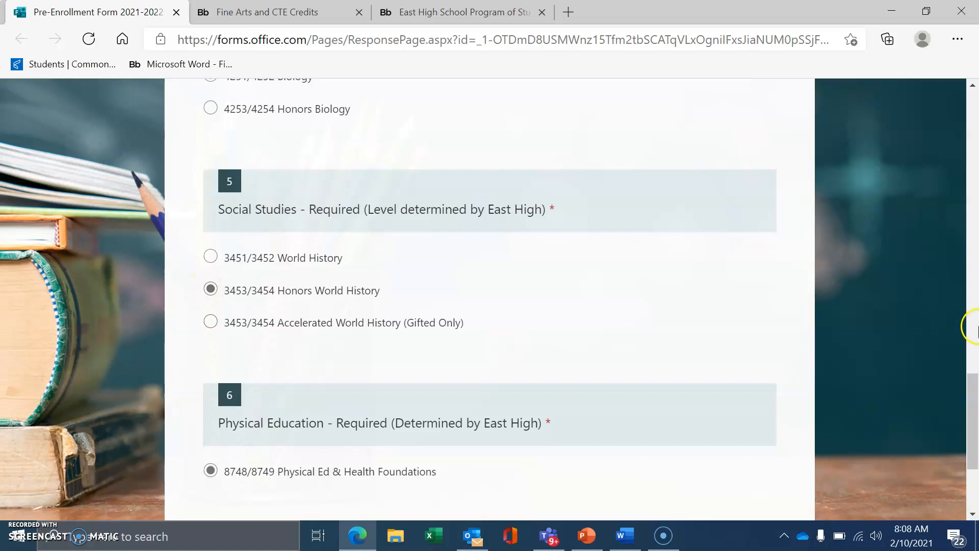
{"action": "scroll", "scroll_direction": "down", "scroll_amount": 3}
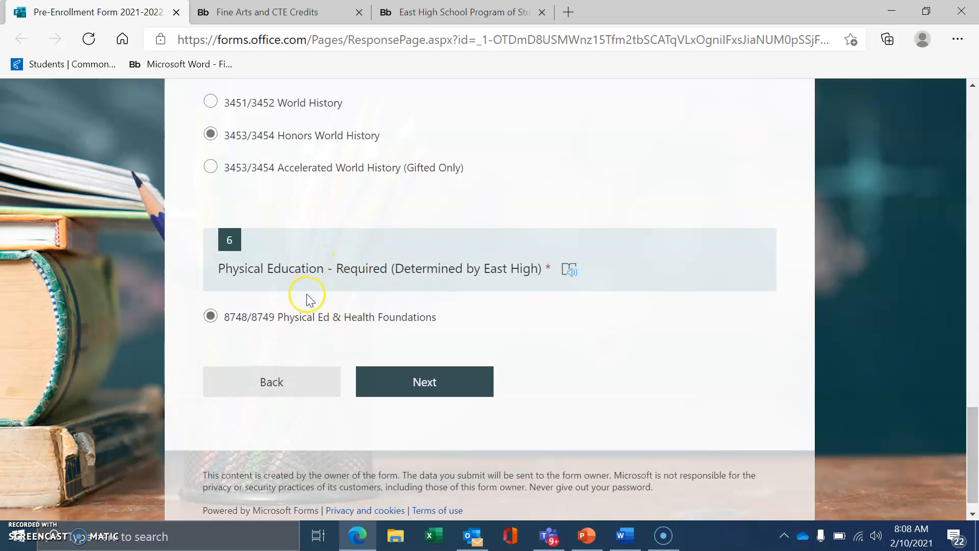
{"action": "mouse_move", "coordinate": [392, 363]}
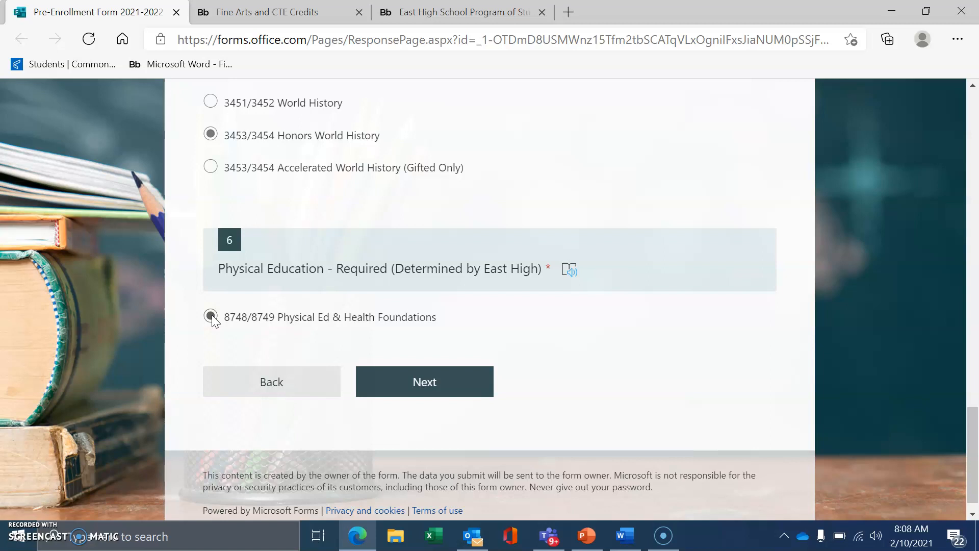
{"action": "left_click", "coordinate": [210, 317]}
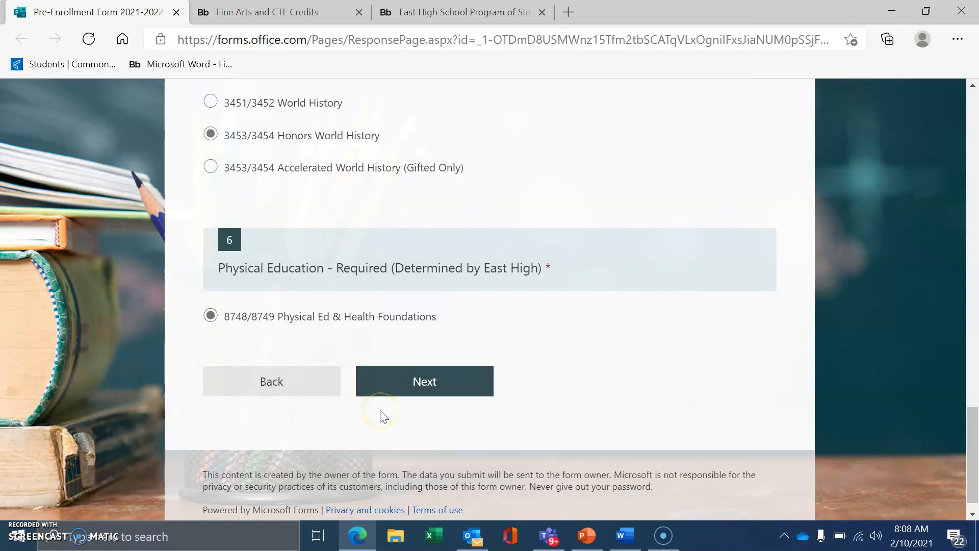
{"action": "mouse_move", "coordinate": [600, 382]}
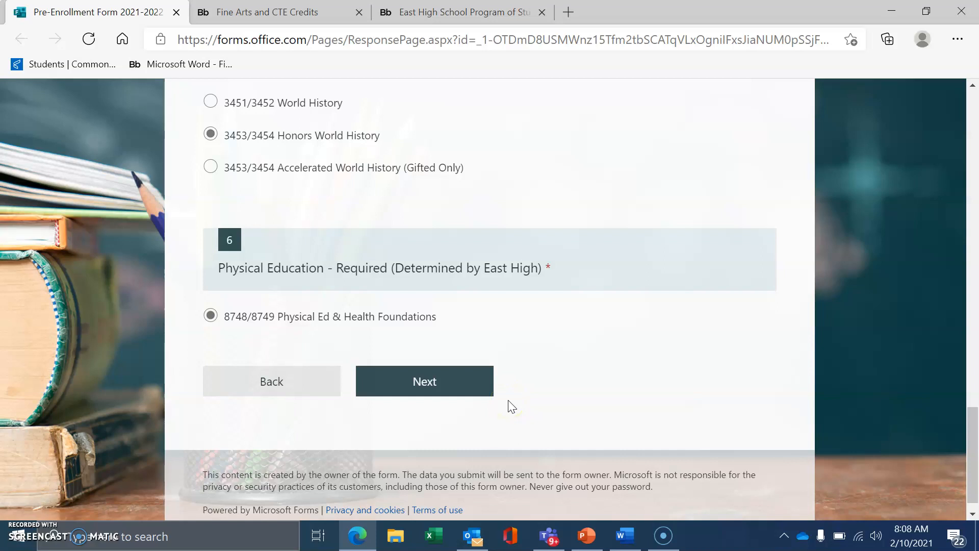
{"action": "left_click", "coordinate": [425, 382]}
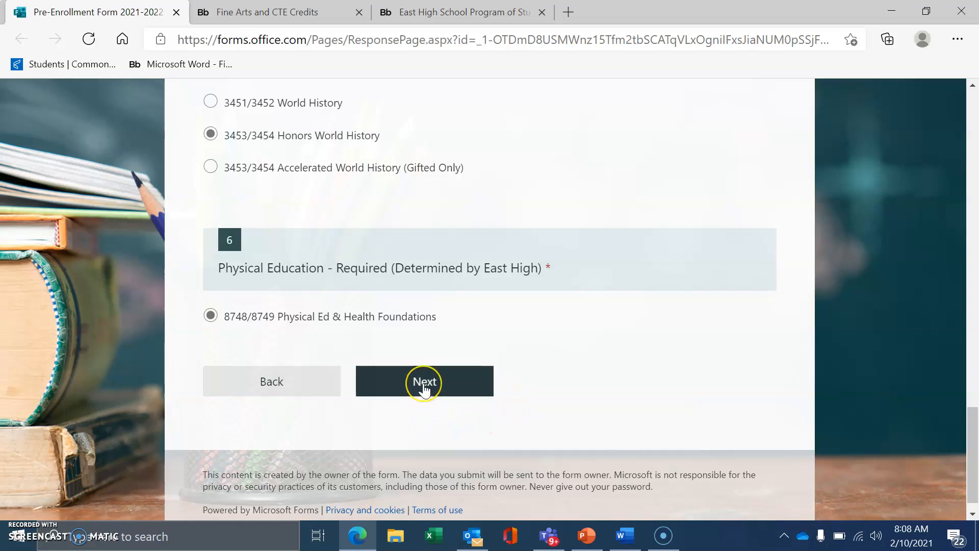
{"action": "mouse_move", "coordinate": [424, 384]}
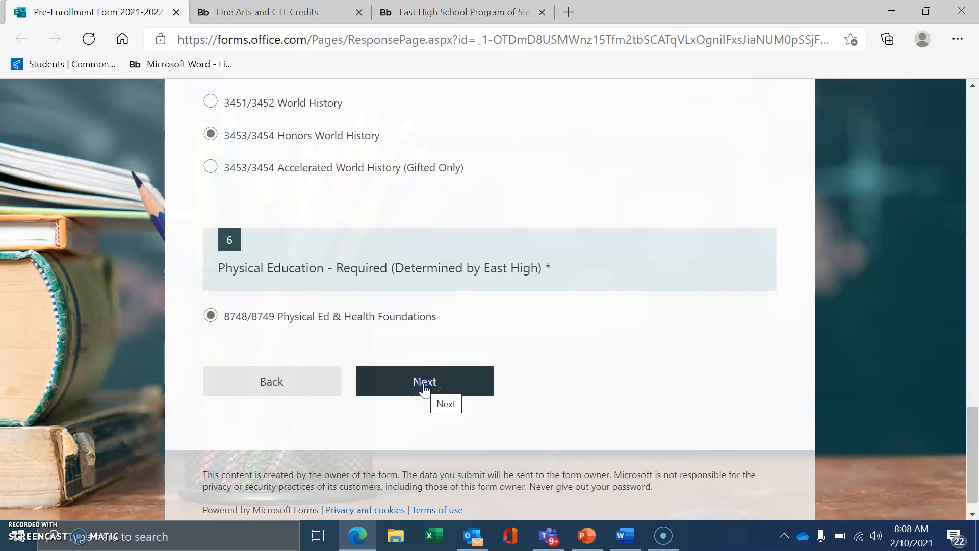
Move to the Elective Courses page and keep 9241/9242 AFJROTC 1 checked after toggling it
{"action": "left_click", "coordinate": [425, 381]}
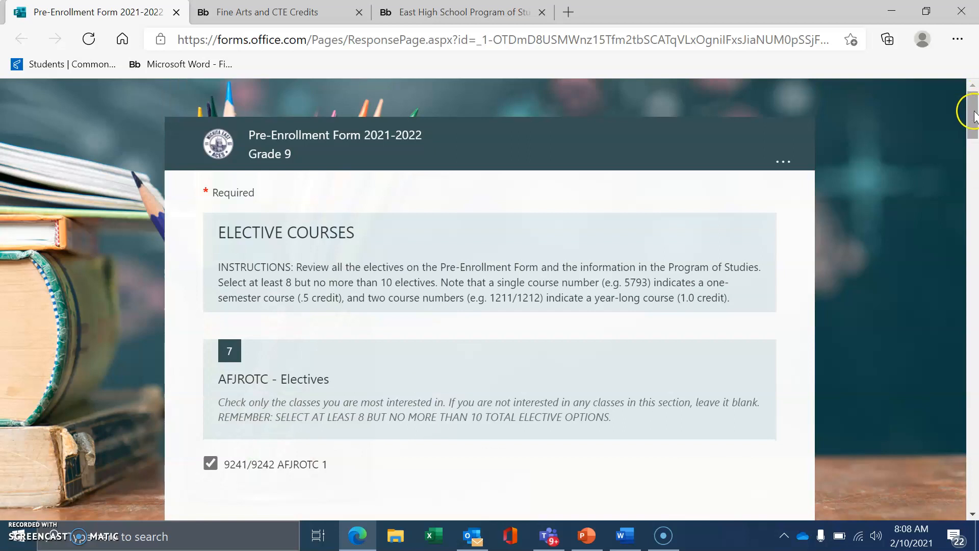
{"action": "scroll", "scroll_direction": "down", "scroll_amount": 3}
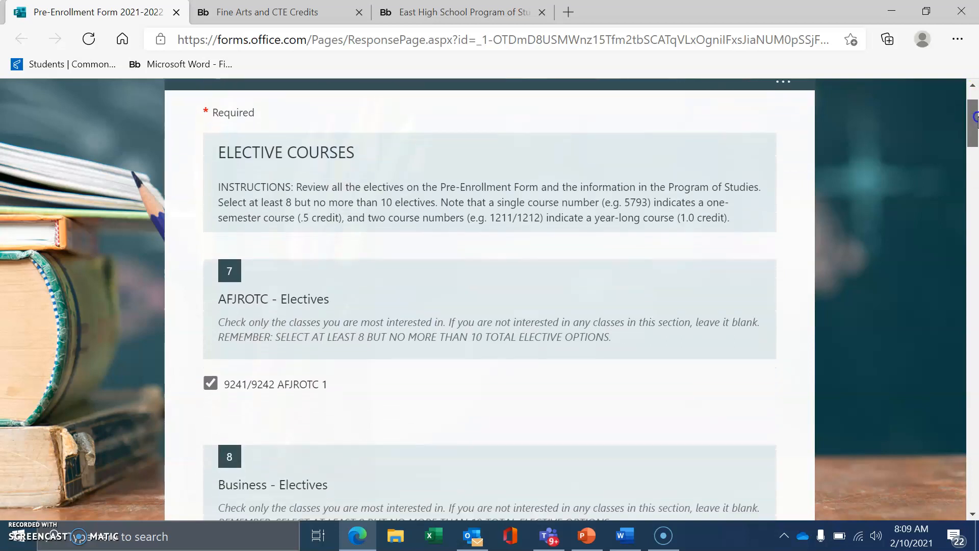
{"action": "scroll", "scroll_direction": "down", "scroll_amount": 3}
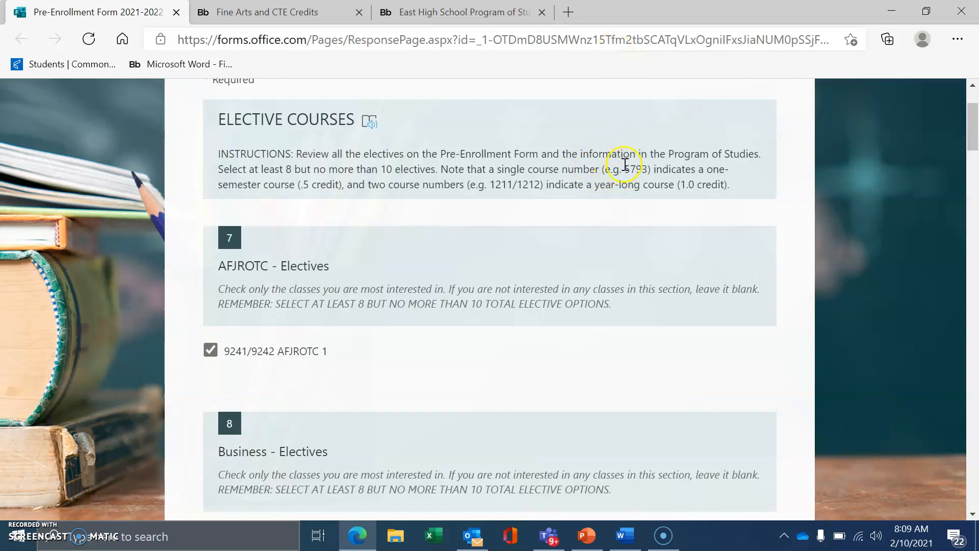
{"action": "double_click", "coordinate": [640, 169]}
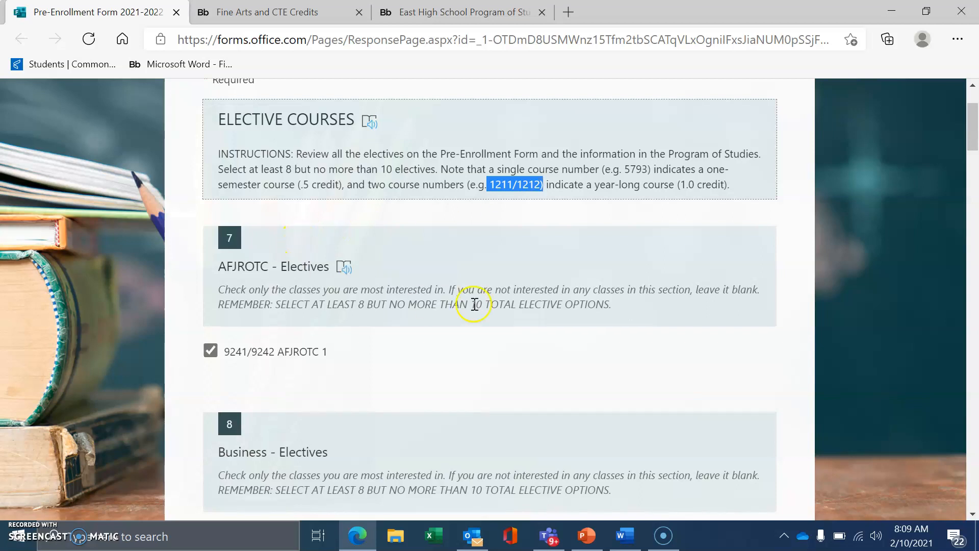
{"action": "mouse_move", "coordinate": [207, 271]}
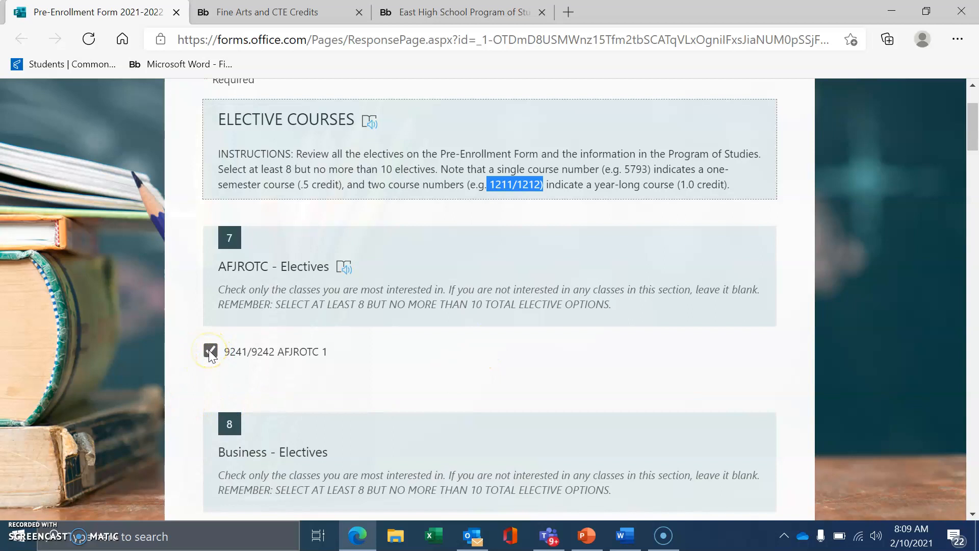
{"action": "left_click", "coordinate": [211, 351]}
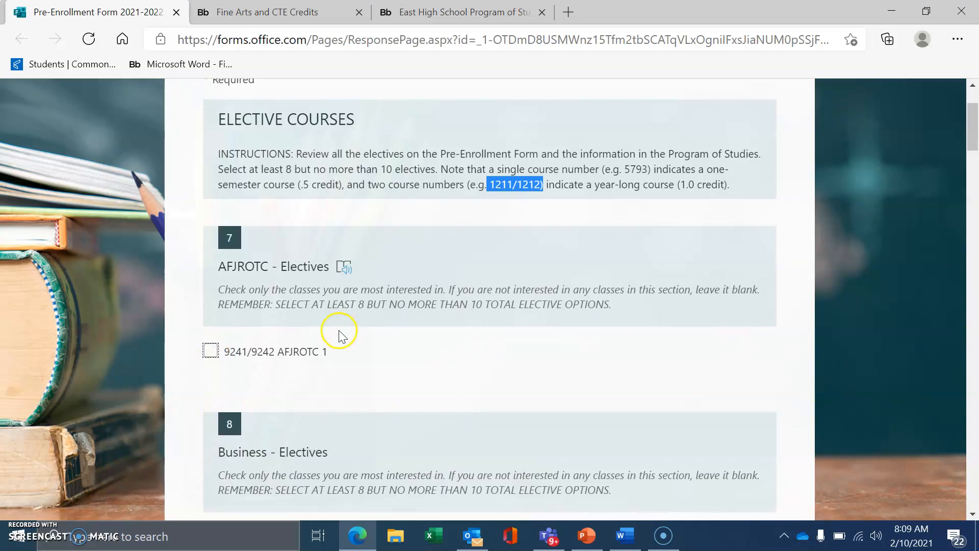
{"action": "left_click", "coordinate": [210, 351]}
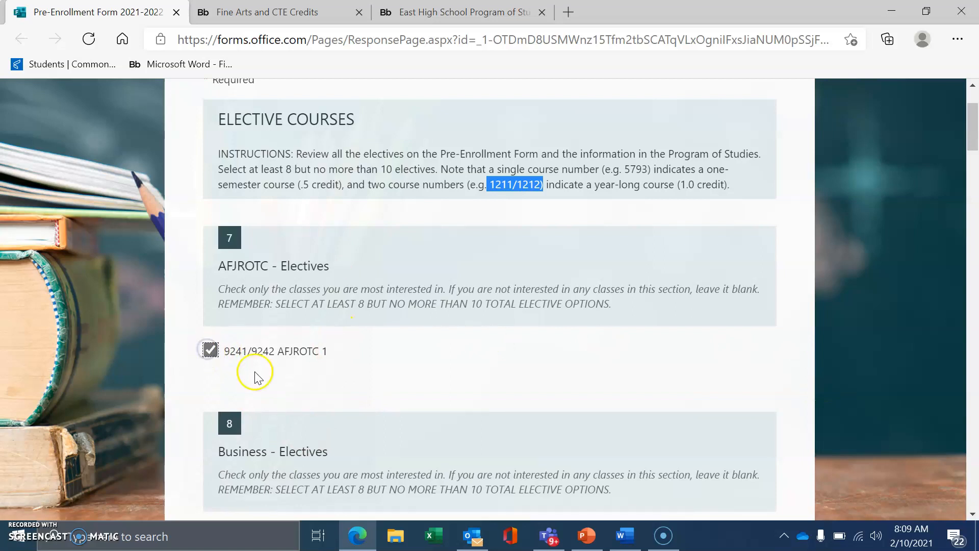
{"action": "mouse_move", "coordinate": [245, 359]}
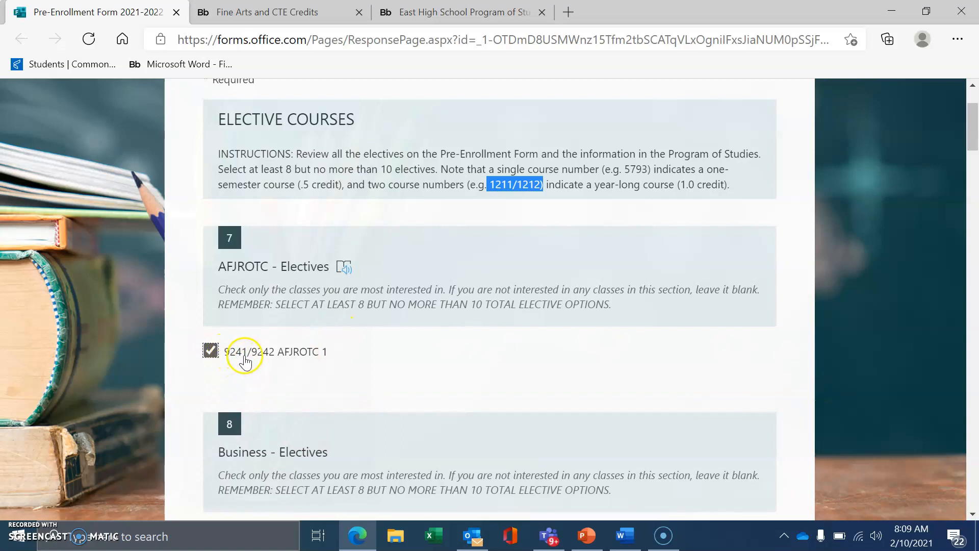
{"action": "mouse_move", "coordinate": [274, 358]}
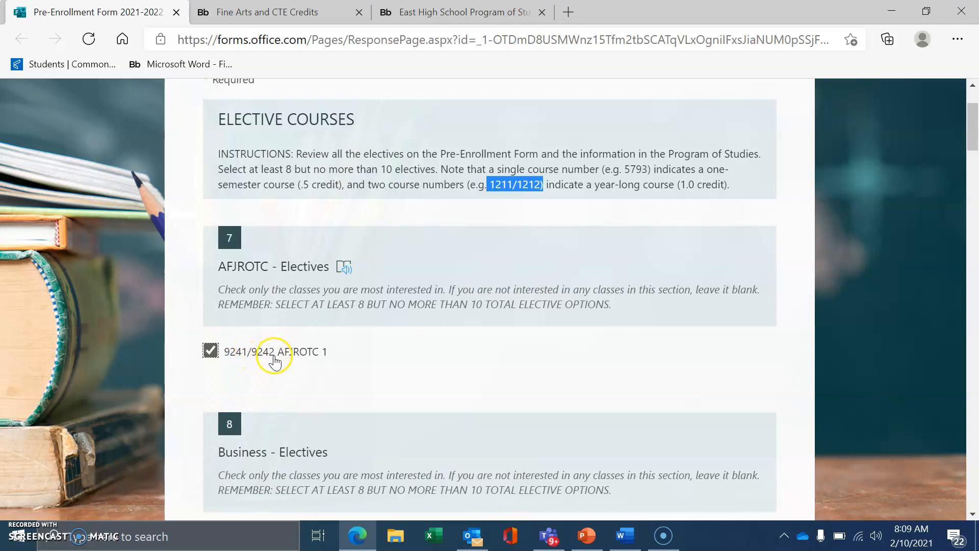
{"action": "scroll", "scroll_direction": "down", "scroll_amount": 3}
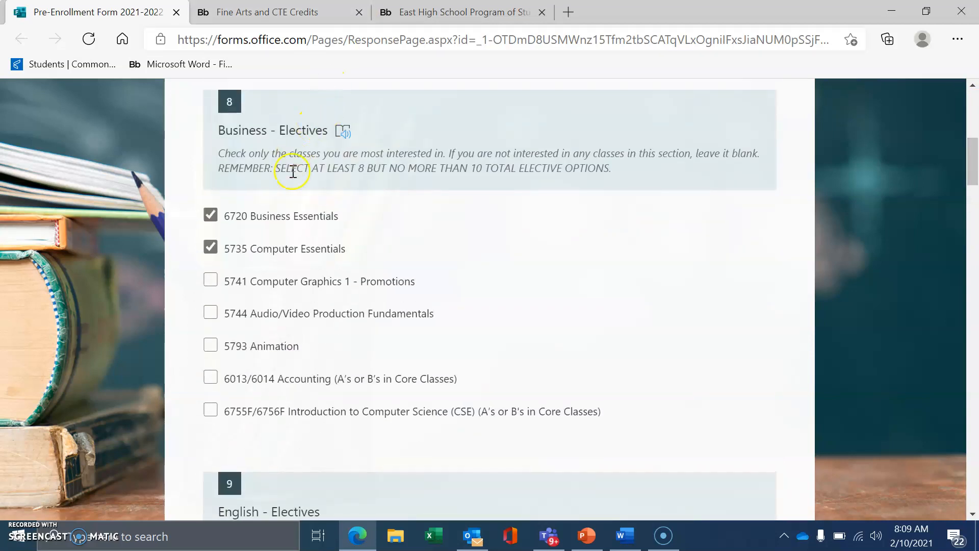
{"action": "mouse_move", "coordinate": [287, 320]}
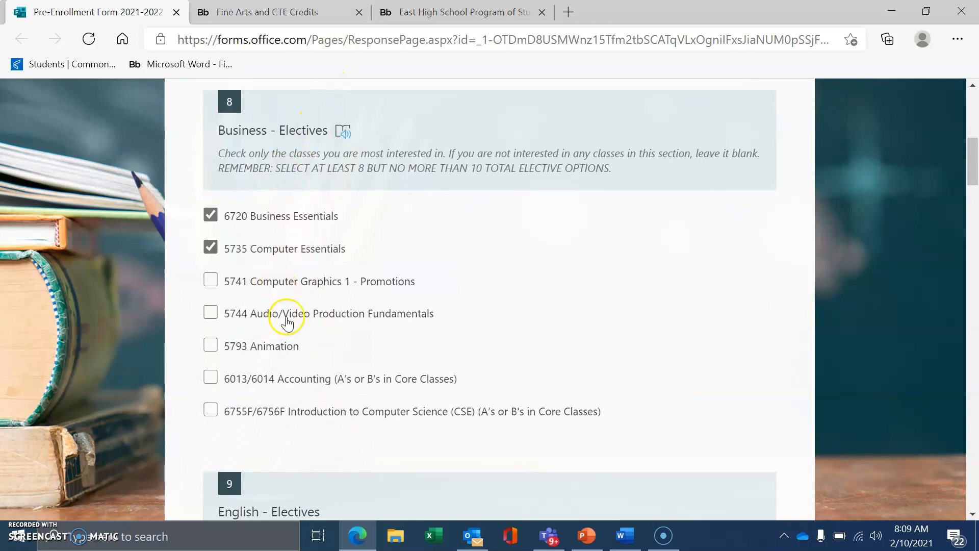
{"action": "mouse_move", "coordinate": [315, 188]}
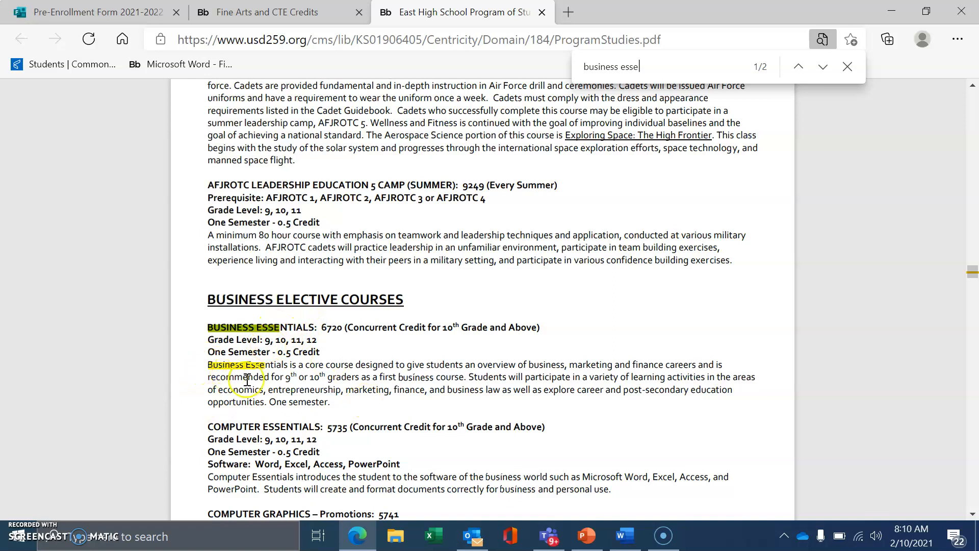
{"action": "mouse_move", "coordinate": [525, 396]}
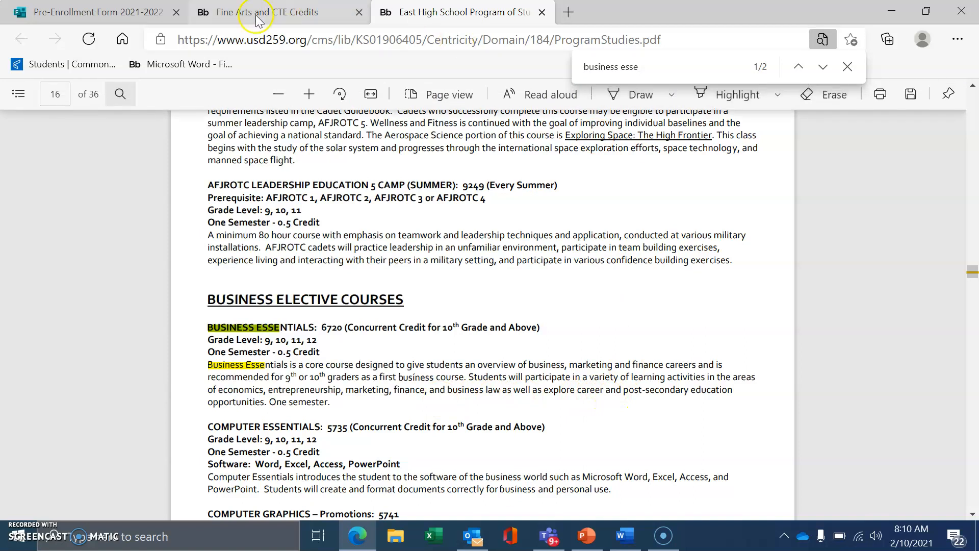
Return to the form and review the Family & Consumer Sciences electives
{"action": "left_click", "coordinate": [77, 12]}
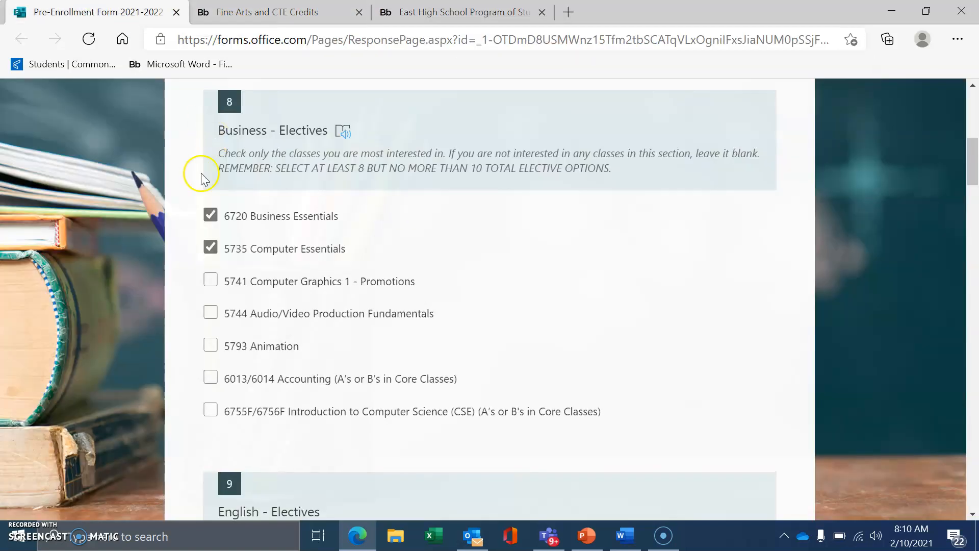
{"action": "mouse_move", "coordinate": [229, 227]}
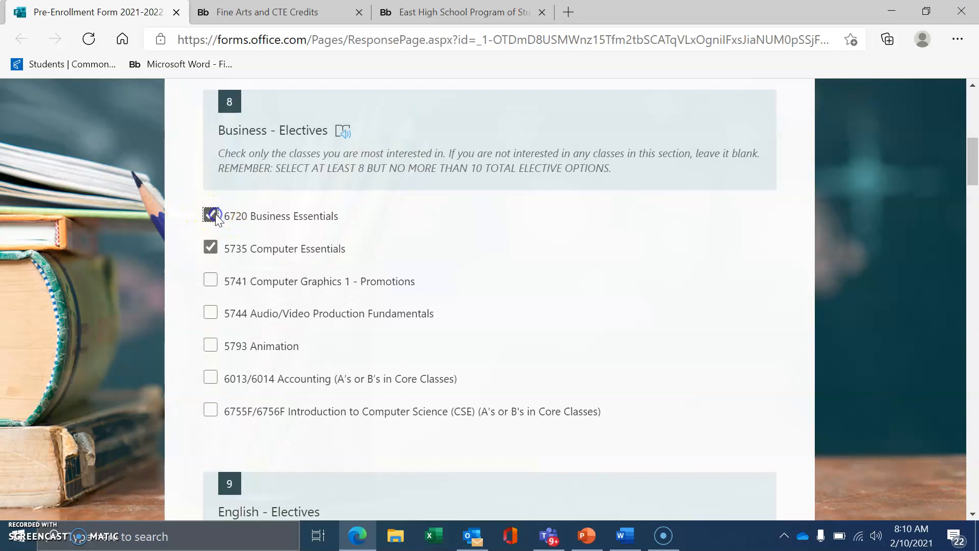
{"action": "mouse_move", "coordinate": [412, 291]}
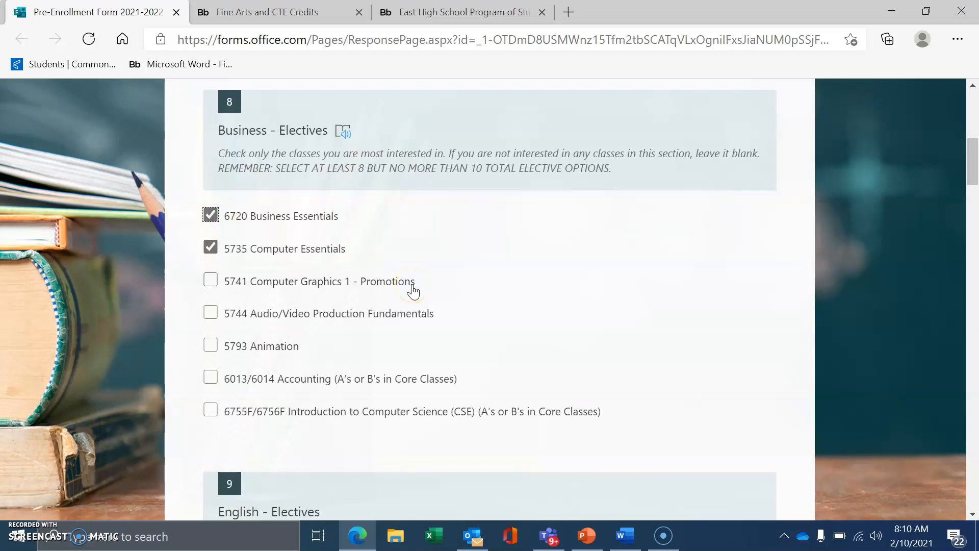
{"action": "mouse_move", "coordinate": [552, 312]}
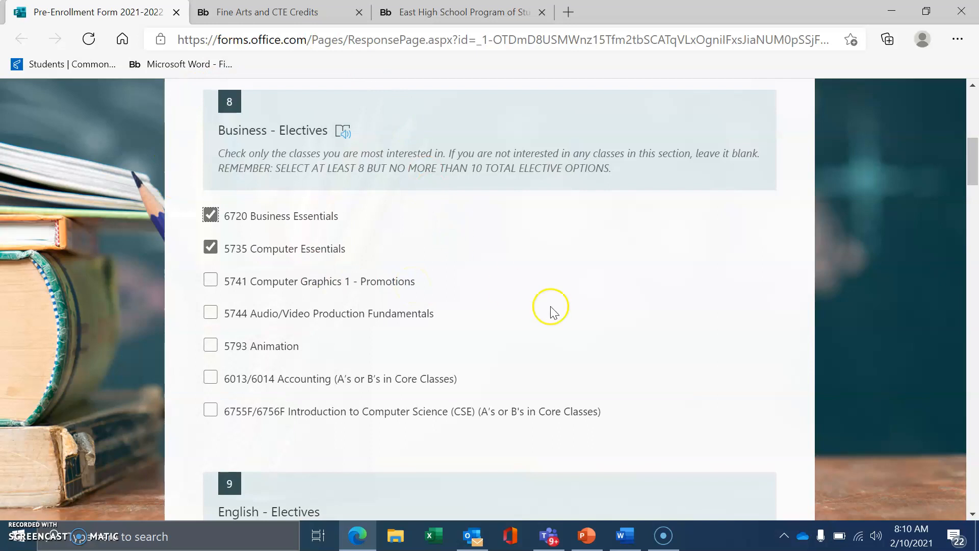
{"action": "scroll", "scroll_direction": "down", "scroll_amount": 3}
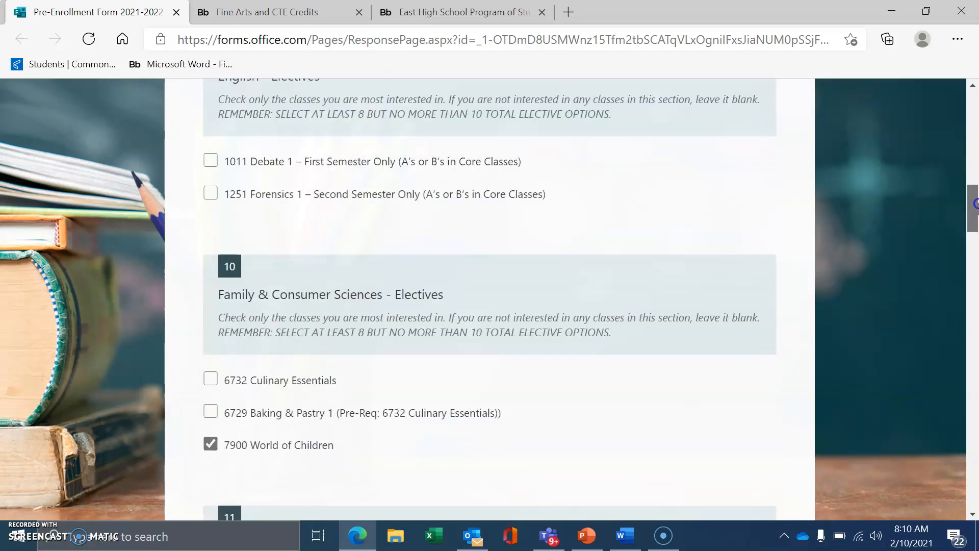
{"action": "scroll", "scroll_direction": "down", "scroll_amount": 3}
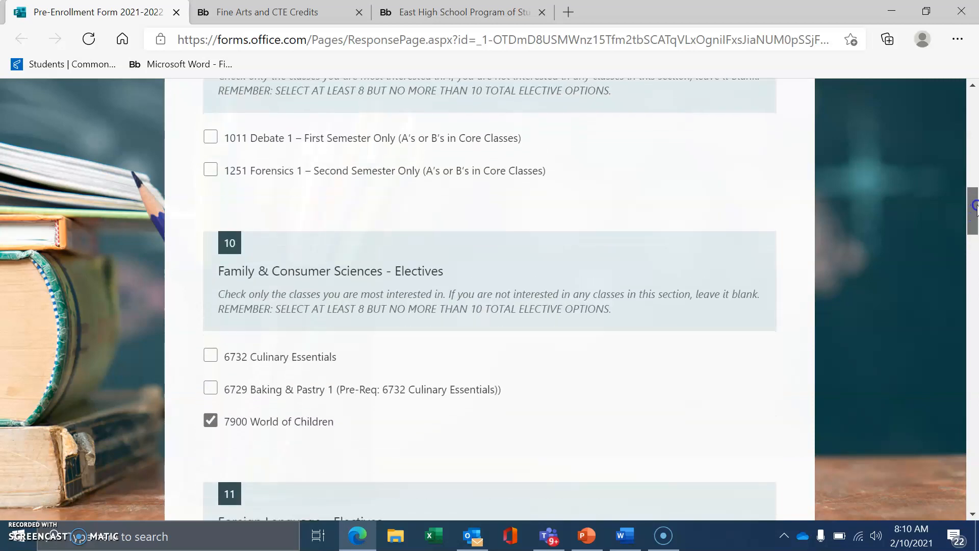
{"action": "scroll", "scroll_direction": "up", "scroll_amount": 3}
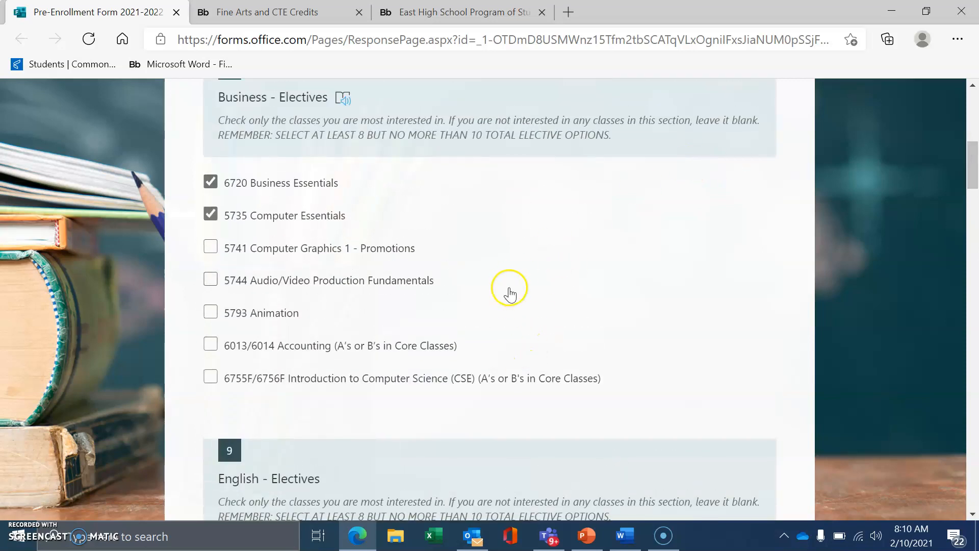
{"action": "mouse_move", "coordinate": [253, 157]}
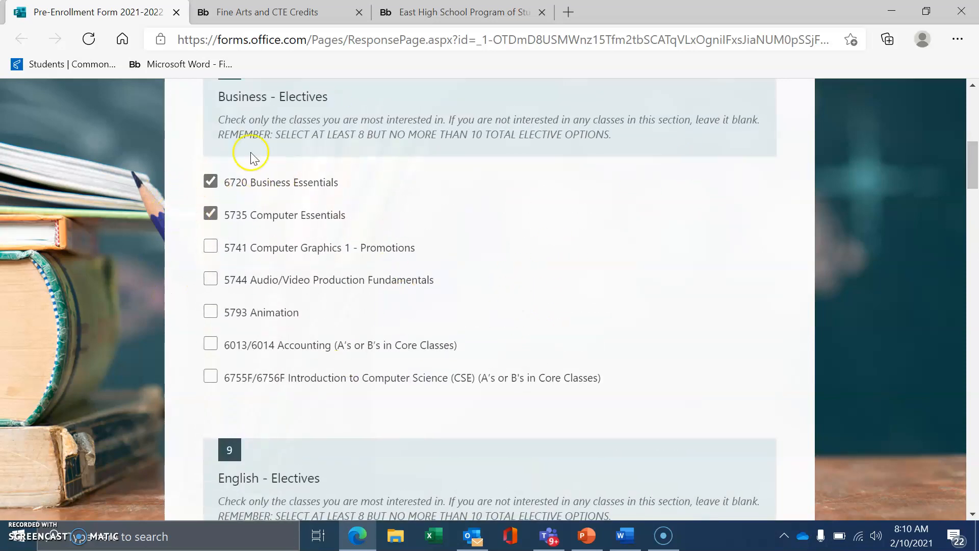
{"action": "mouse_move", "coordinate": [973, 125]}
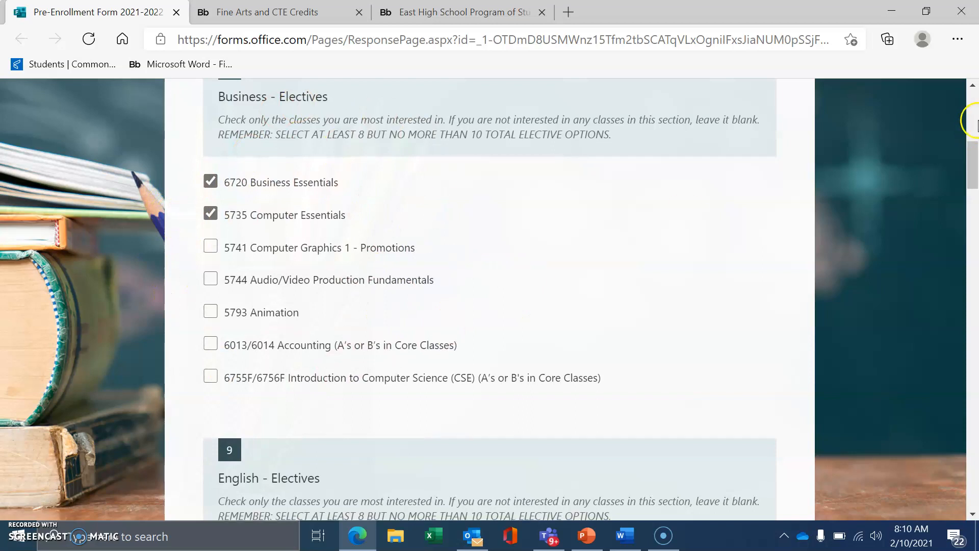
{"action": "scroll", "scroll_direction": "down", "scroll_amount": 3}
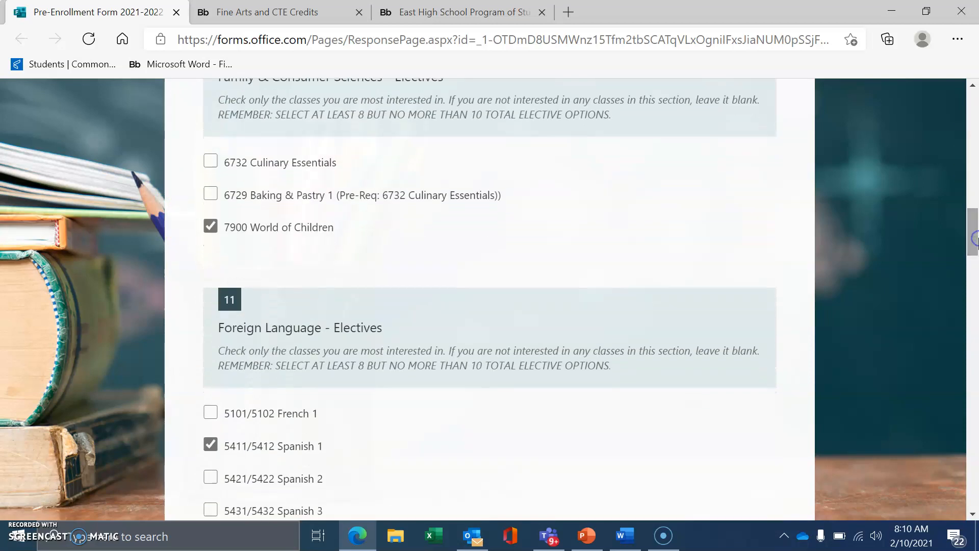
{"action": "scroll", "scroll_direction": "up", "scroll_amount": 3}
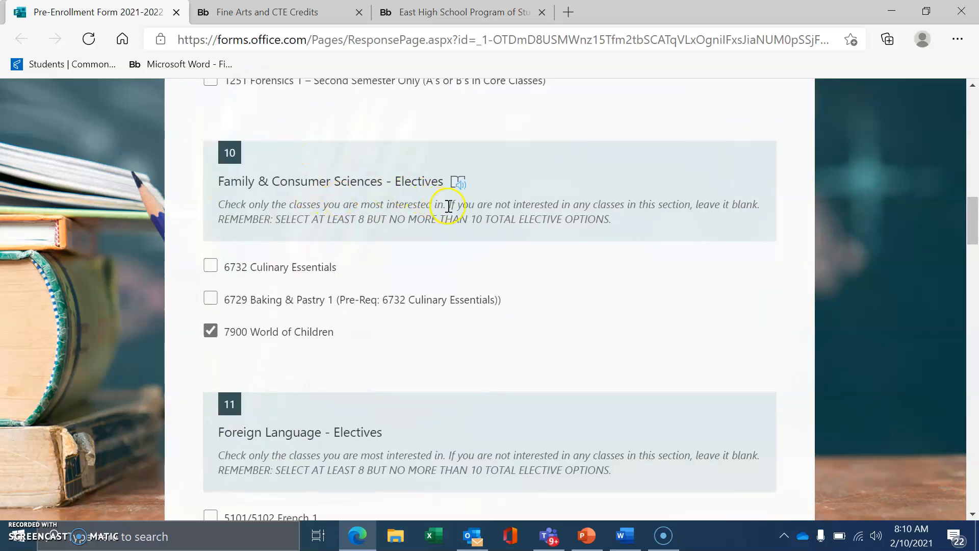
Keep 6732 Culinary Essentials checked and leave 6729 Baking & Pastry 1 unselected
{"action": "left_click", "coordinate": [210, 265]}
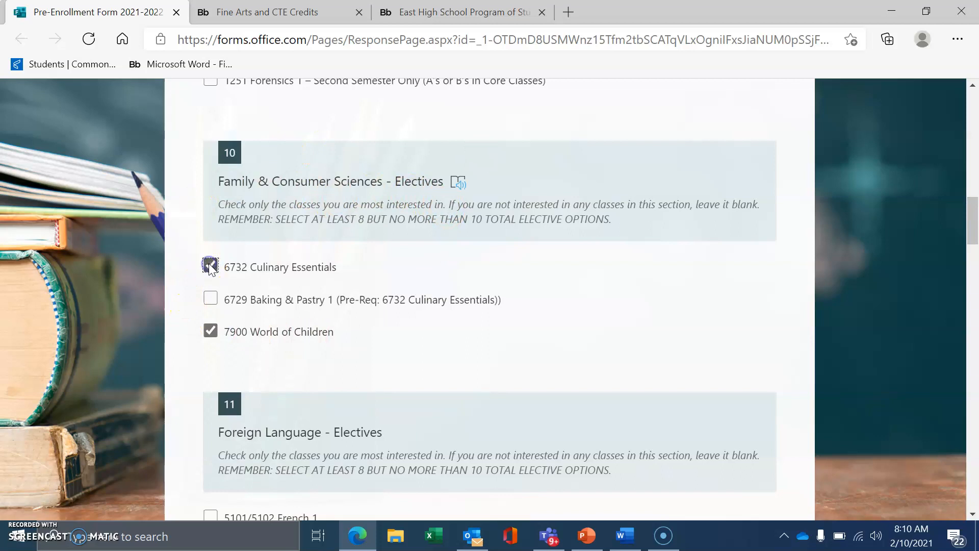
{"action": "left_click", "coordinate": [210, 299]}
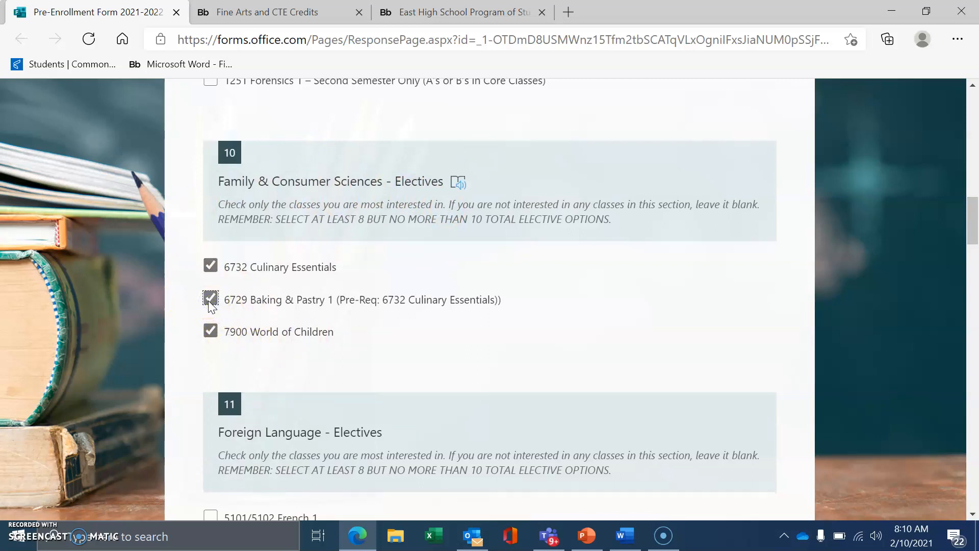
{"action": "left_click", "coordinate": [210, 300]}
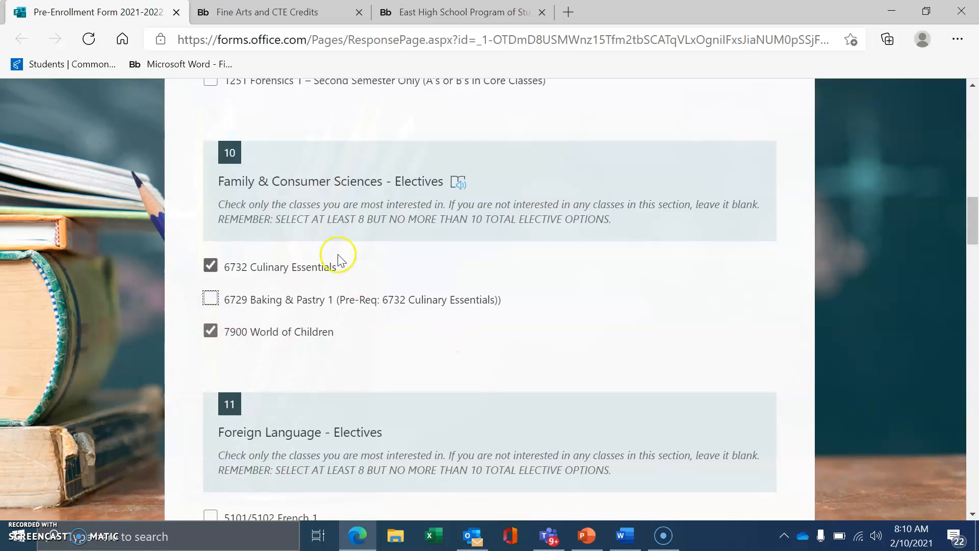
{"action": "left_click", "coordinate": [211, 267]}
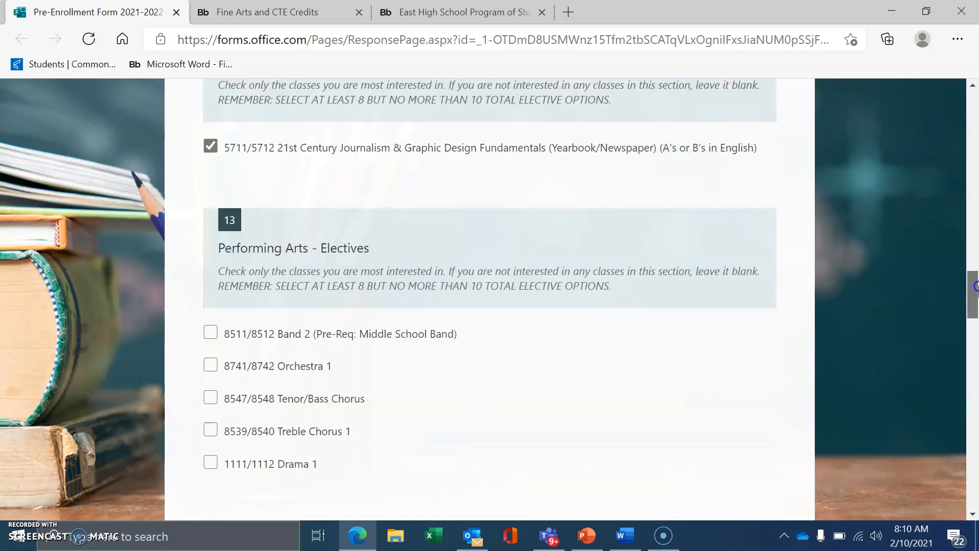
{"action": "scroll", "scroll_direction": "down", "scroll_amount": 3}
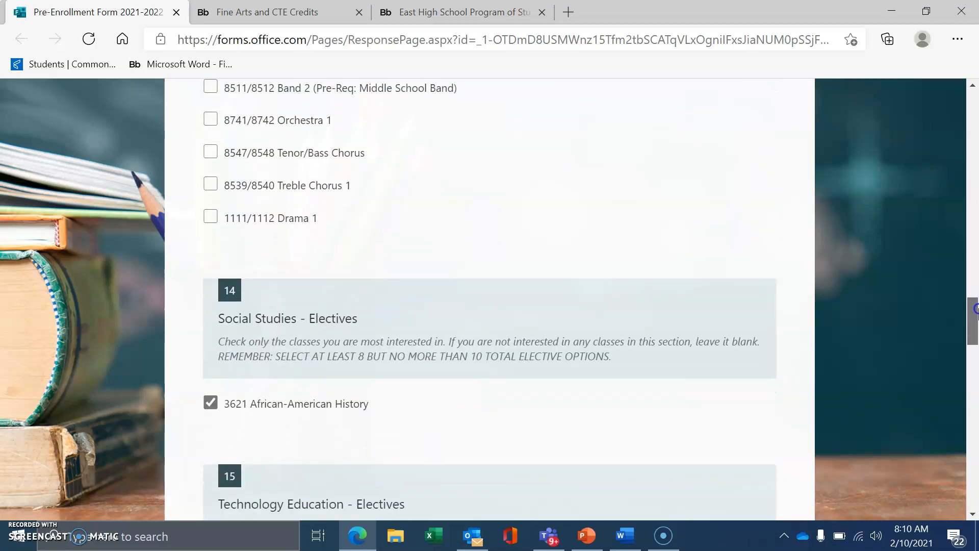
{"action": "scroll", "scroll_direction": "down", "scroll_amount": 3}
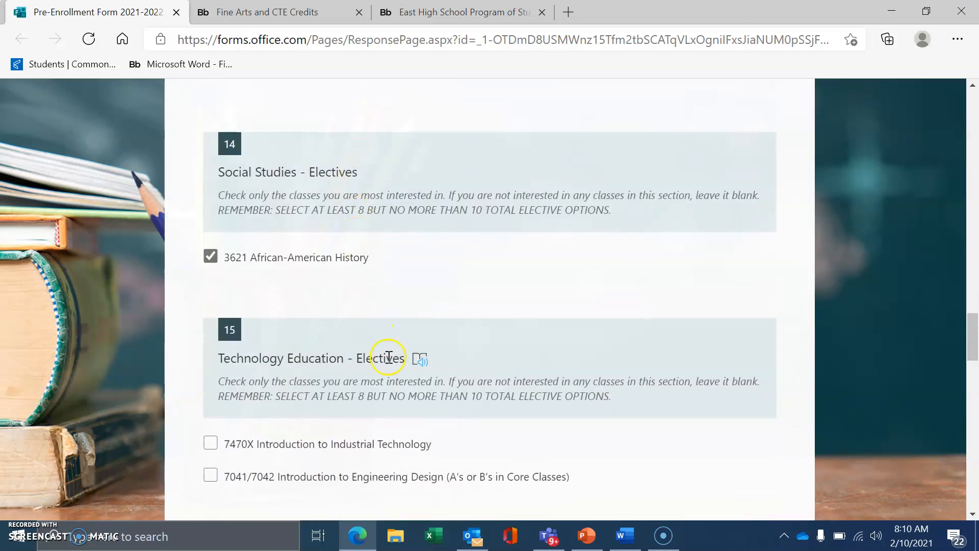
{"action": "scroll", "scroll_direction": "down", "scroll_amount": 3}
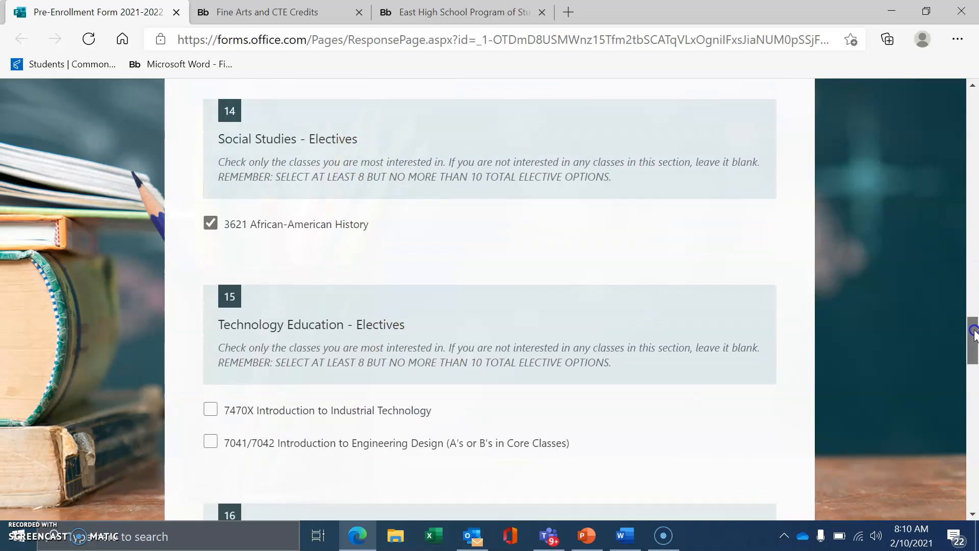
{"action": "scroll", "scroll_direction": "down", "scroll_amount": 3}
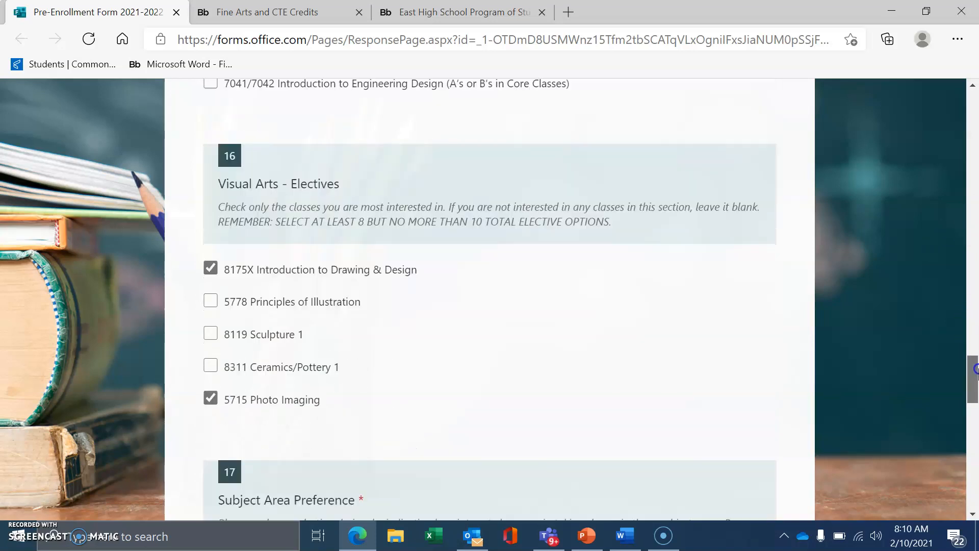
{"action": "scroll", "scroll_direction": "down", "scroll_amount": 3}
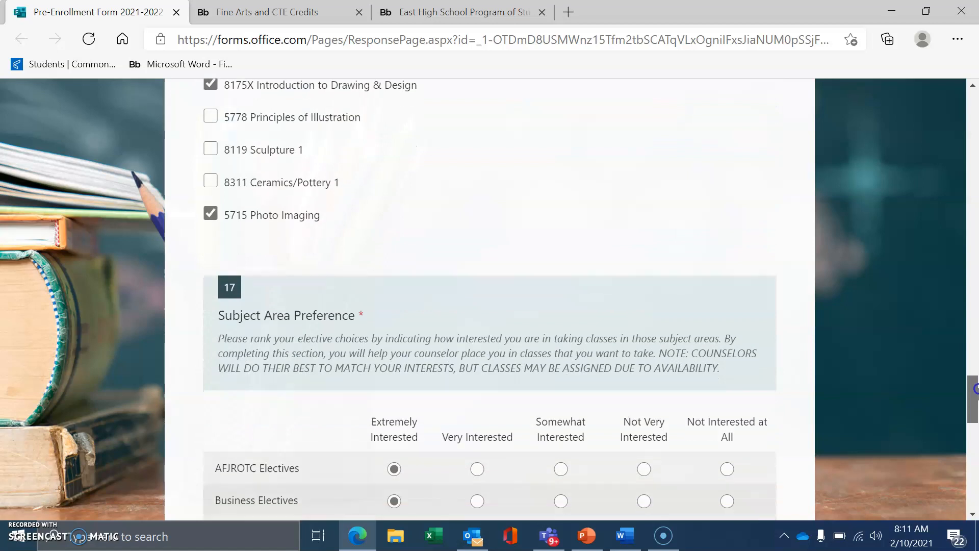
{"action": "scroll", "scroll_direction": "down", "scroll_amount": 3}
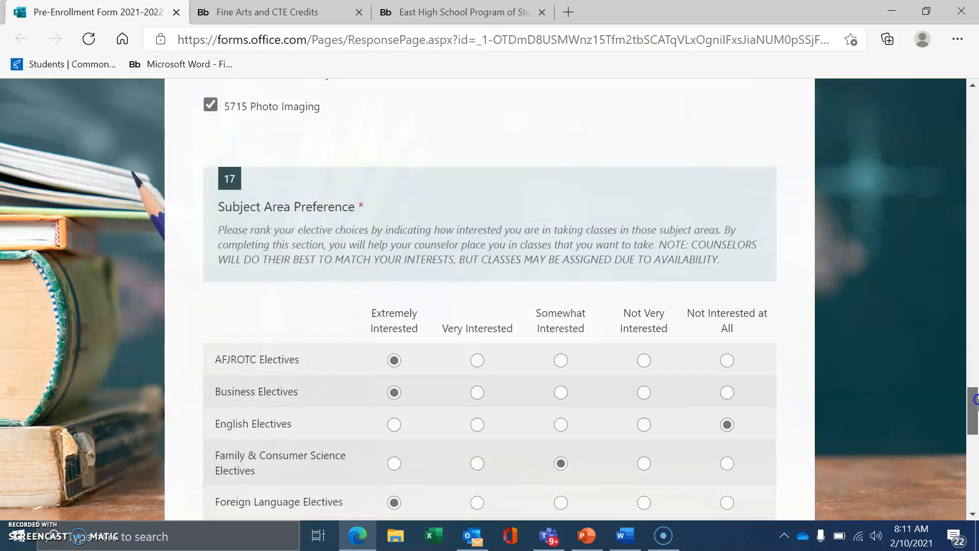
{"action": "scroll", "scroll_direction": "down", "scroll_amount": 3}
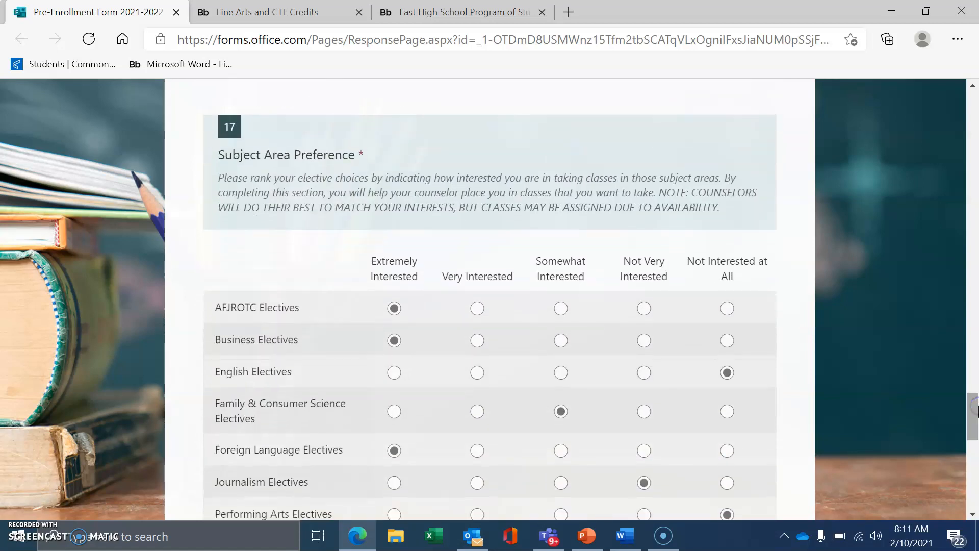
{"action": "mouse_move", "coordinate": [973, 300]}
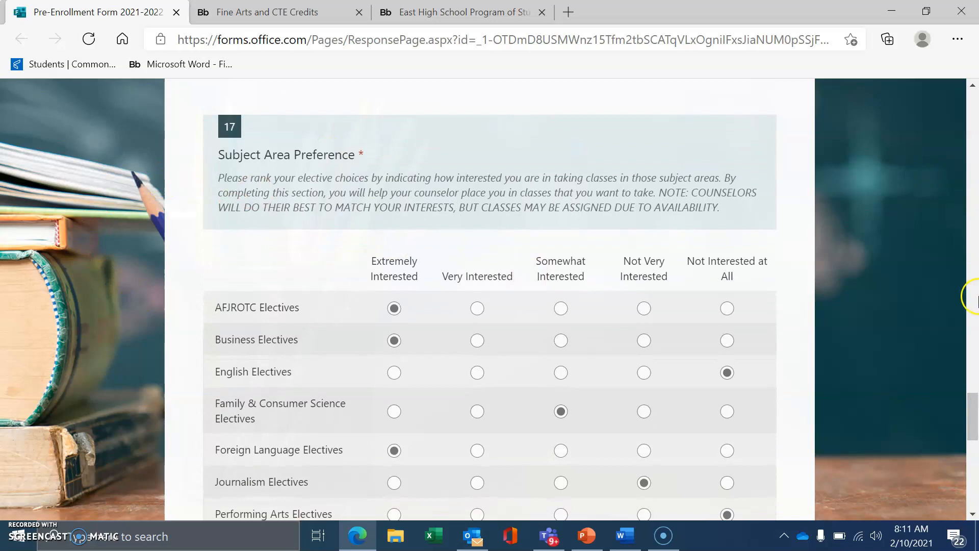
{"action": "scroll", "scroll_direction": "down", "scroll_amount": 3}
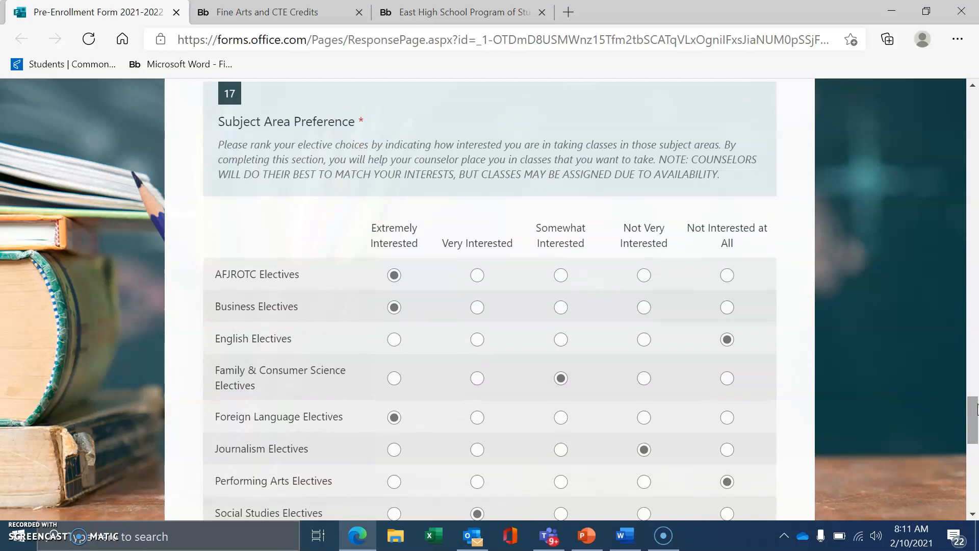
{"action": "scroll", "scroll_direction": "down", "scroll_amount": 3}
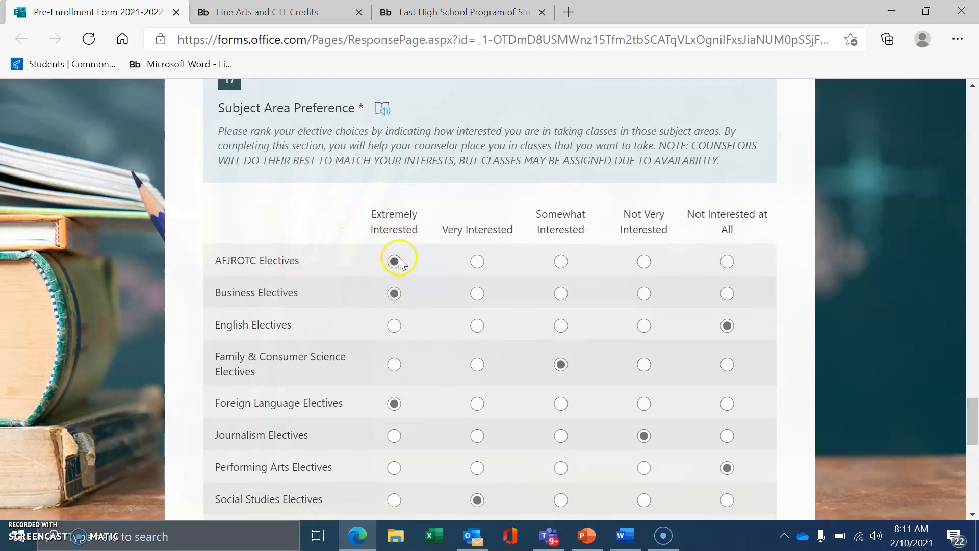
{"action": "mouse_move", "coordinate": [735, 237]}
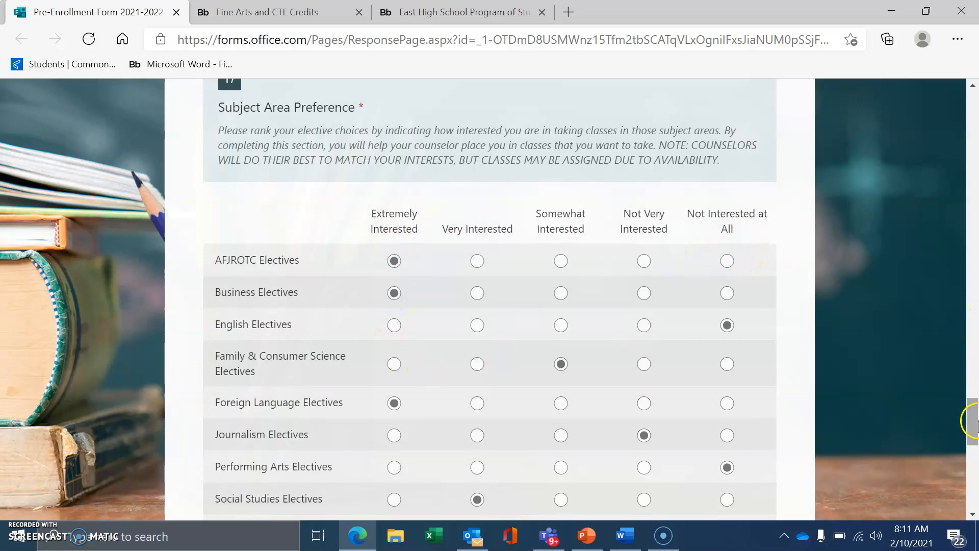
{"action": "scroll", "scroll_direction": "down", "scroll_amount": 3}
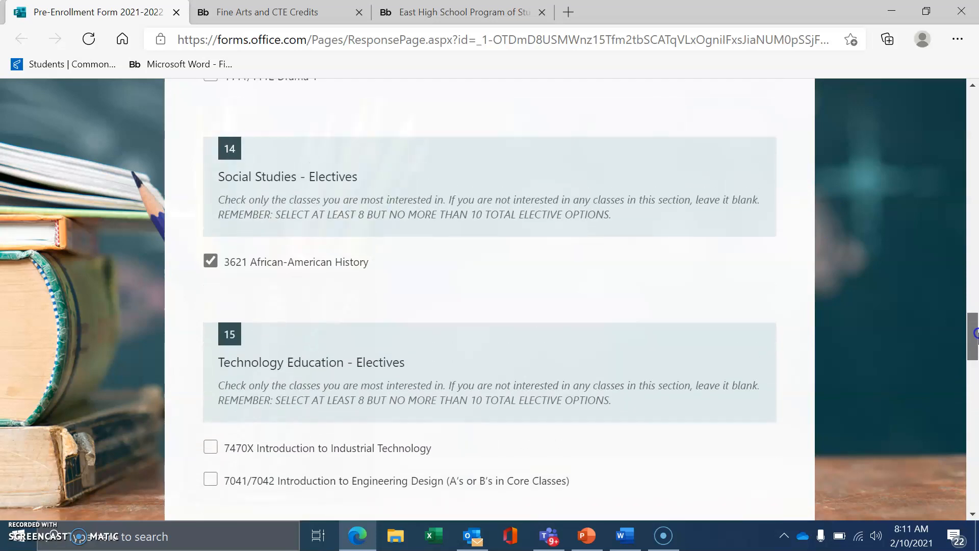
{"action": "scroll", "scroll_direction": "up", "scroll_amount": 3}
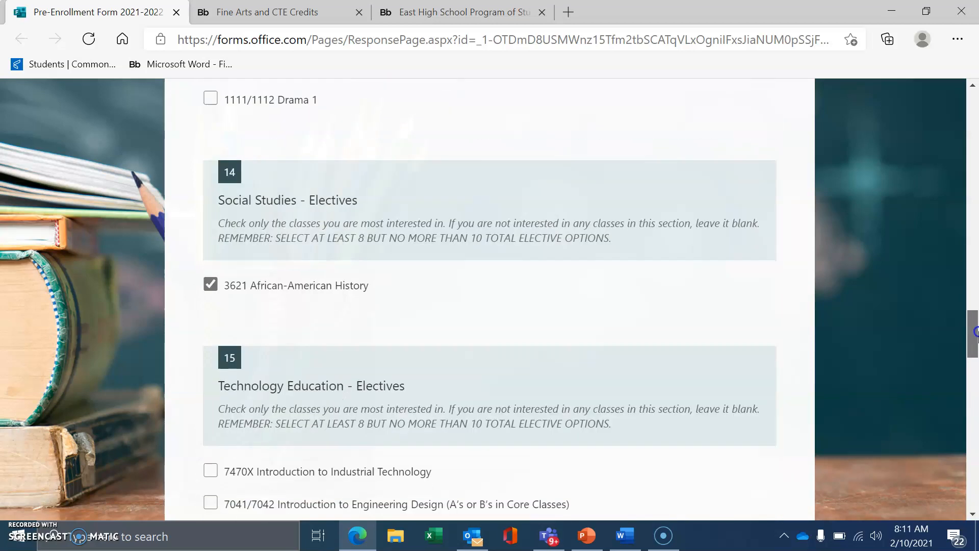
{"action": "scroll", "scroll_direction": "down", "scroll_amount": 3}
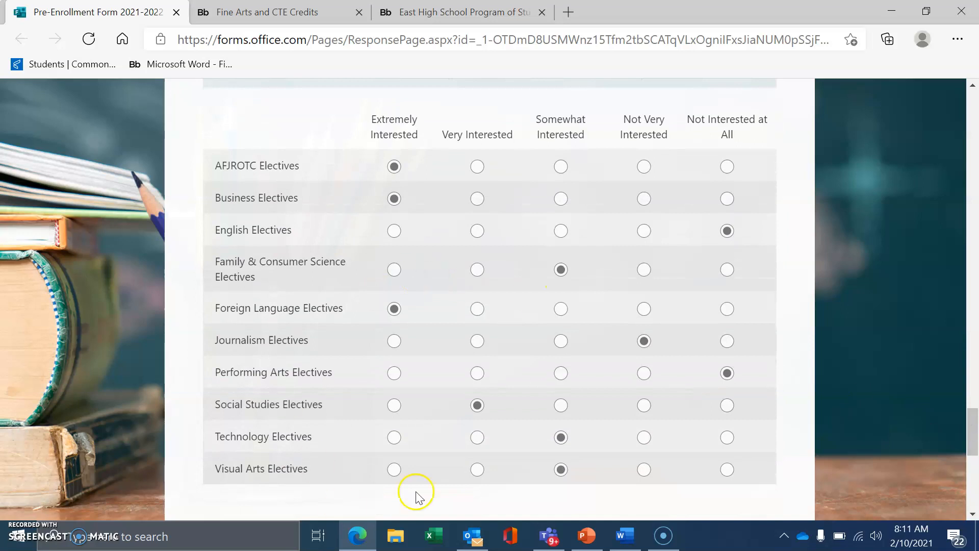
{"action": "mouse_move", "coordinate": [971, 444]}
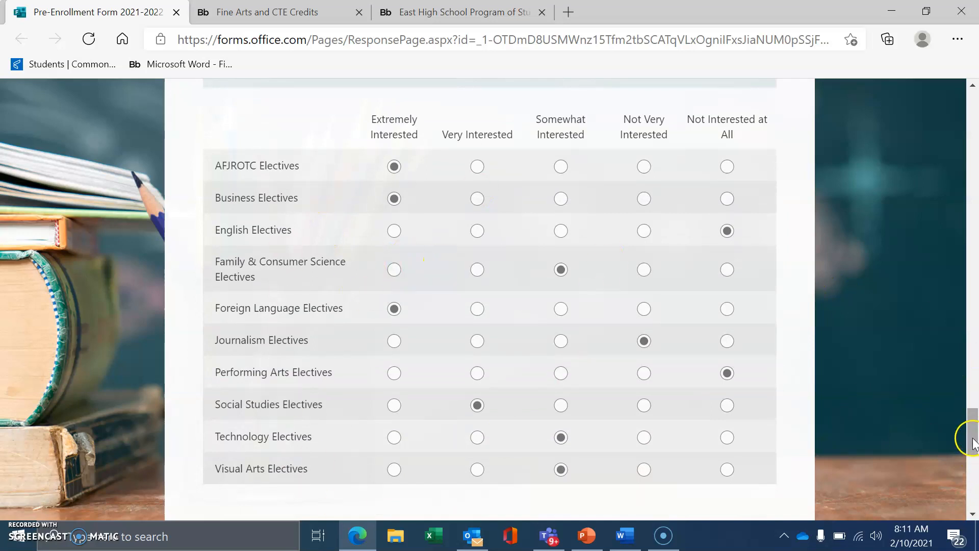
{"action": "scroll", "scroll_direction": "down", "scroll_amount": 3}
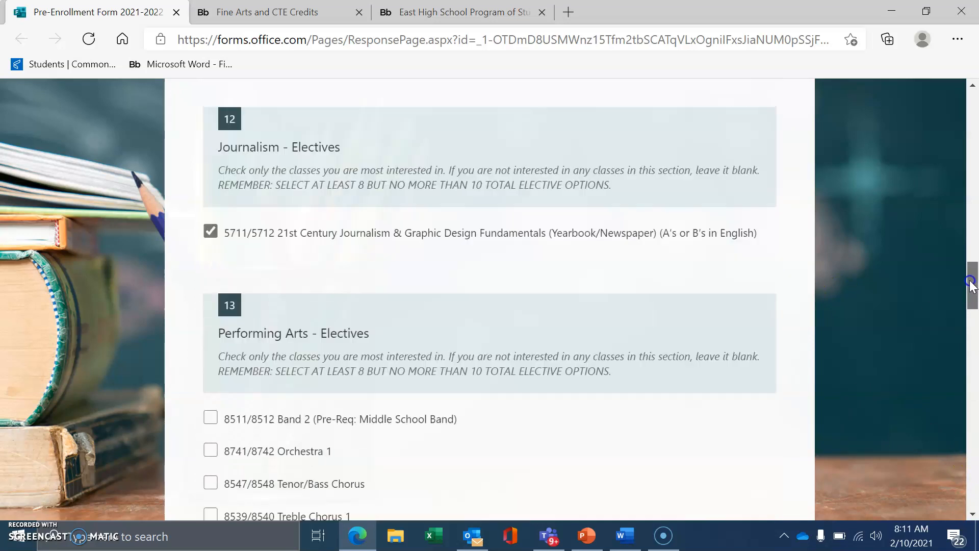
{"action": "scroll", "scroll_direction": "up", "scroll_amount": 3}
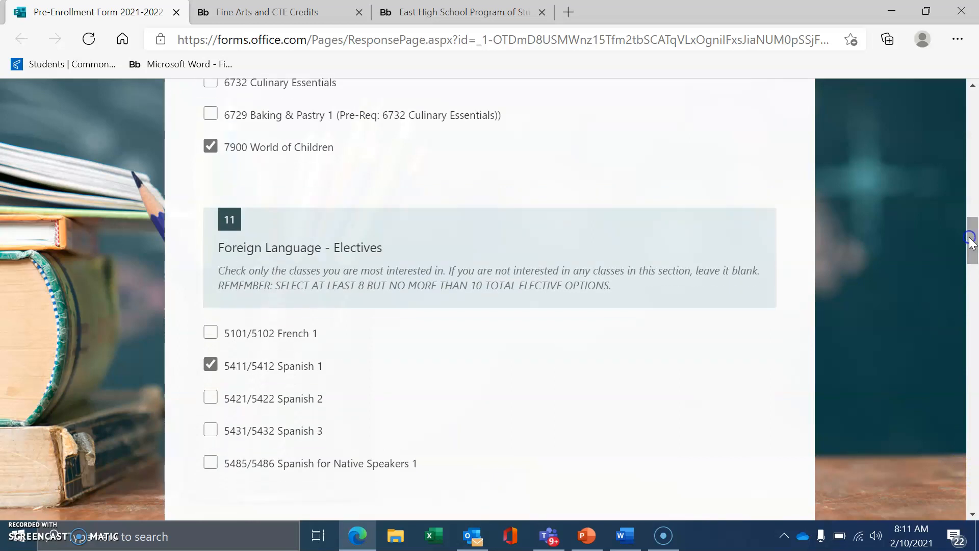
{"action": "mouse_move", "coordinate": [277, 391]}
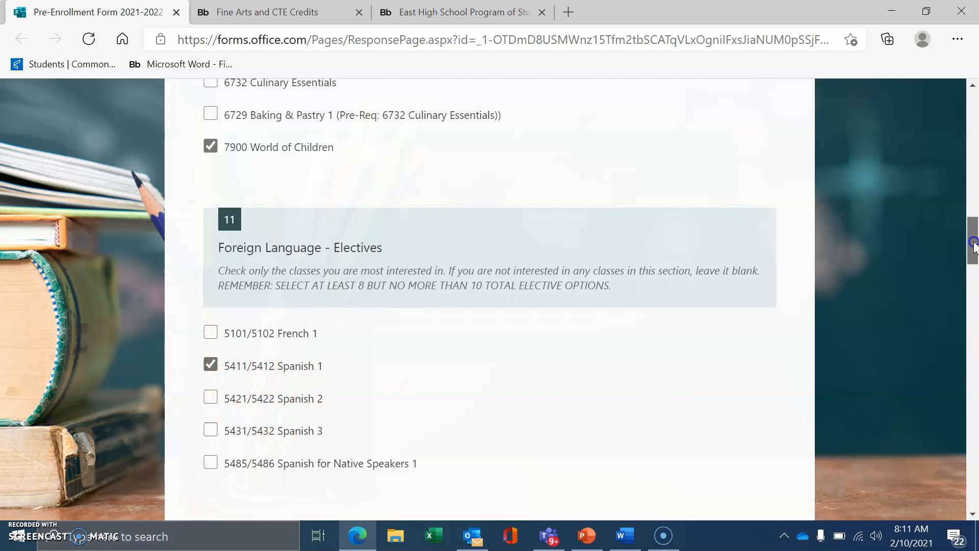
{"action": "scroll", "scroll_direction": "down", "scroll_amount": 3}
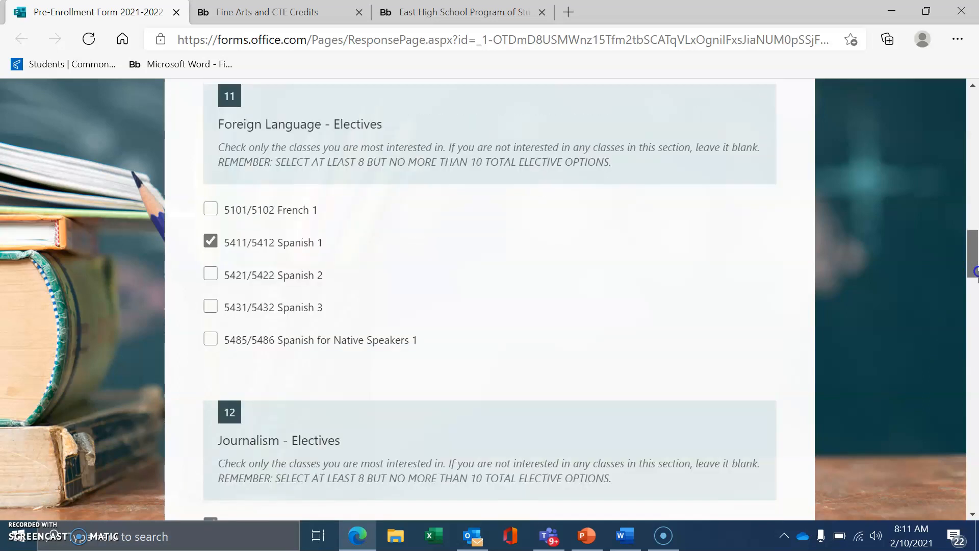
{"action": "scroll", "scroll_direction": "down", "scroll_amount": 3}
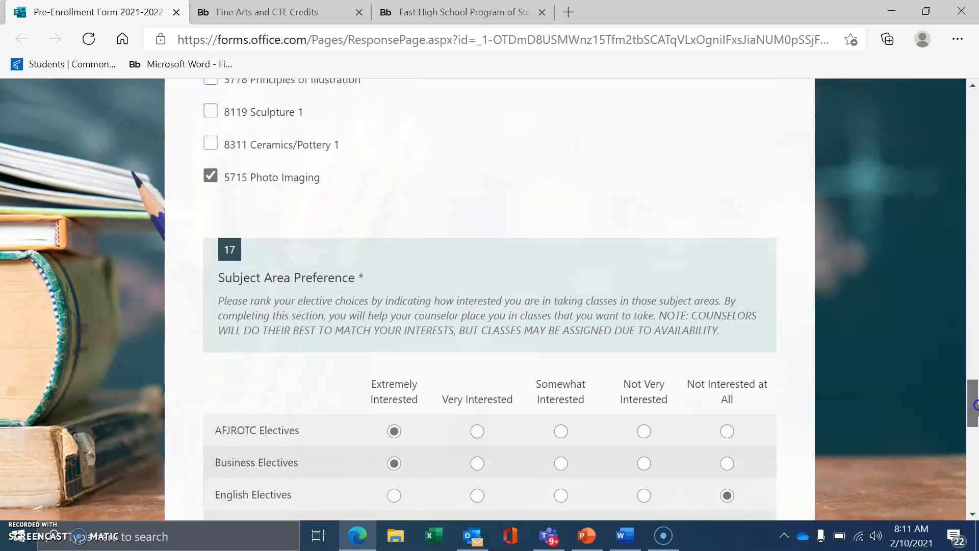
{"action": "scroll", "scroll_direction": "down", "scroll_amount": 3}
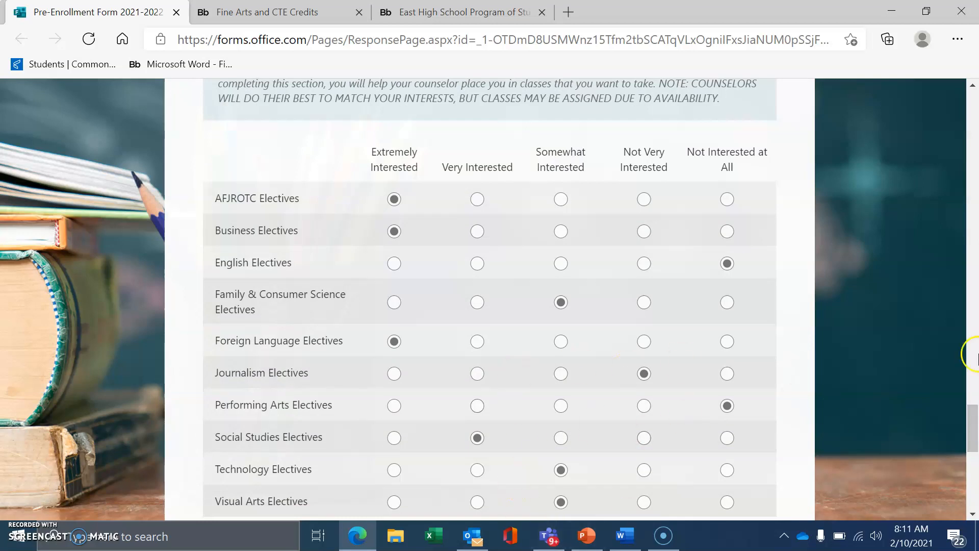
{"action": "scroll", "scroll_direction": "down", "scroll_amount": 3}
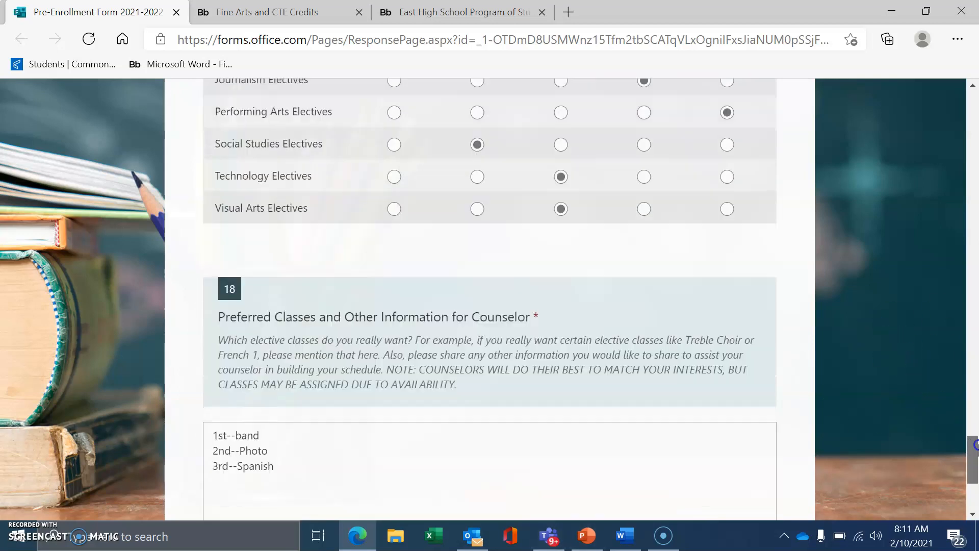
Add '4th--AFROTC' on a new line in box 18 after '3rd--Spanish'
{"action": "scroll", "scroll_direction": "down", "scroll_amount": 3}
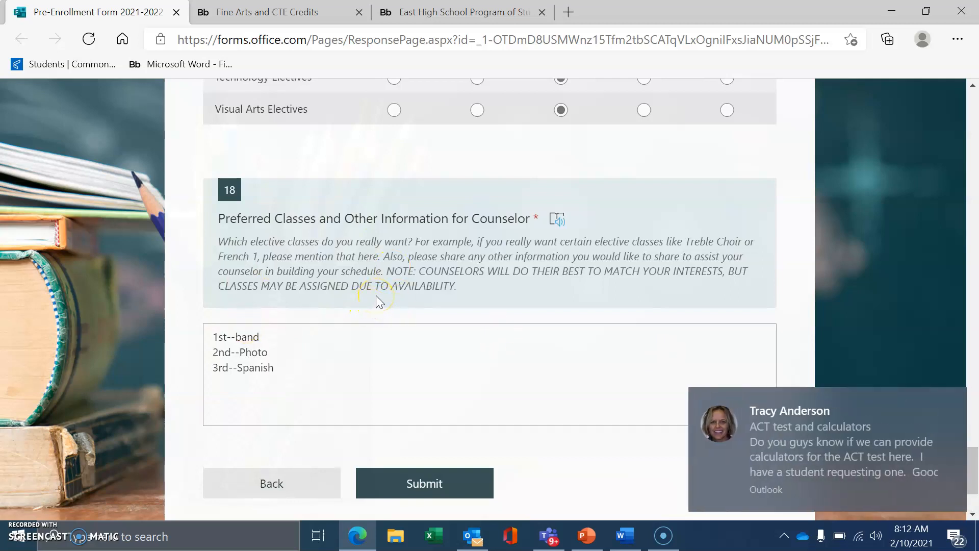
{"action": "mouse_move", "coordinate": [951, 410]}
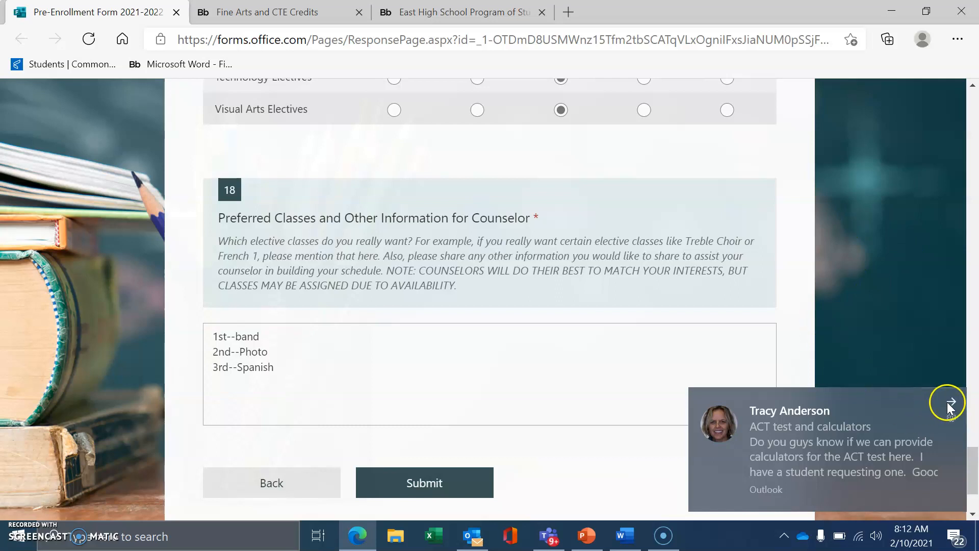
{"action": "left_click", "coordinate": [946, 402]}
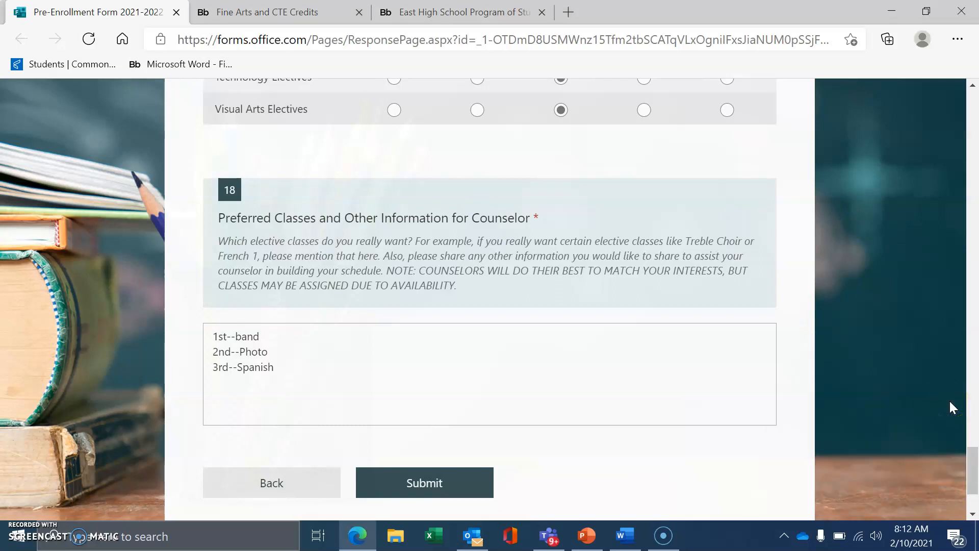
{"action": "left_click", "coordinate": [236, 340]}
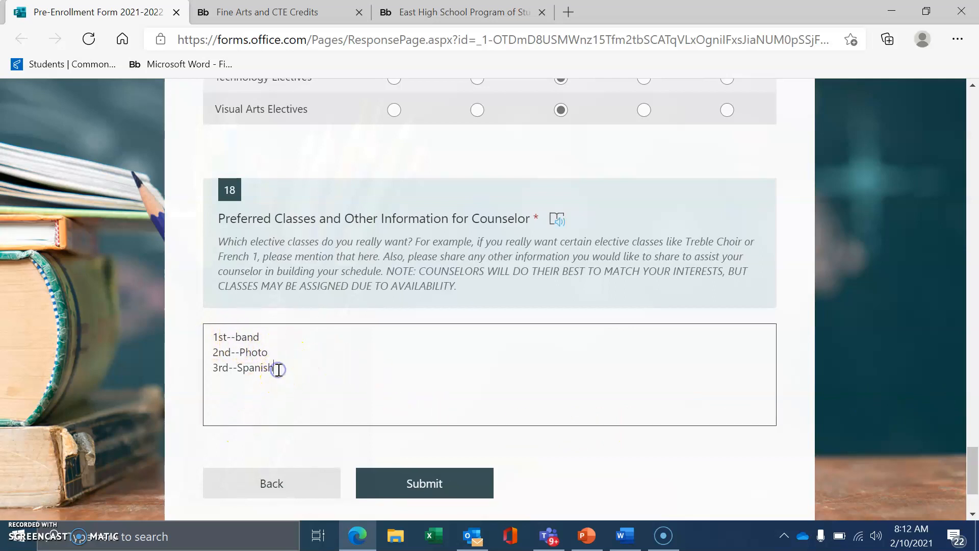
{"action": "key", "text": "Enter"}
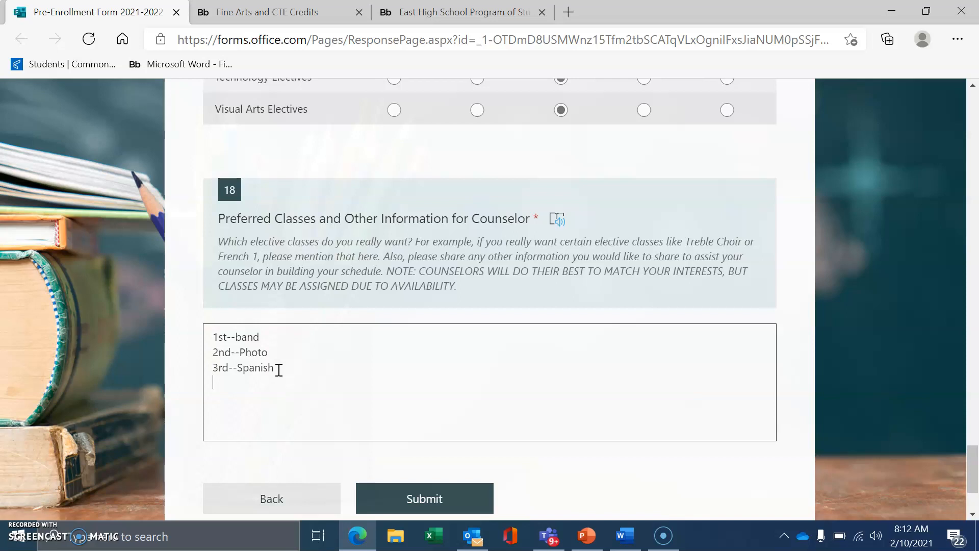
{"action": "type", "text": "4th"}
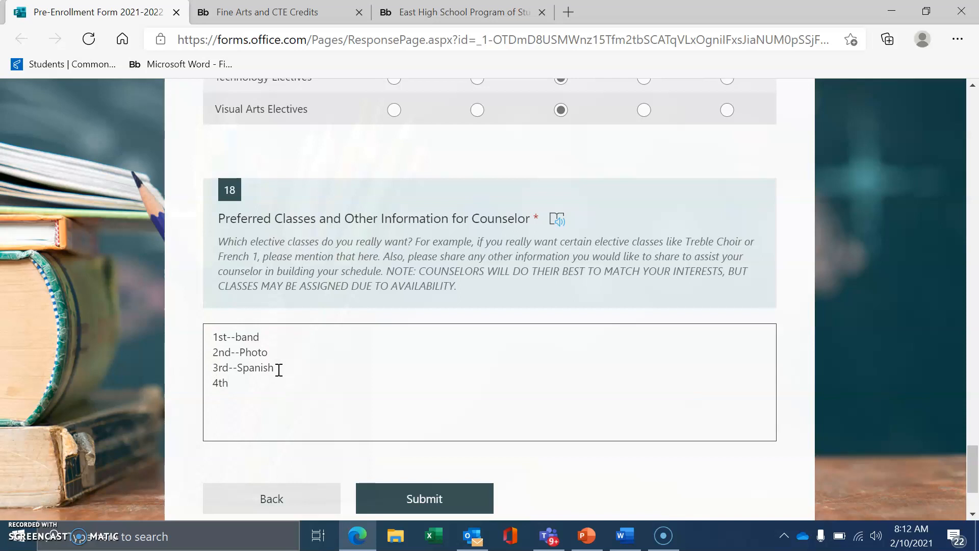
{"action": "type", "text": "--A"}
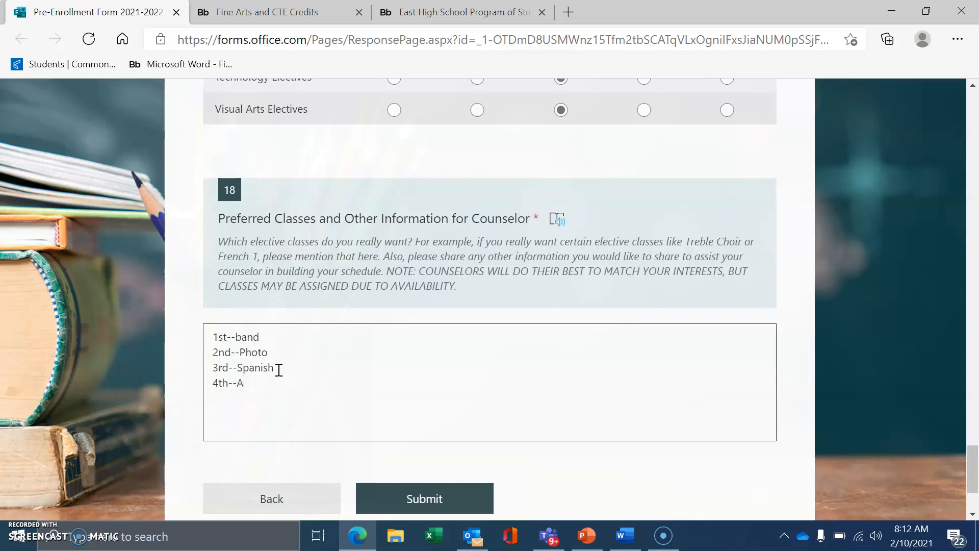
{"action": "type", "text": "FRO"}
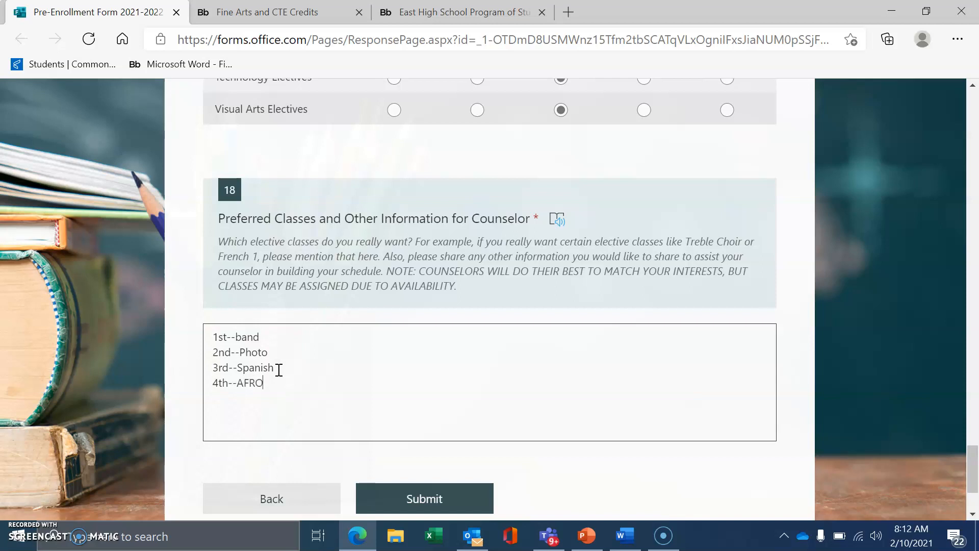
{"action": "type", "text": "TC"}
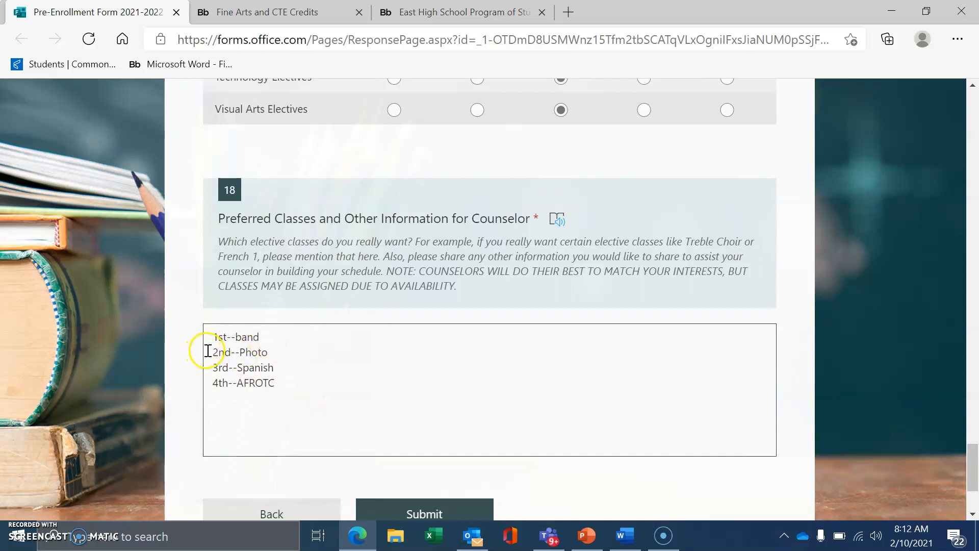
{"action": "mouse_move", "coordinate": [290, 345]}
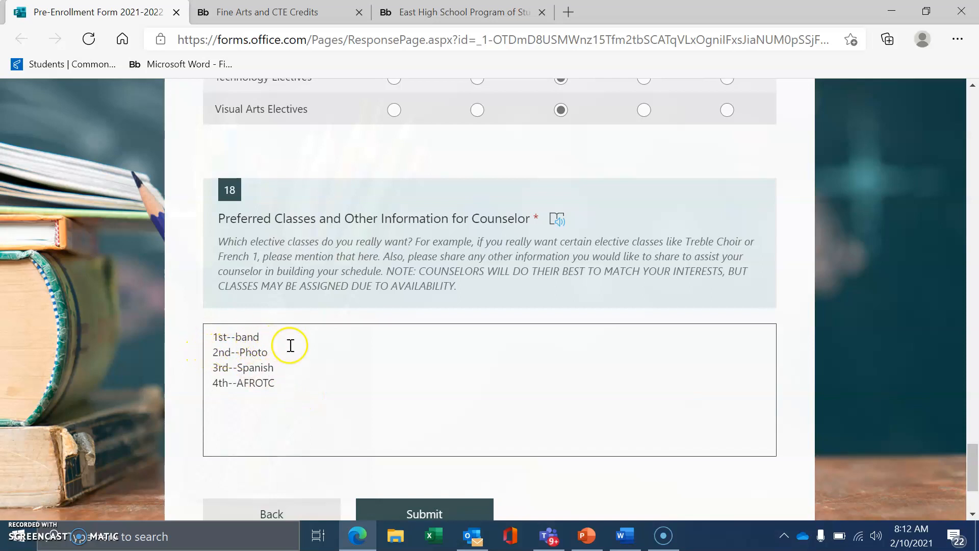
{"action": "mouse_move", "coordinate": [228, 364]}
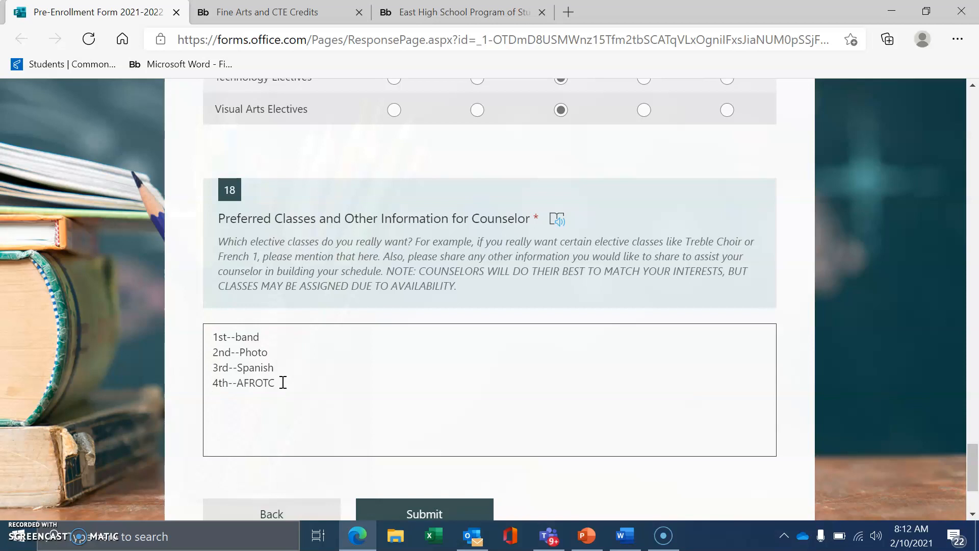
{"action": "scroll", "scroll_direction": "down", "scroll_amount": 3}
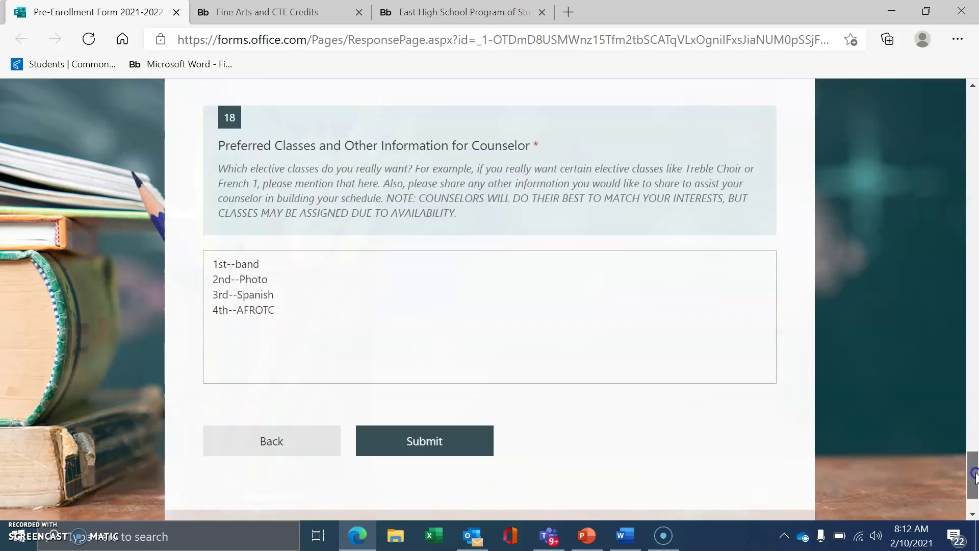
{"action": "scroll", "scroll_direction": "down", "scroll_amount": 3}
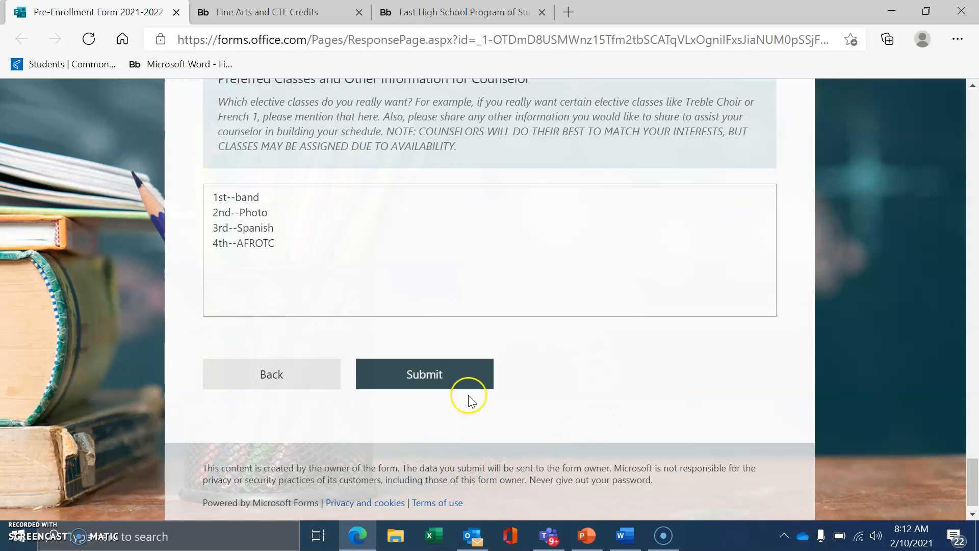
{"action": "mouse_move", "coordinate": [449, 420]}
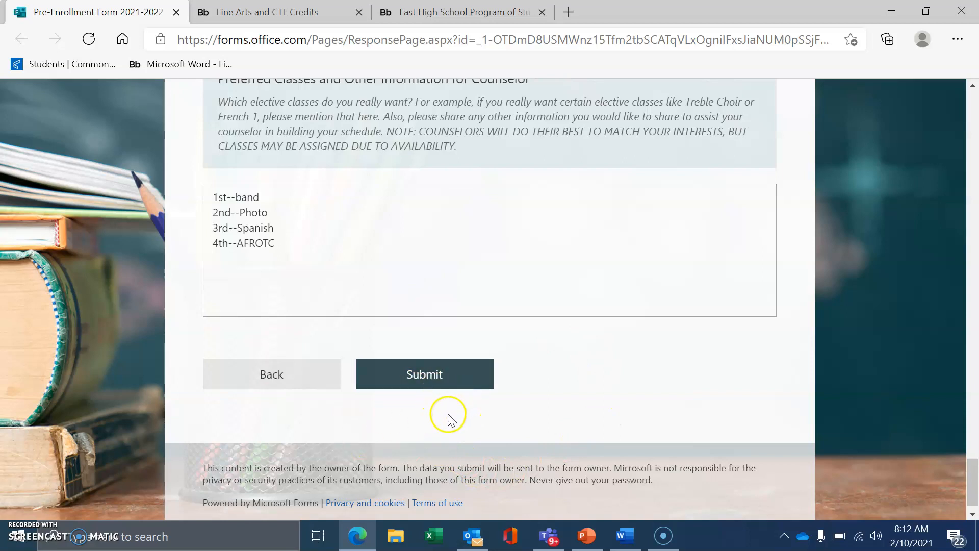
{"action": "mouse_move", "coordinate": [414, 404]}
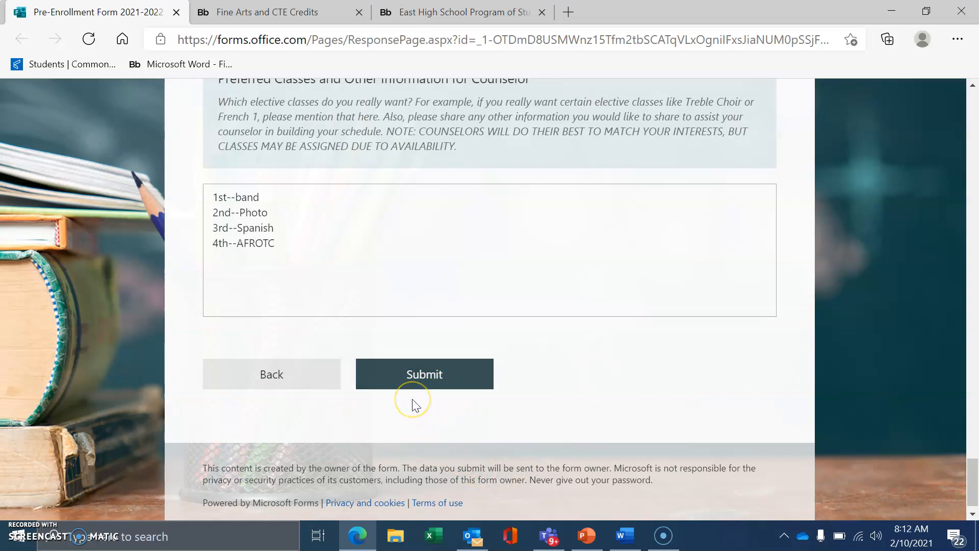
{"action": "mouse_move", "coordinate": [425, 404]}
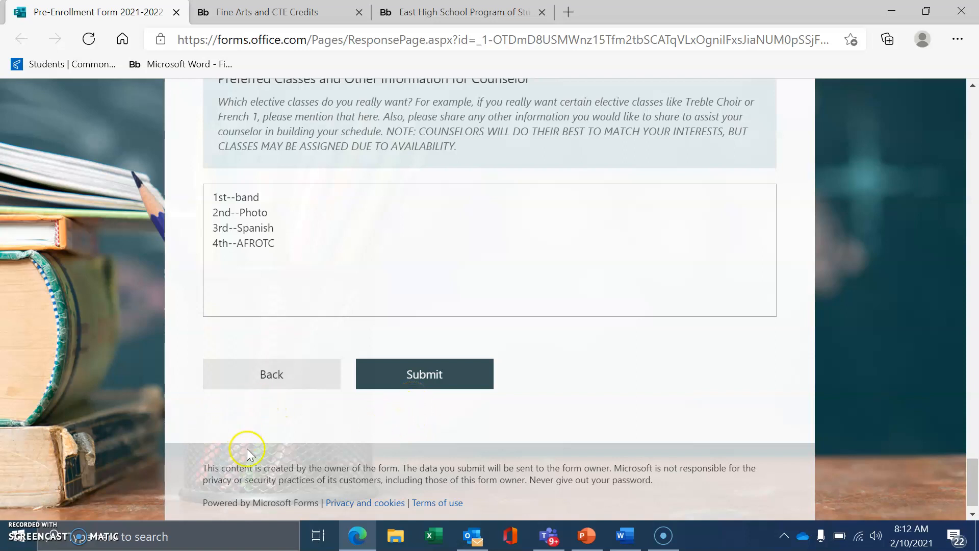
{"action": "mouse_move", "coordinate": [957, 241]}
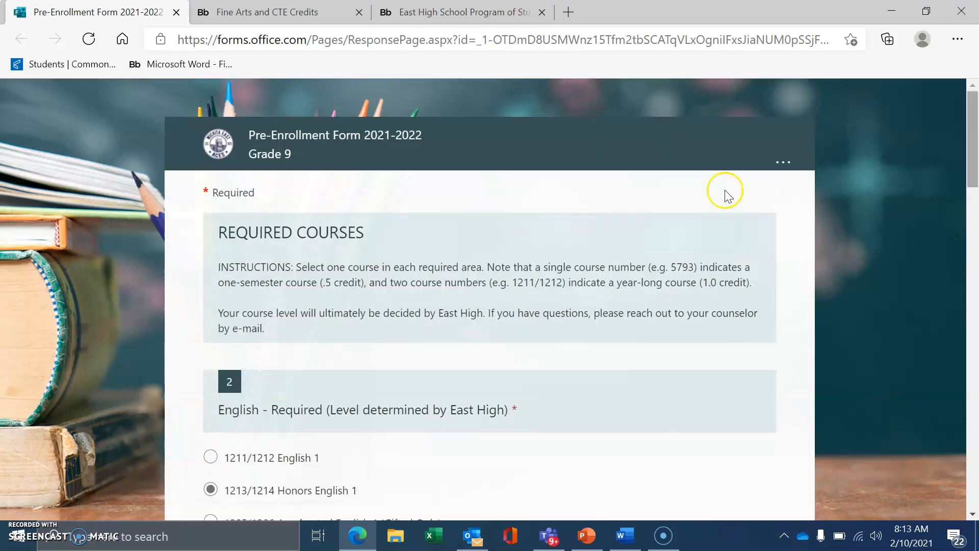
Scroll through the Required Courses page and go back to page one
{"action": "scroll", "scroll_direction": "down", "scroll_amount": 3}
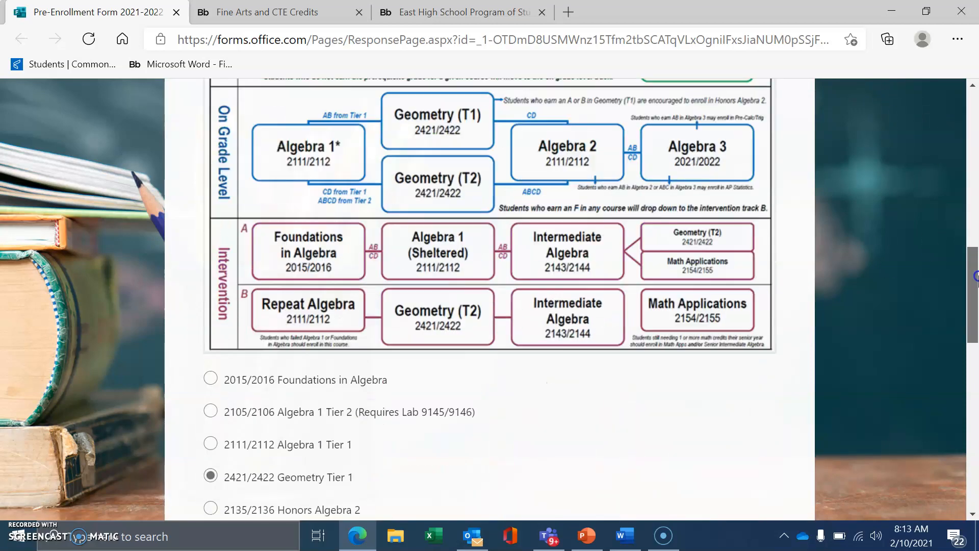
{"action": "scroll", "scroll_direction": "down", "scroll_amount": 3}
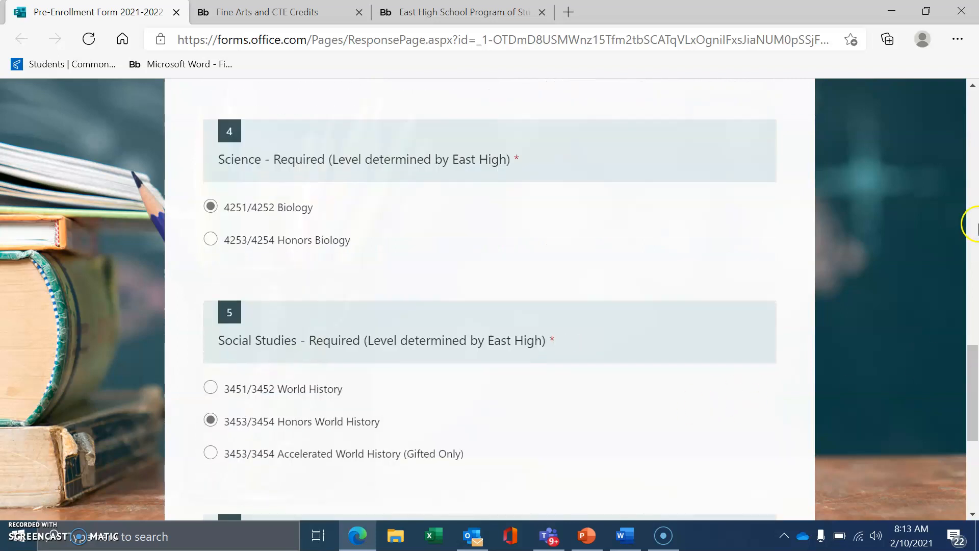
{"action": "scroll", "scroll_direction": "down", "scroll_amount": 3}
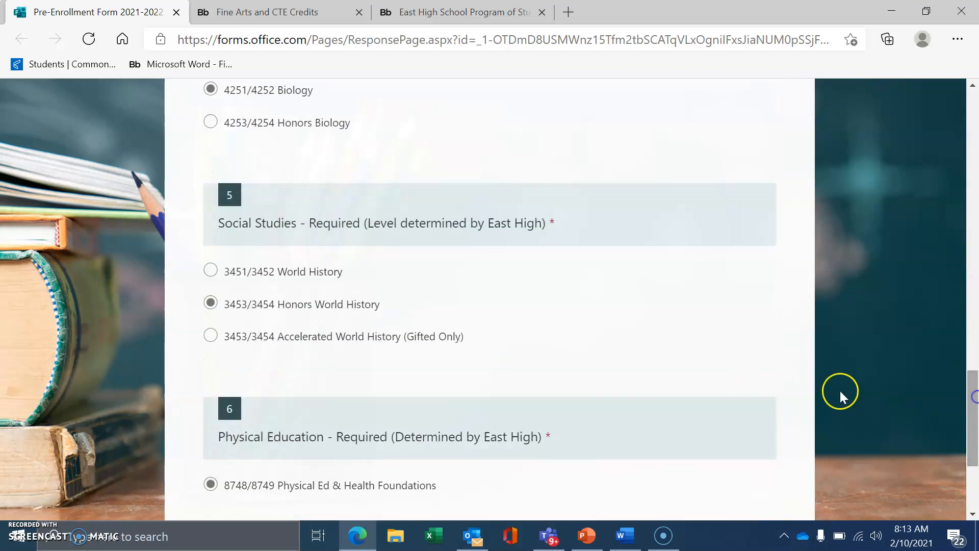
{"action": "scroll", "scroll_direction": "down", "scroll_amount": 3}
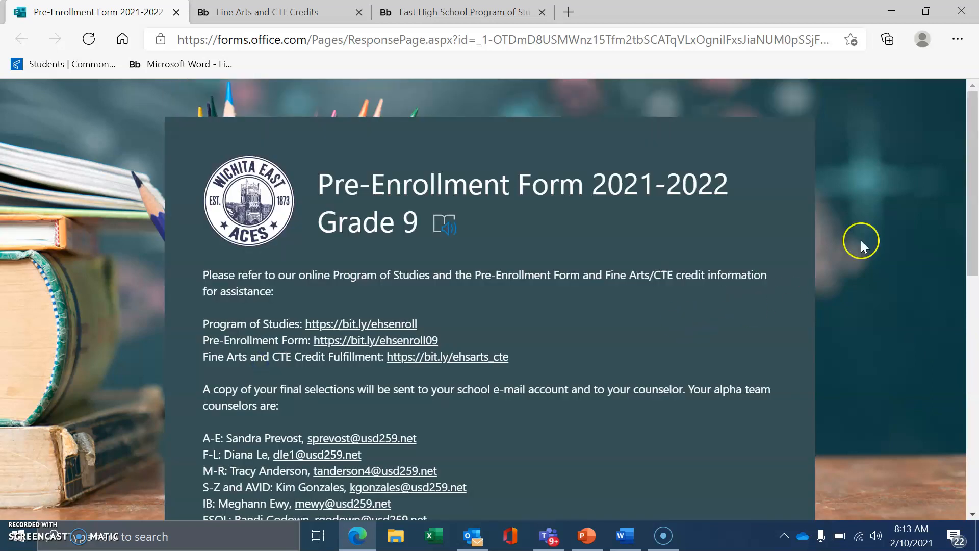
{"action": "scroll", "scroll_direction": "down", "scroll_amount": 3}
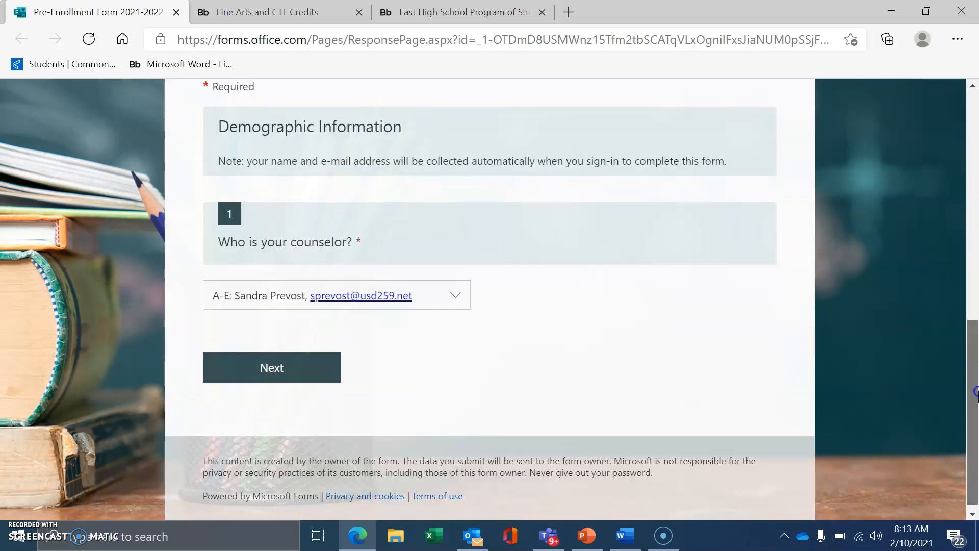
{"action": "left_click", "coordinate": [271, 366]}
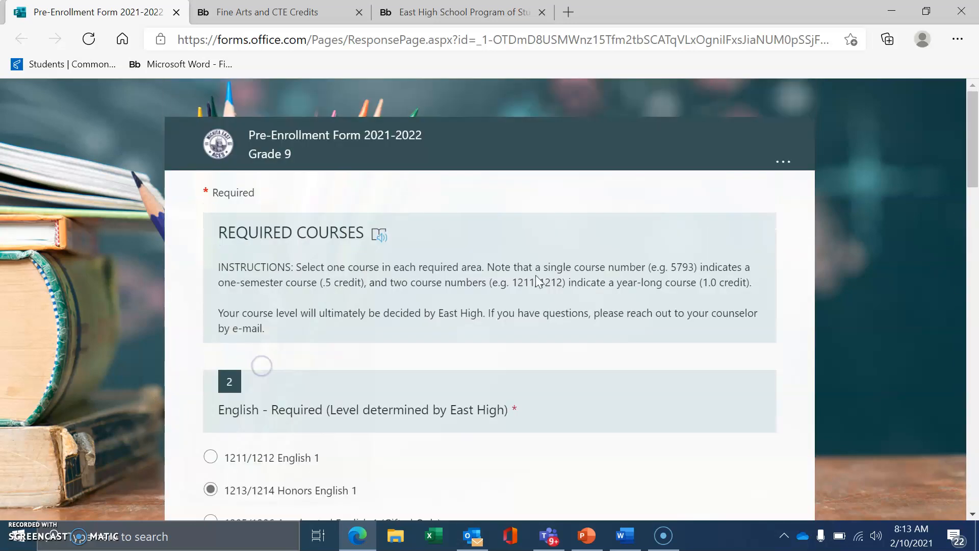
Step forward and back once more to land on the form's opening page, unsubmitted
{"action": "scroll", "scroll_direction": "down", "scroll_amount": 3}
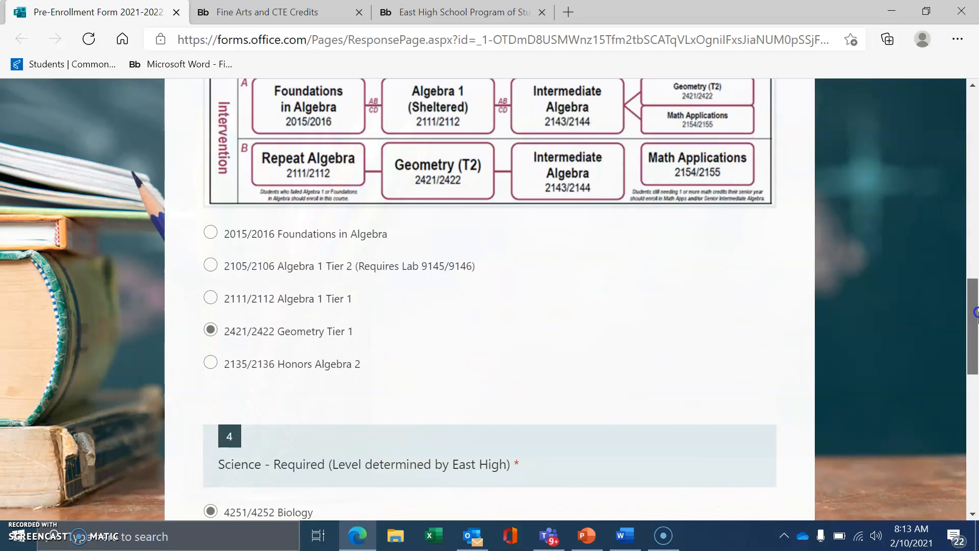
{"action": "scroll", "scroll_direction": "down", "scroll_amount": 3}
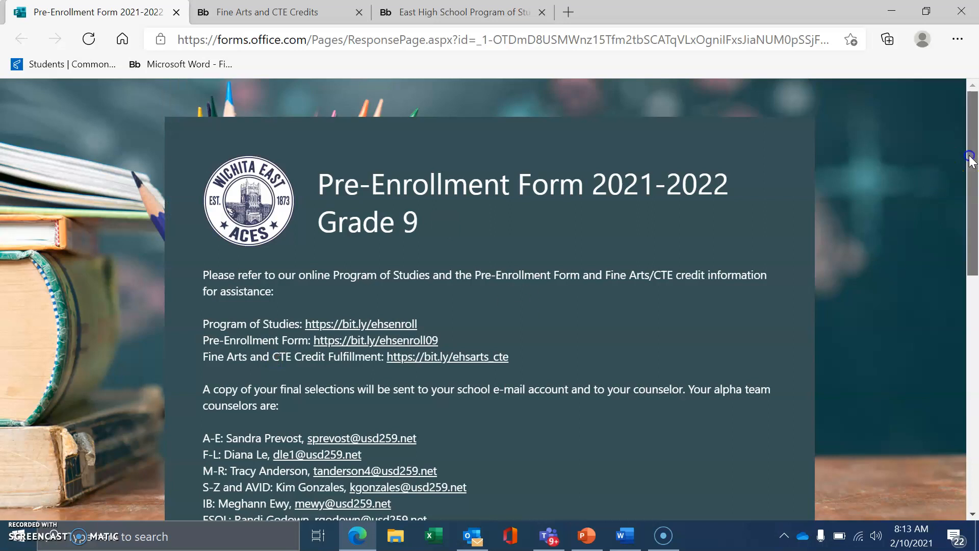
{"action": "scroll", "scroll_direction": "down", "scroll_amount": 3}
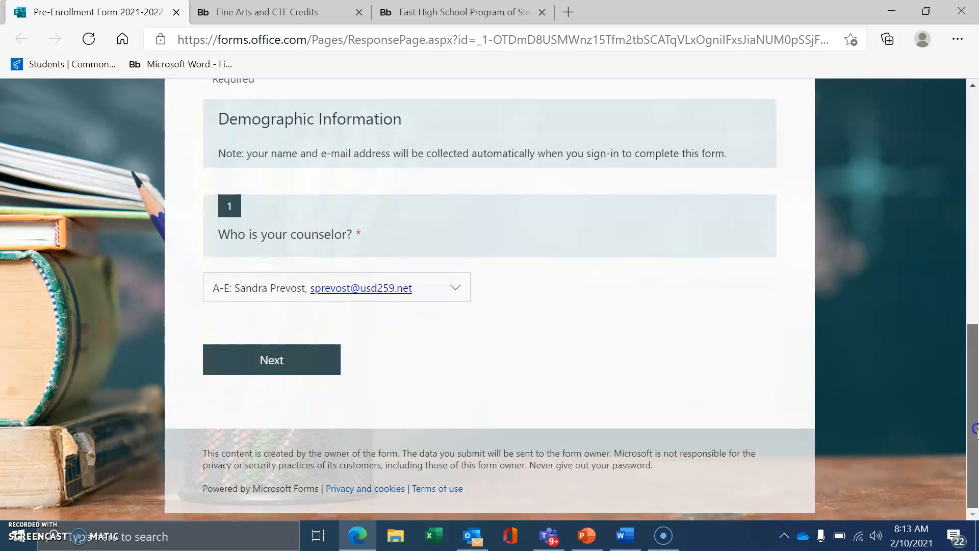
{"action": "left_click", "coordinate": [271, 359]}
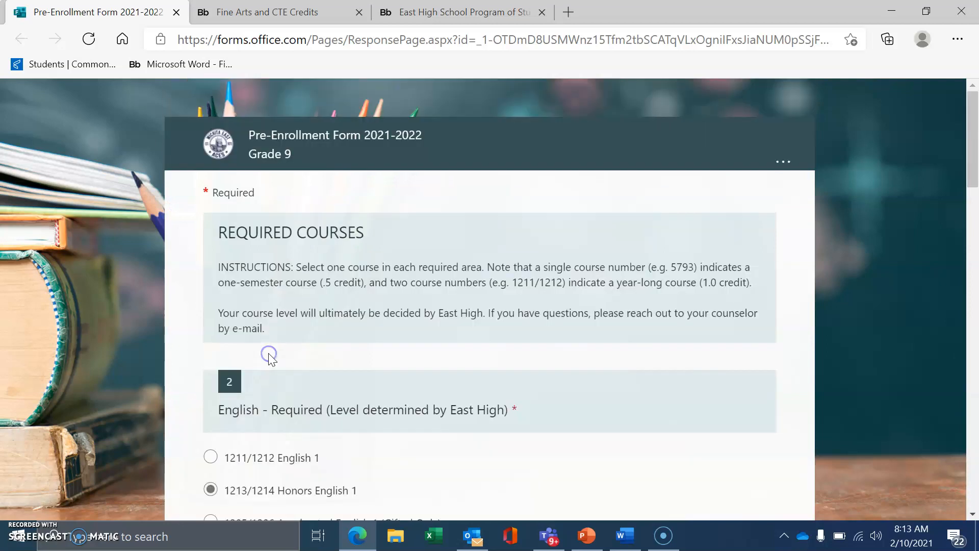
{"action": "scroll", "scroll_direction": "down", "scroll_amount": 3}
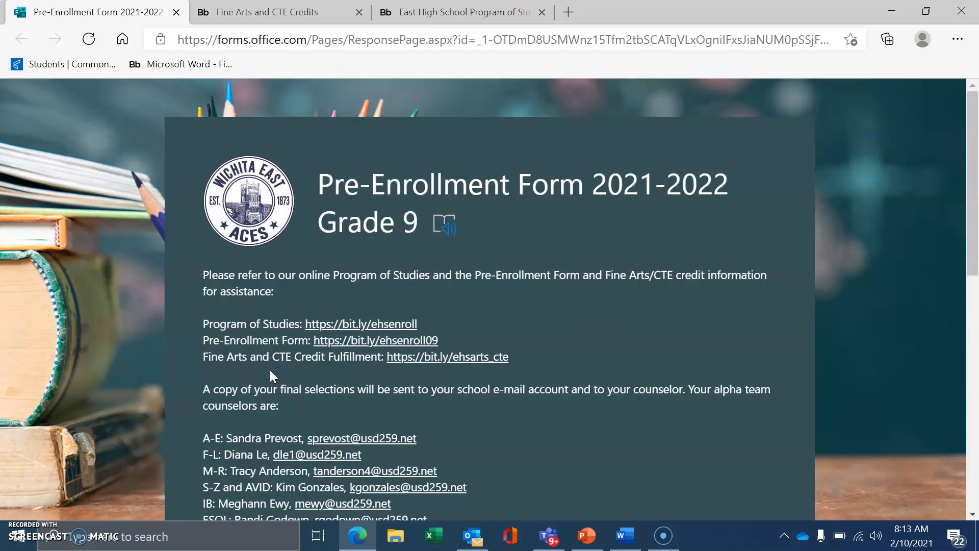
{"action": "scroll", "scroll_direction": "down", "scroll_amount": 3}
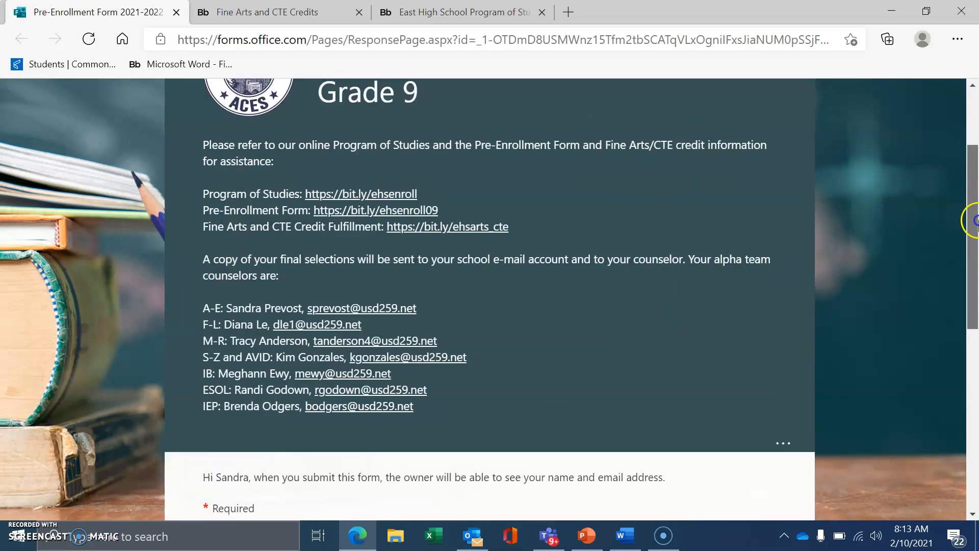
{"action": "scroll", "scroll_direction": "up", "scroll_amount": 3}
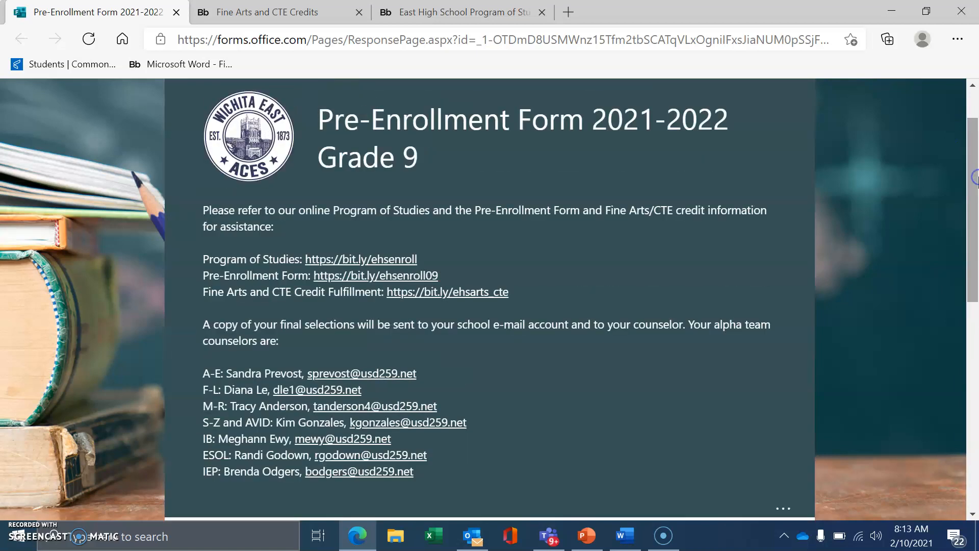